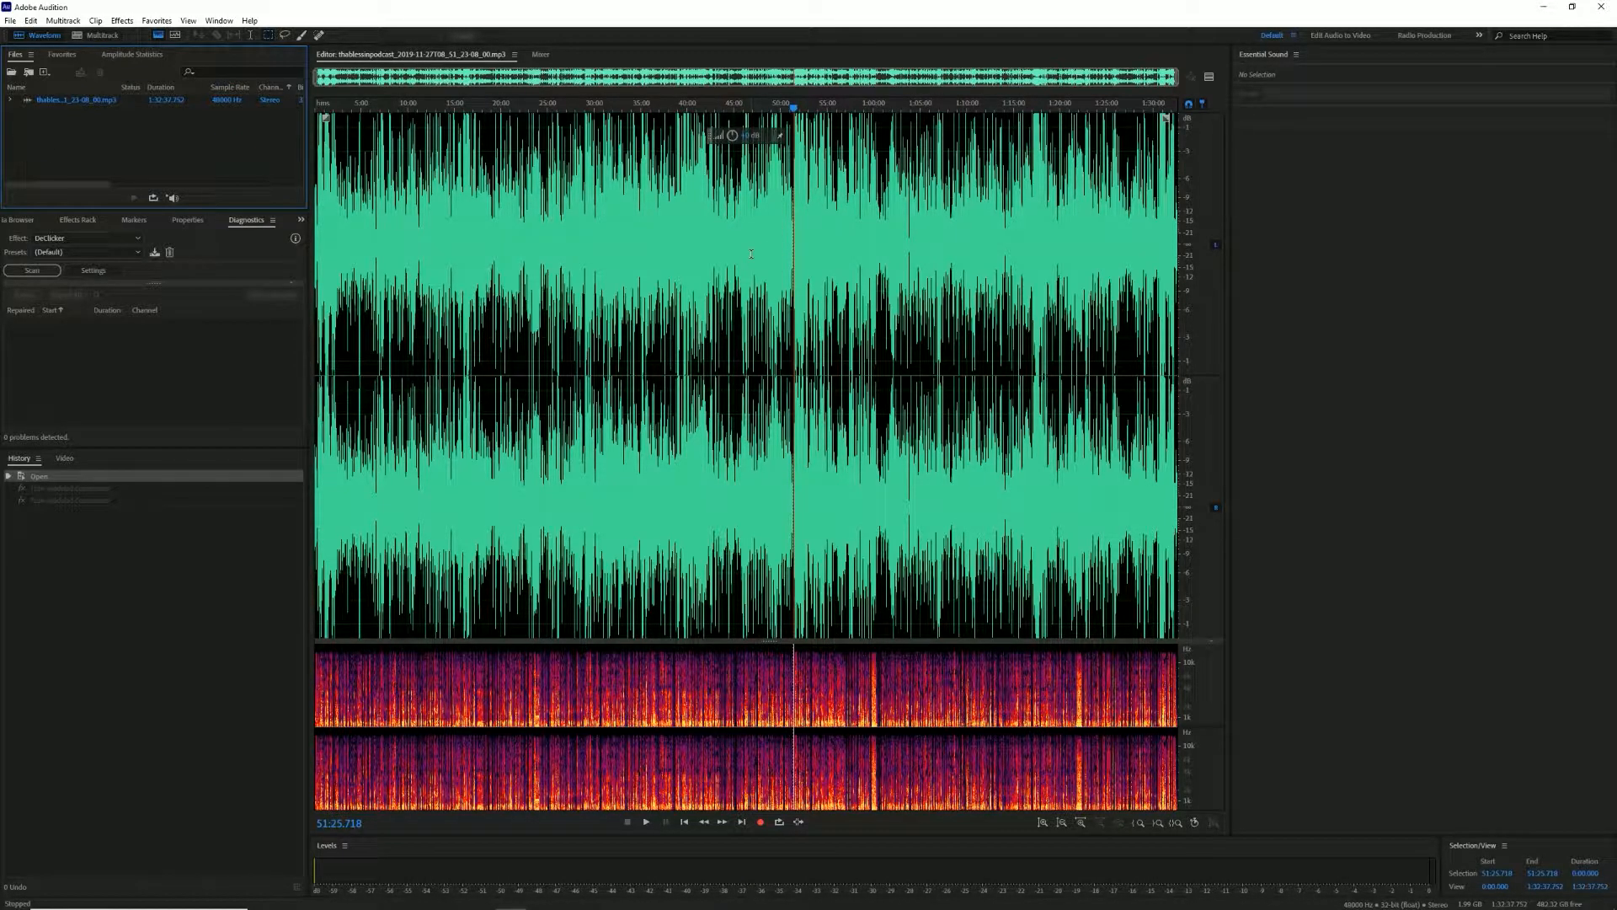
{"action": "mouse_move", "coordinate": [1213, 165]}
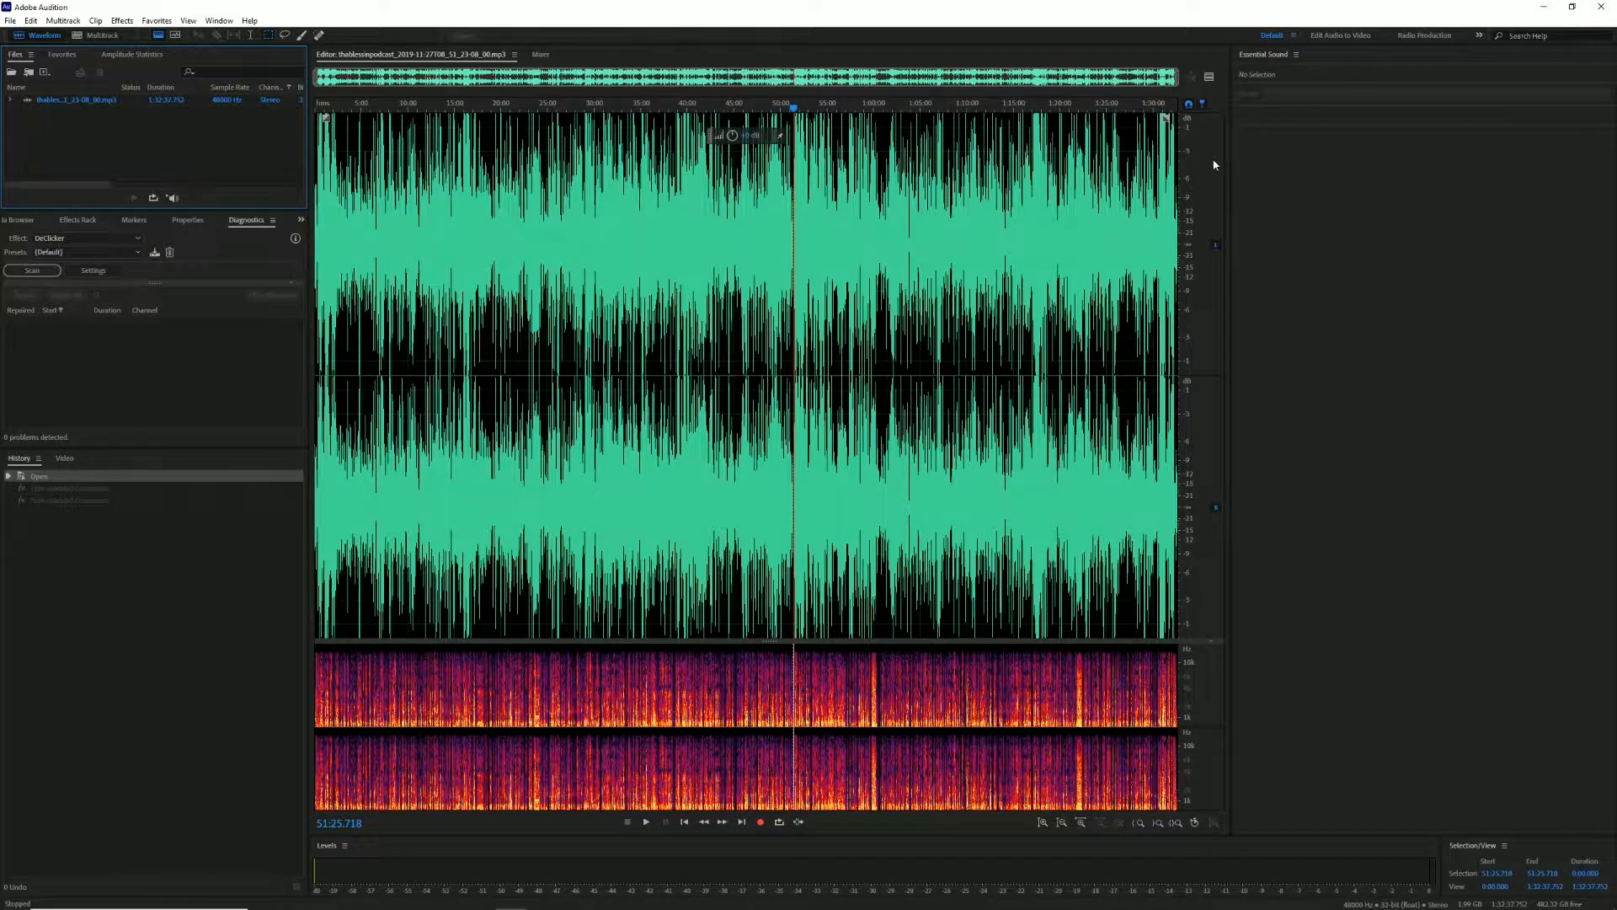
{"action": "mouse_move", "coordinate": [1207, 148]}
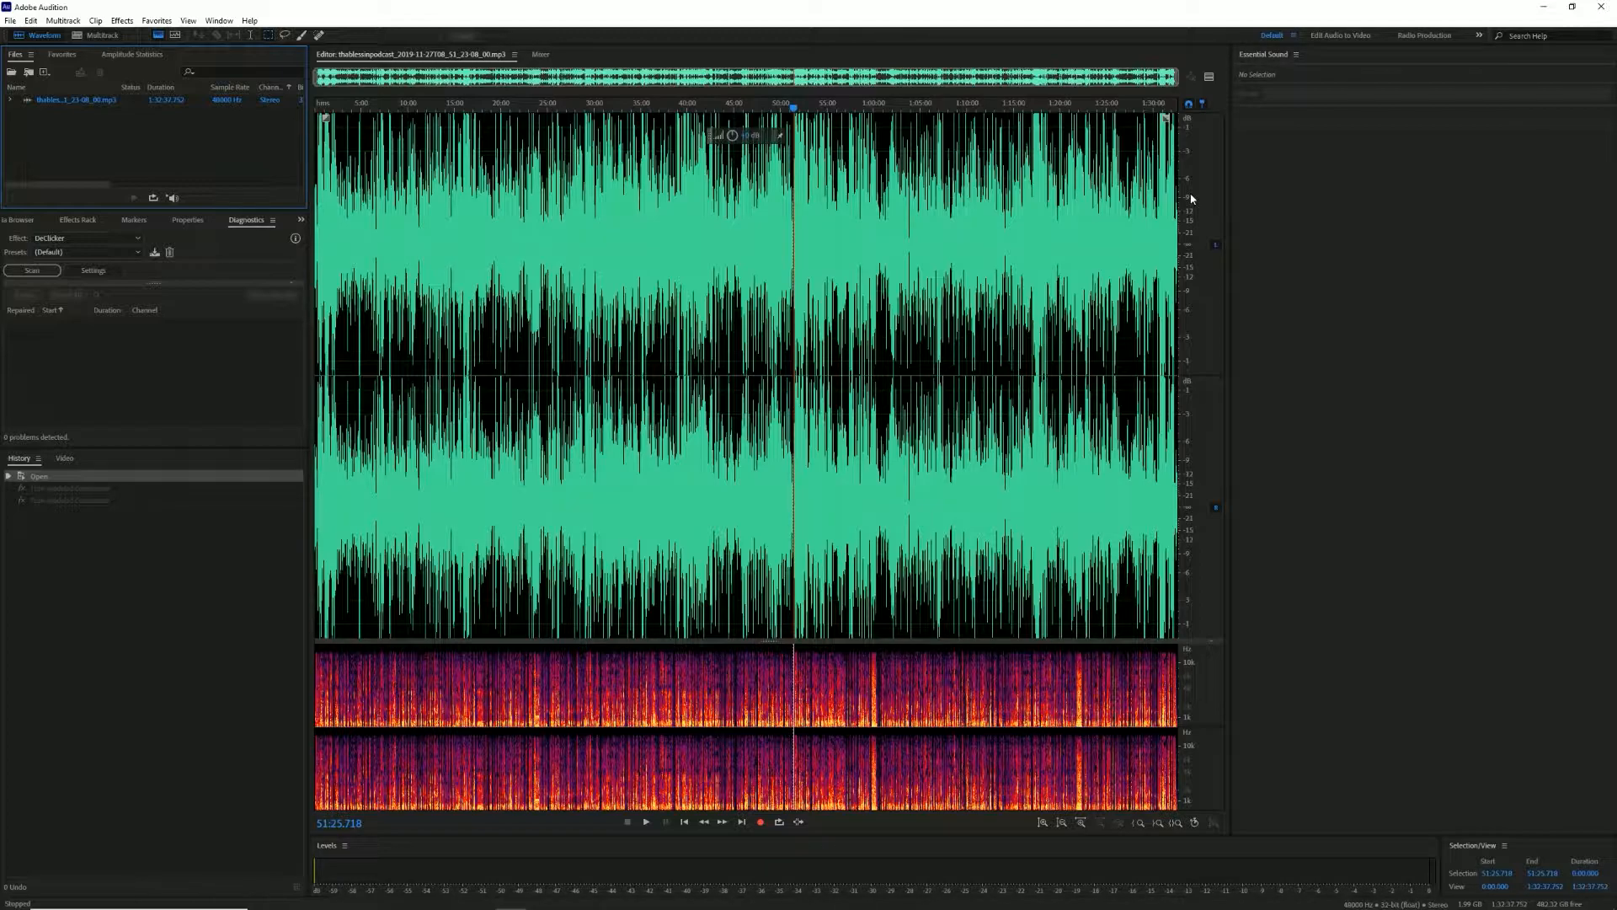
{"action": "mouse_move", "coordinate": [1185, 180]}
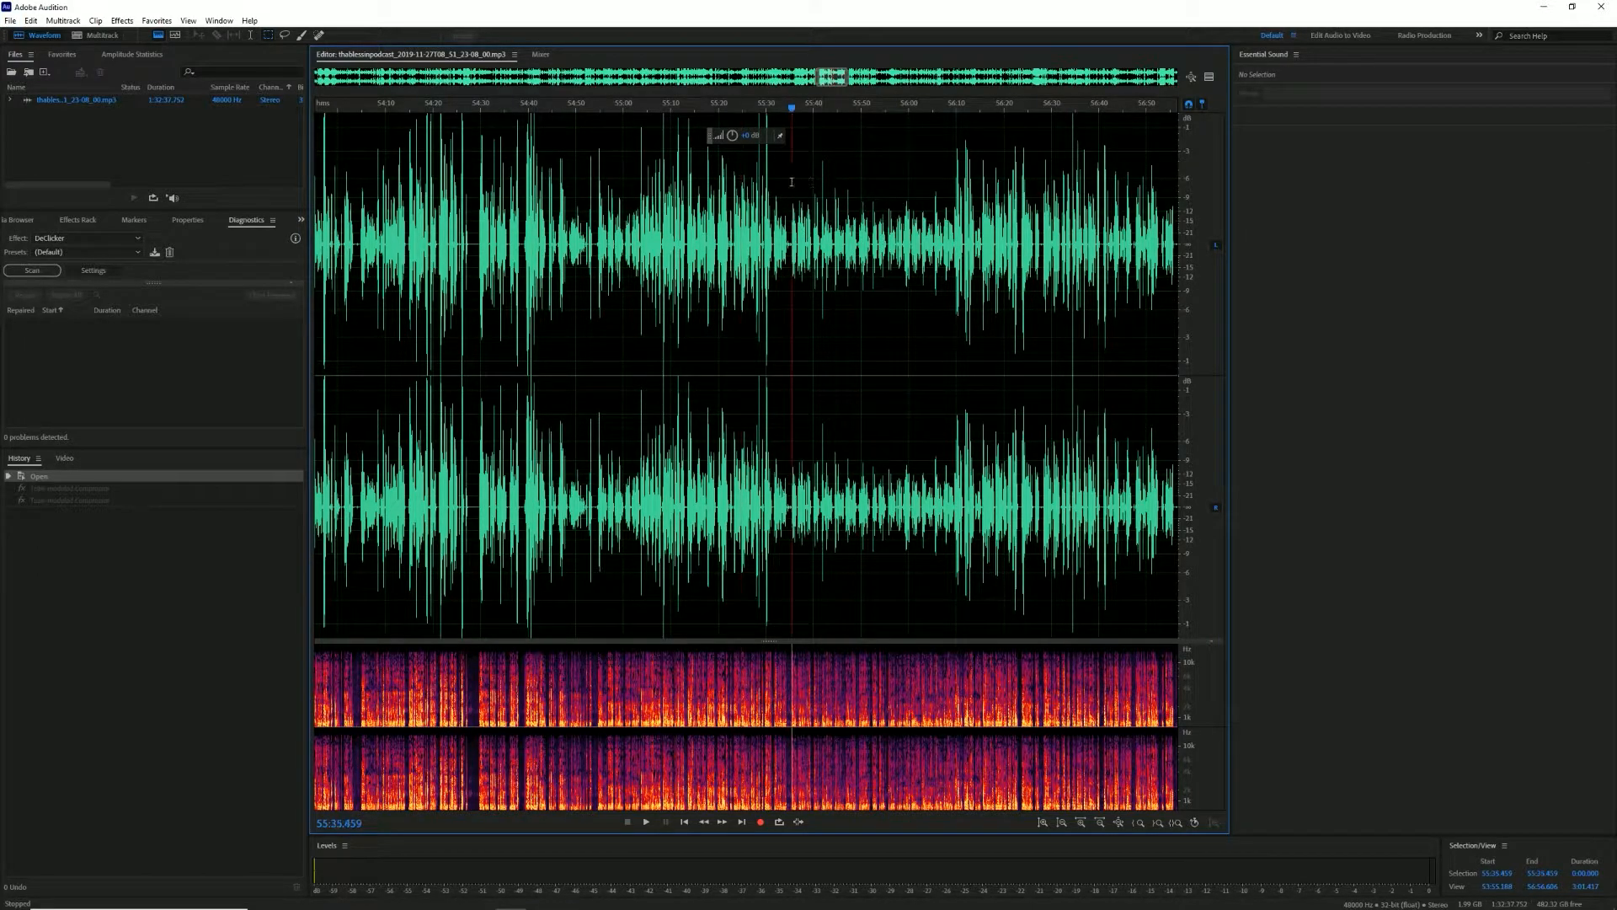
{"action": "left_click", "coordinate": [644, 822]}
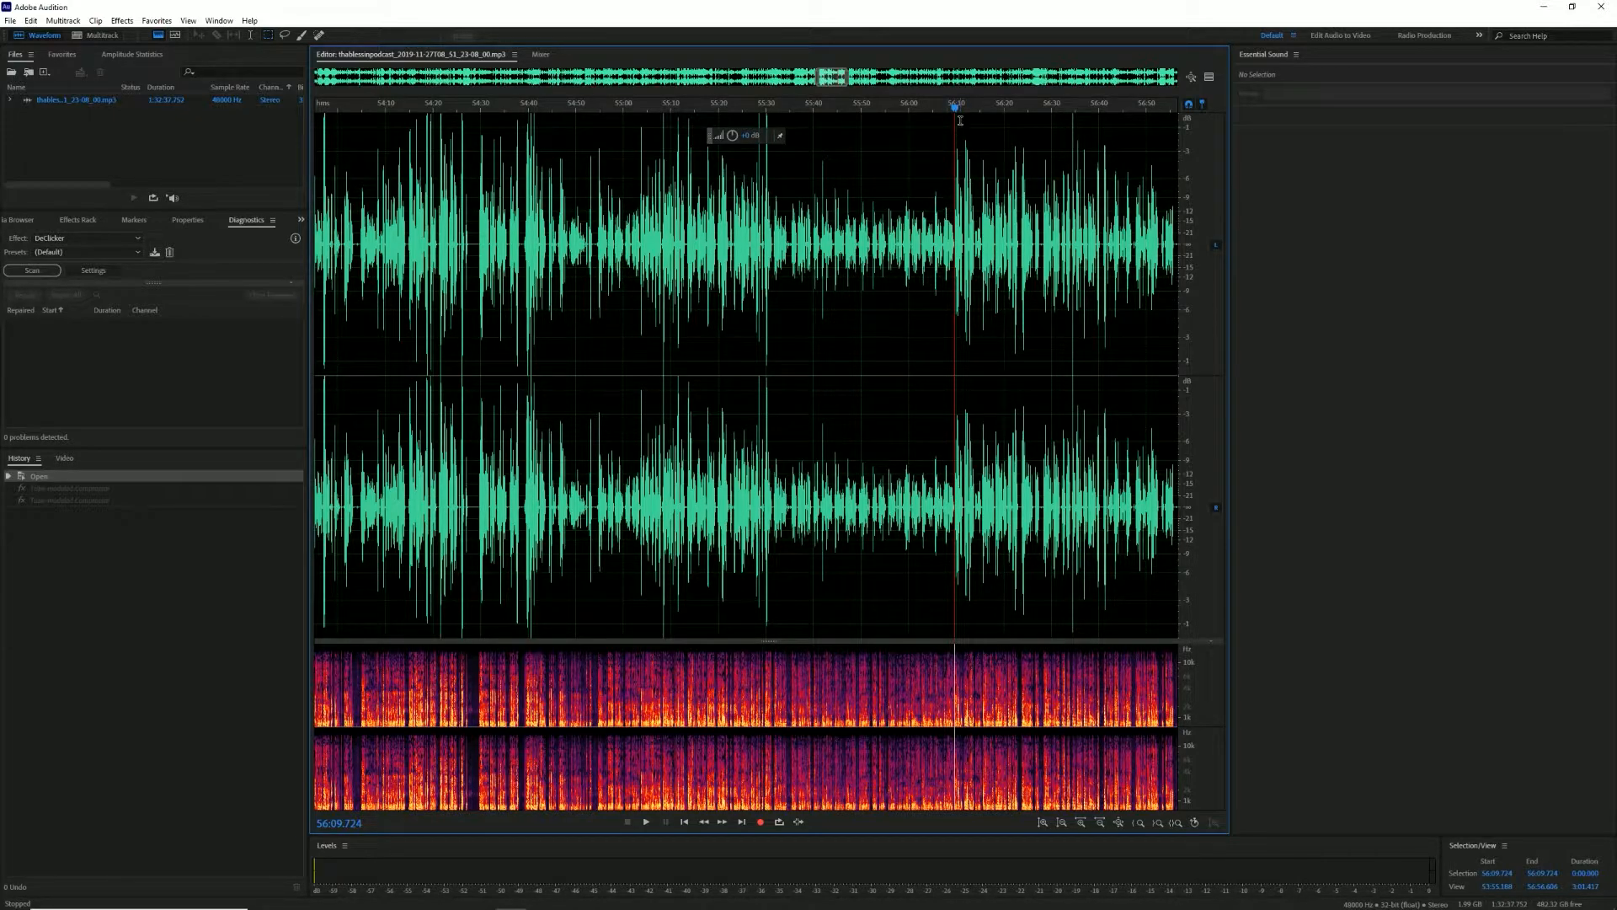
{"action": "left_click", "coordinate": [918, 108]}
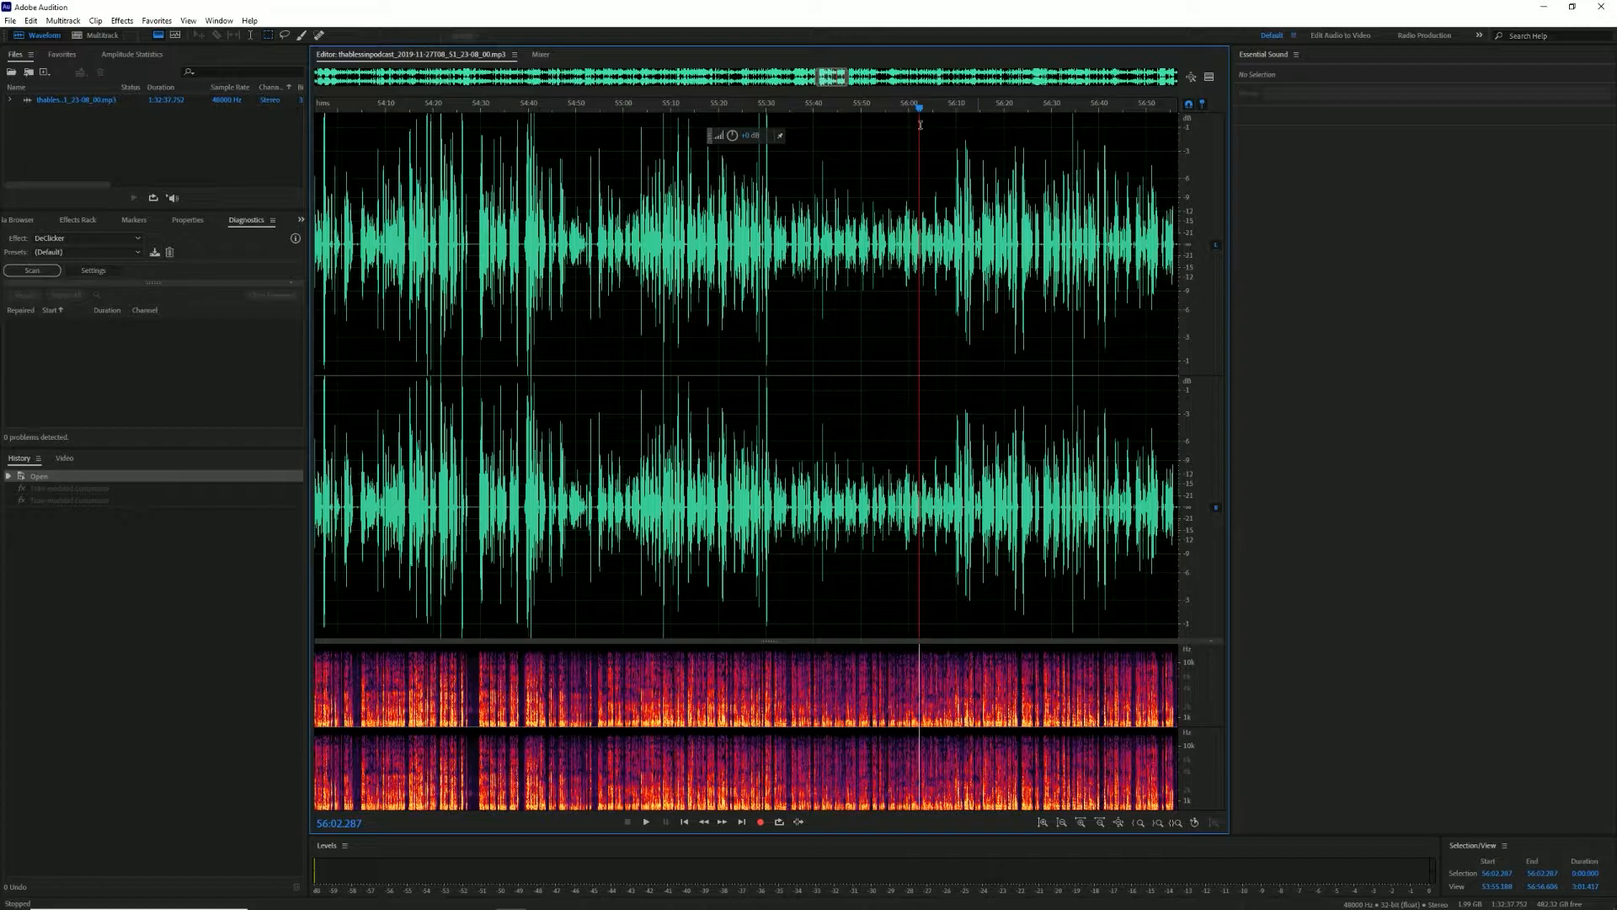
{"action": "left_click", "coordinate": [864, 106]}
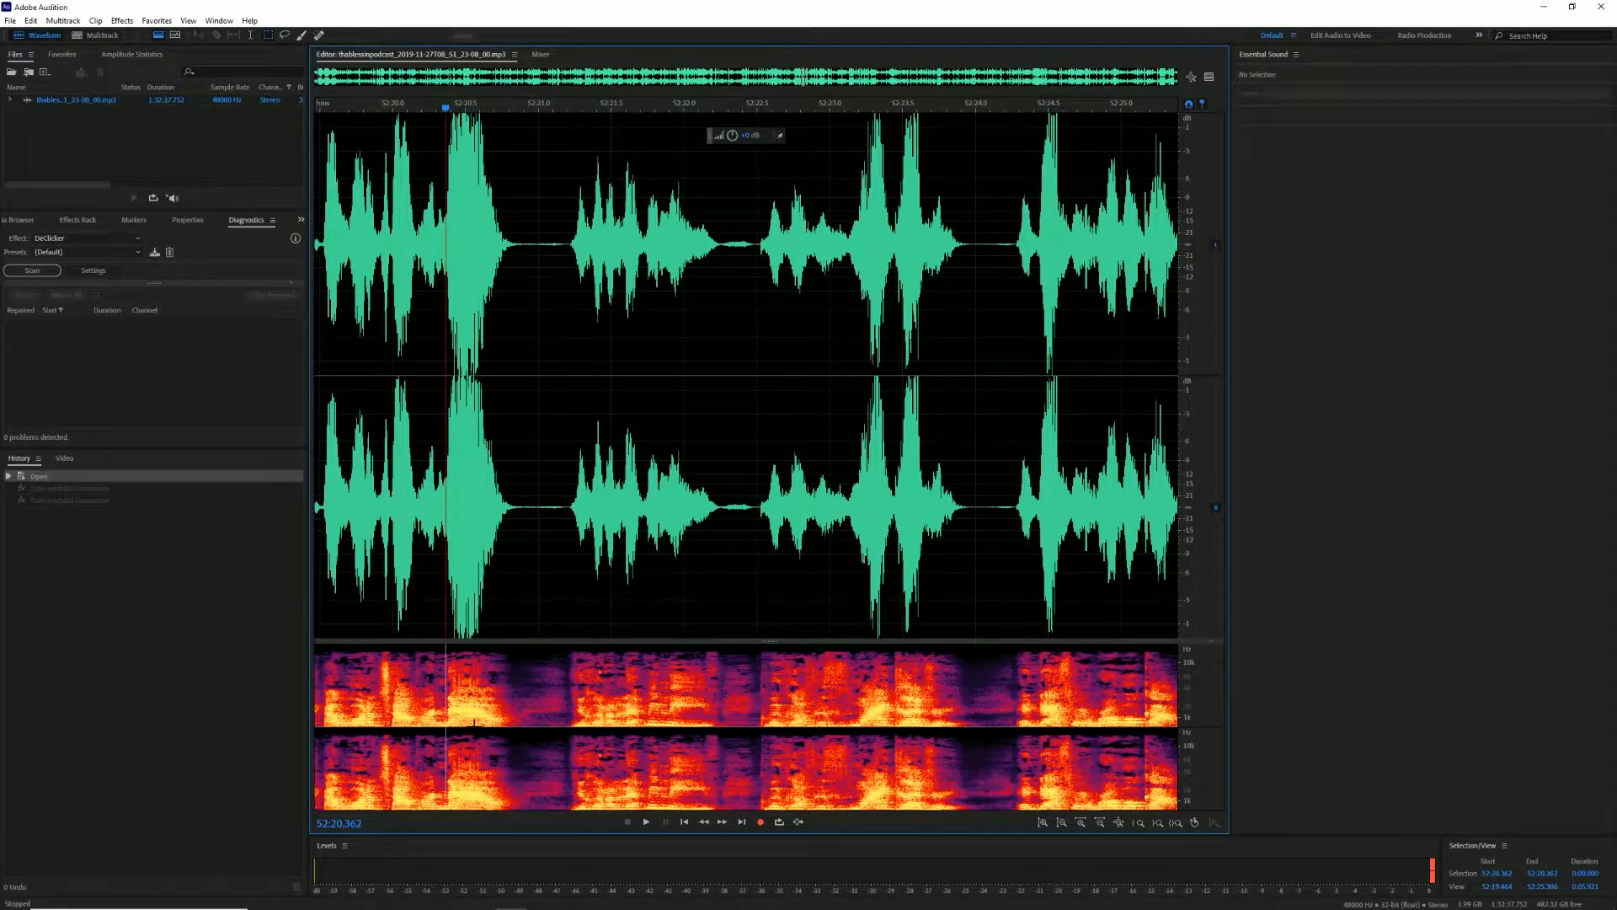
{"action": "mouse_move", "coordinate": [449, 102]}
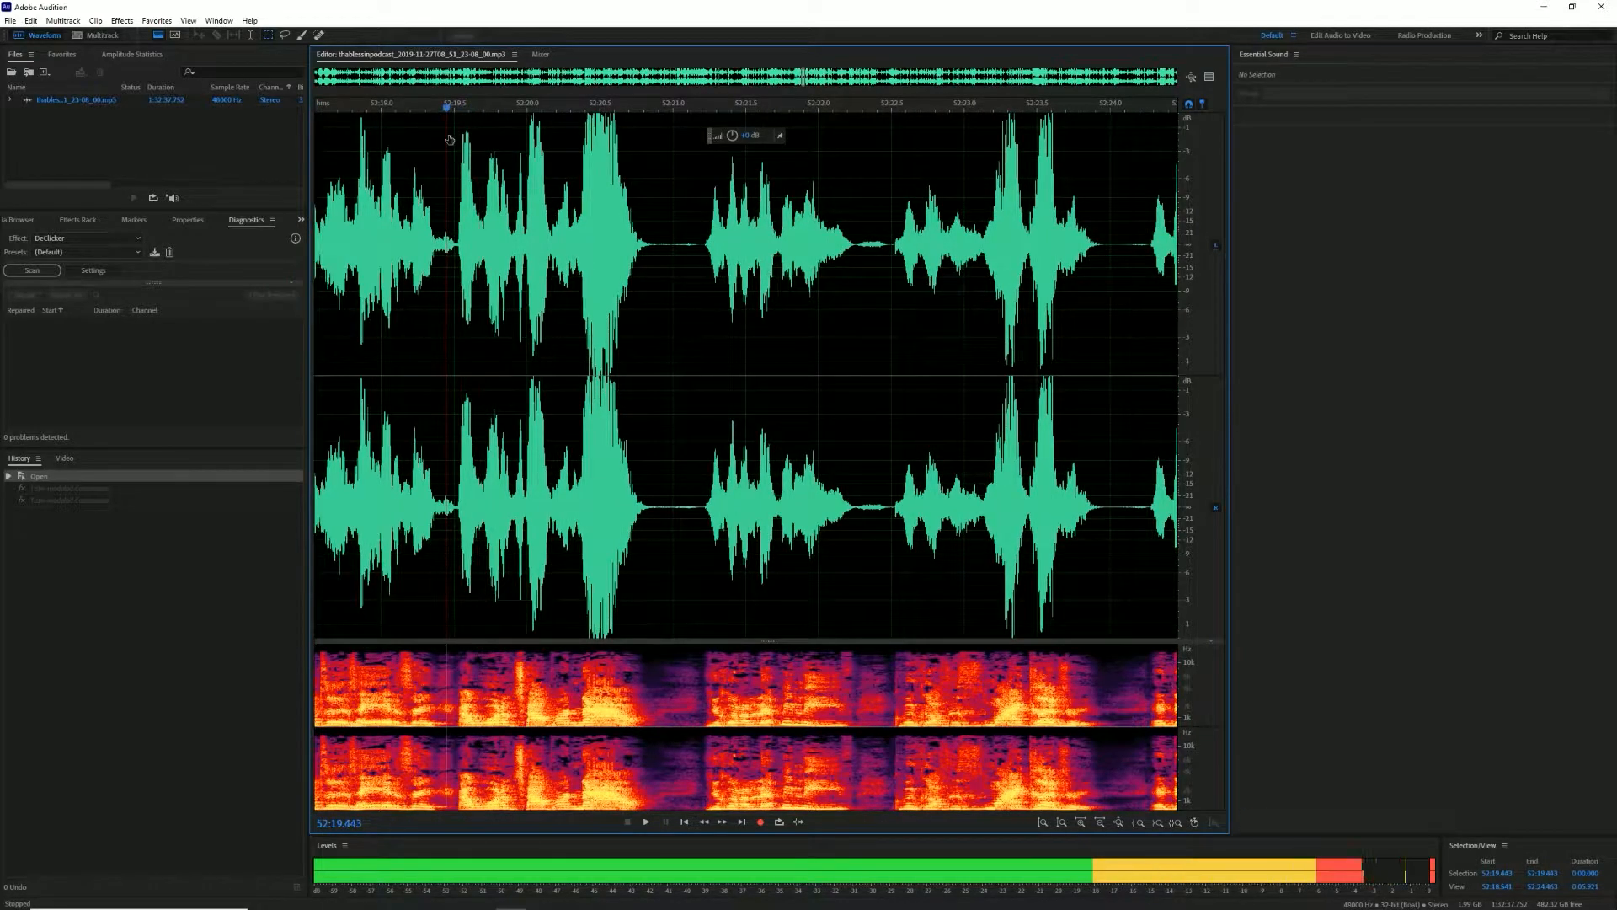
Listen to the speech passage near 52:20, then stop and show the full waveform again
{"action": "left_click", "coordinate": [645, 822]}
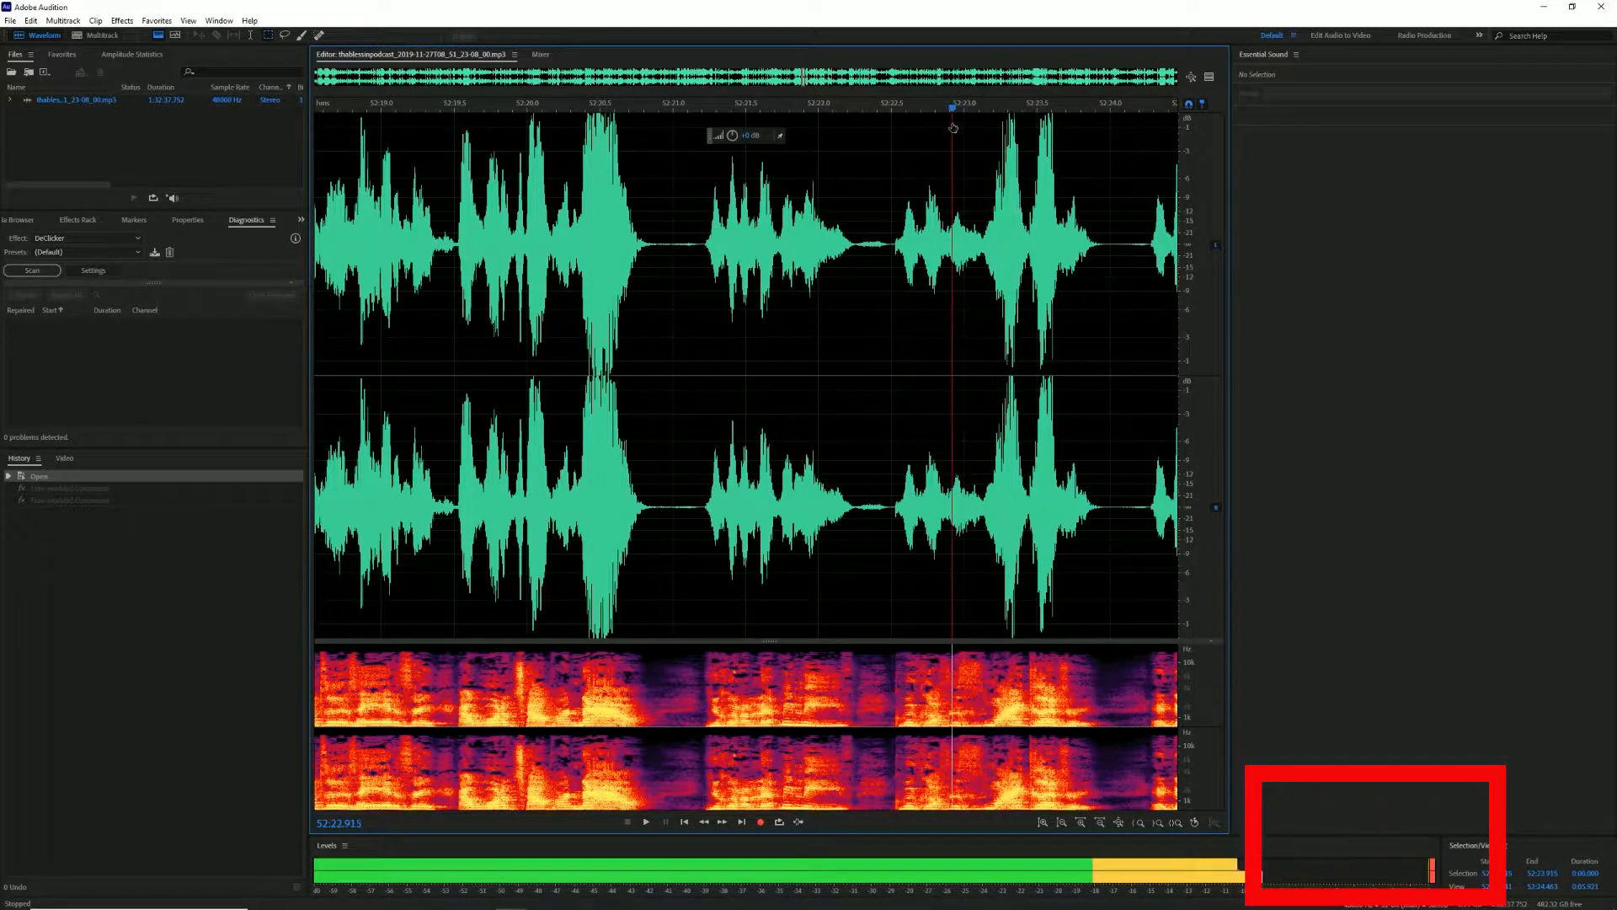
{"action": "left_click", "coordinate": [778, 124]}
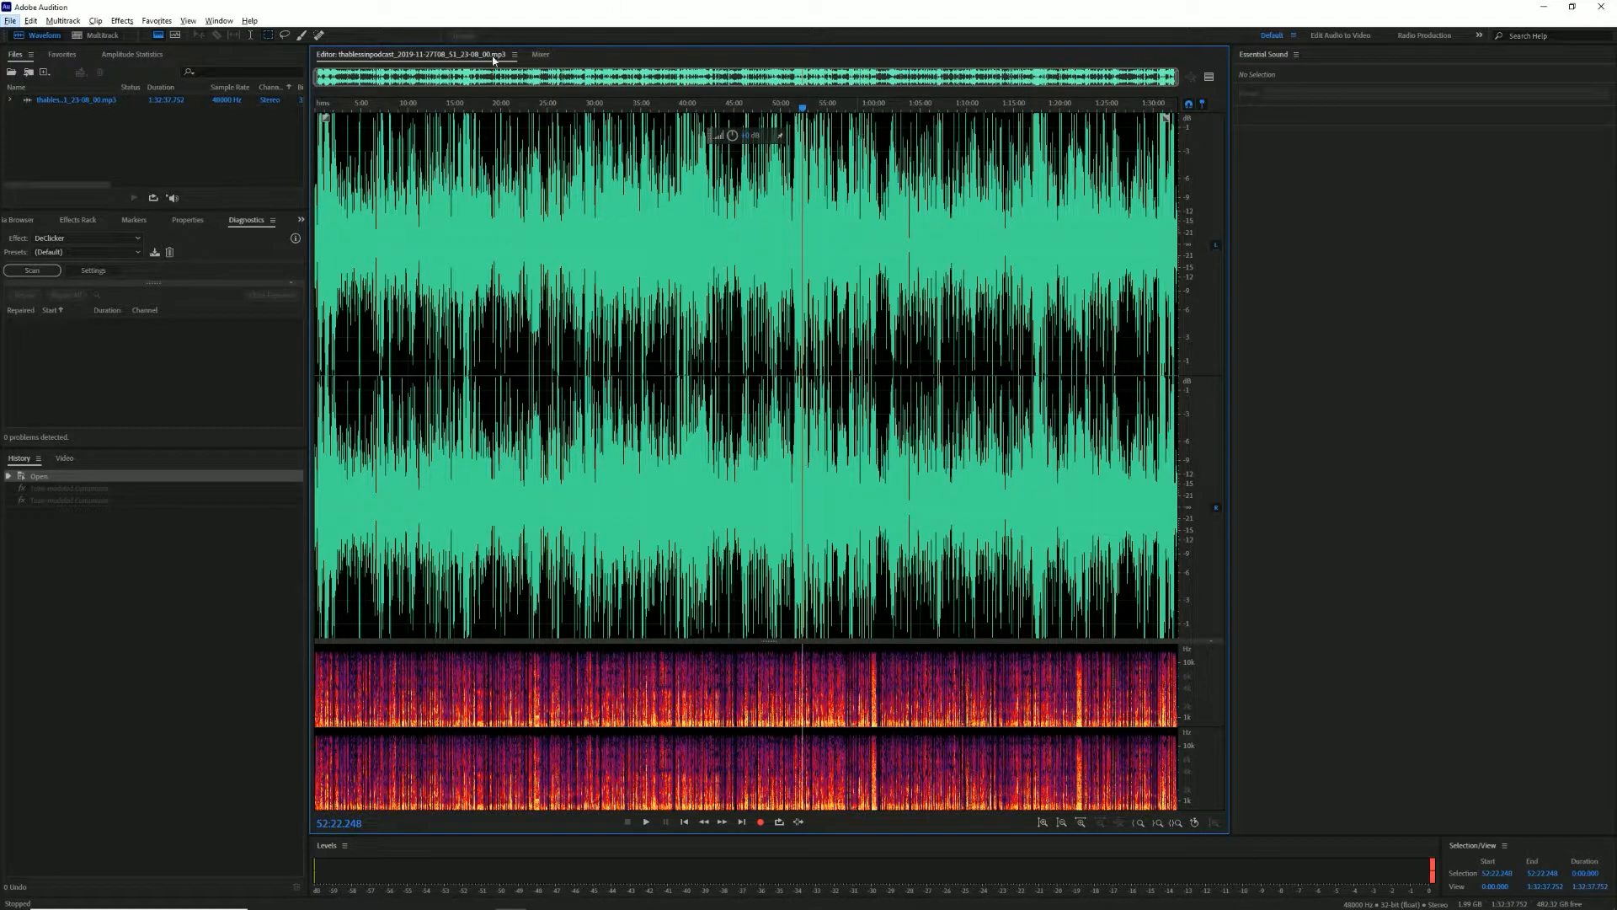
Open Tube-modeled Compressor from Effects > Amplitude and Compression
{"action": "left_click", "coordinate": [121, 19]}
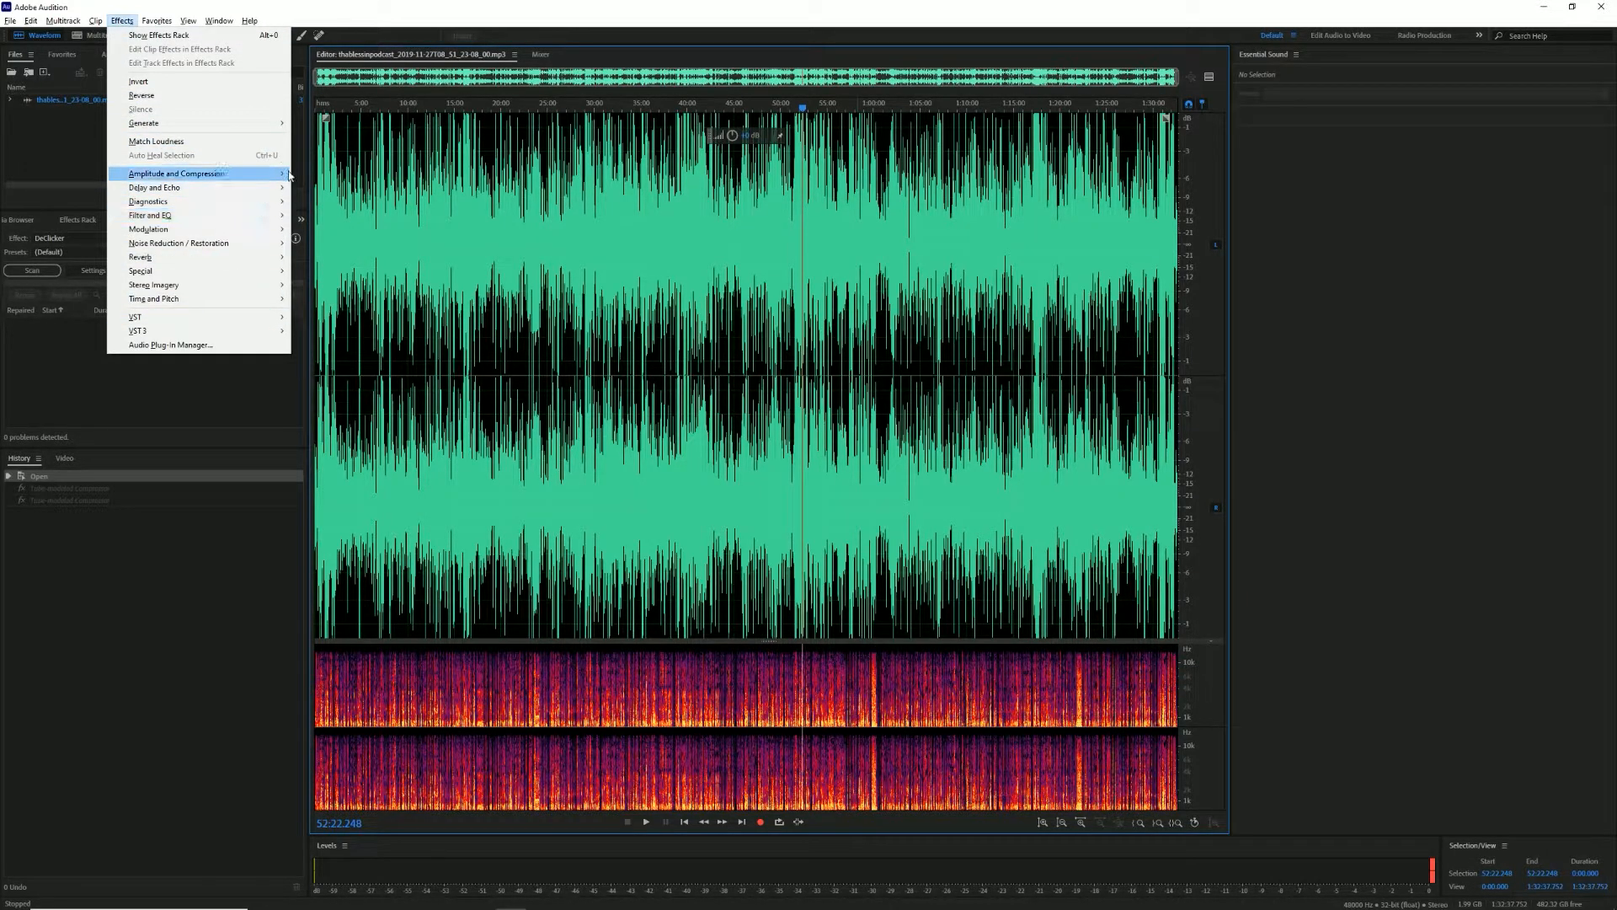
{"action": "mouse_move", "coordinate": [175, 174]}
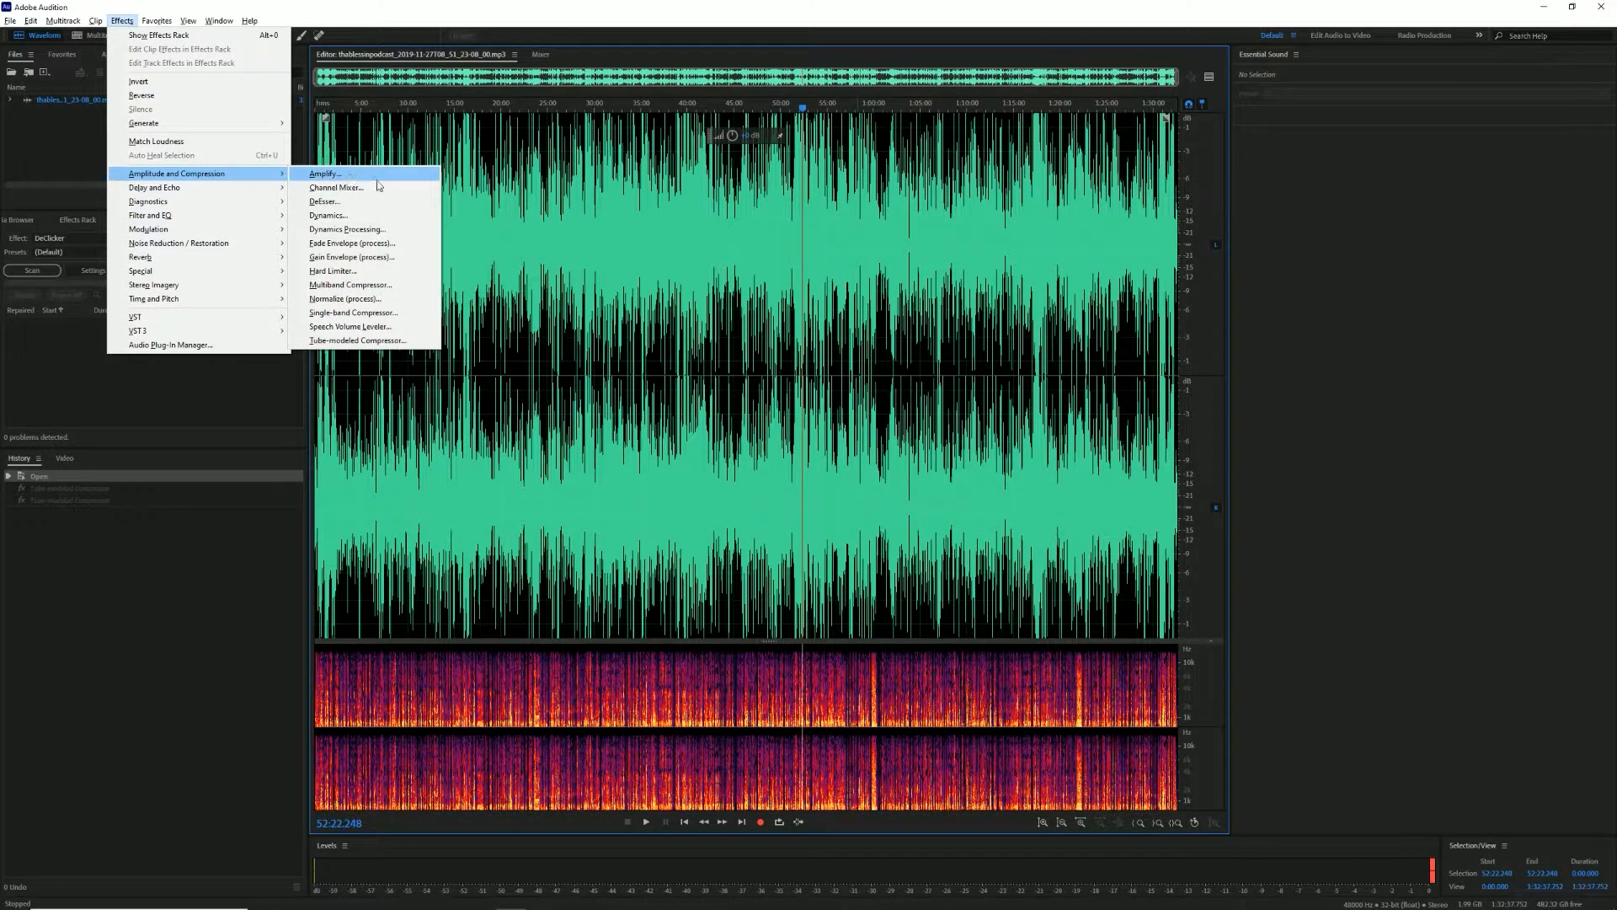
{"action": "mouse_move", "coordinate": [390, 244]}
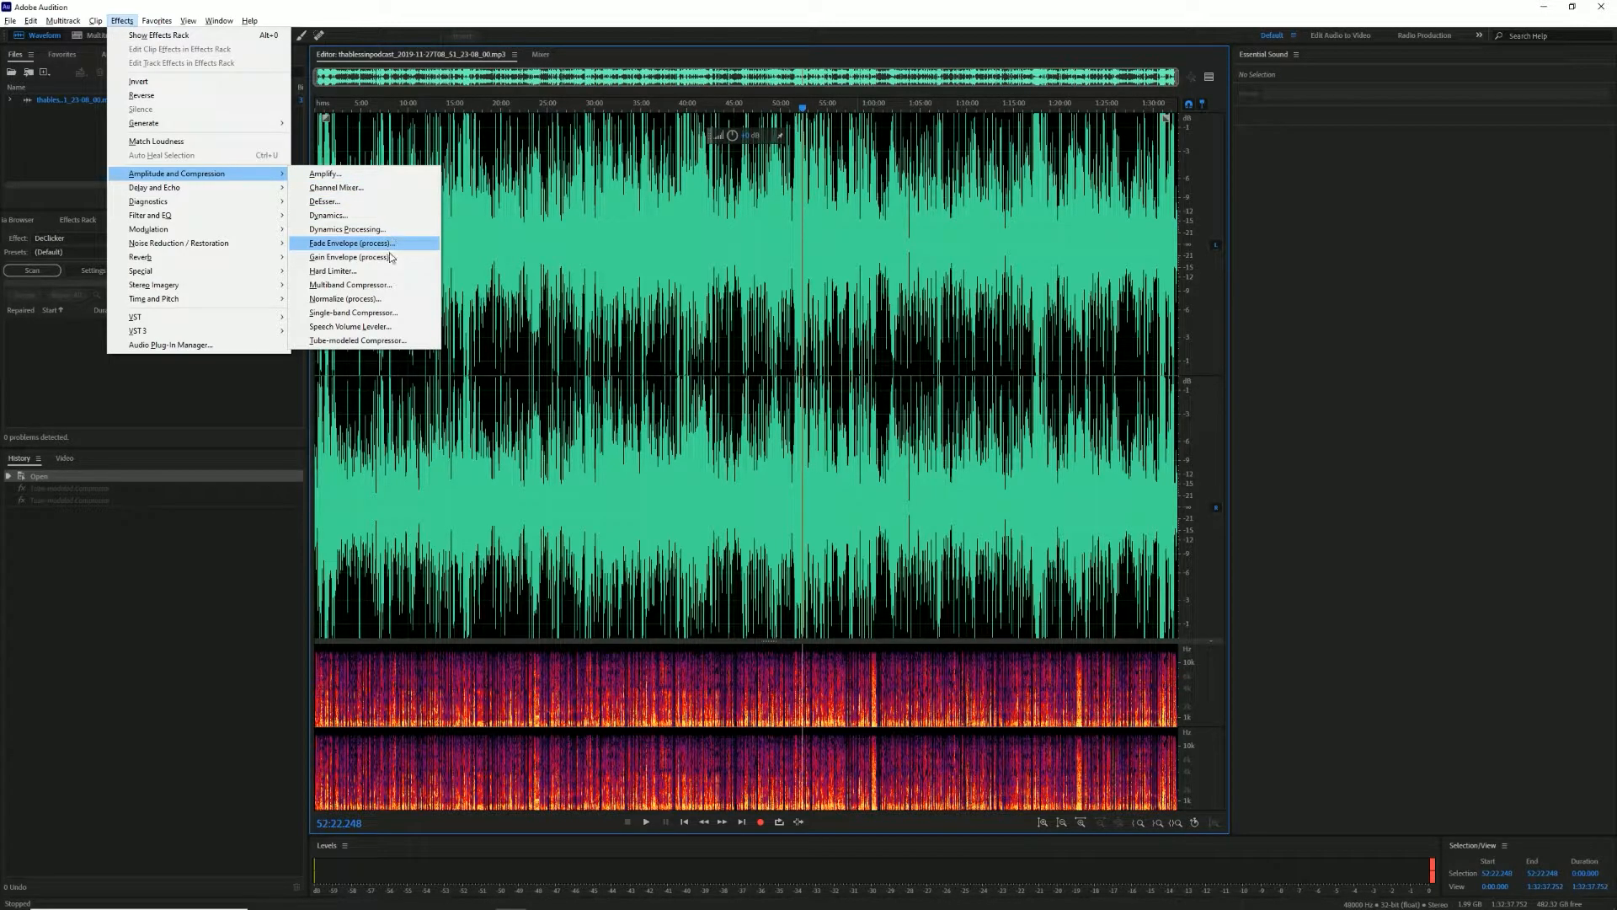
{"action": "mouse_move", "coordinate": [381, 343]}
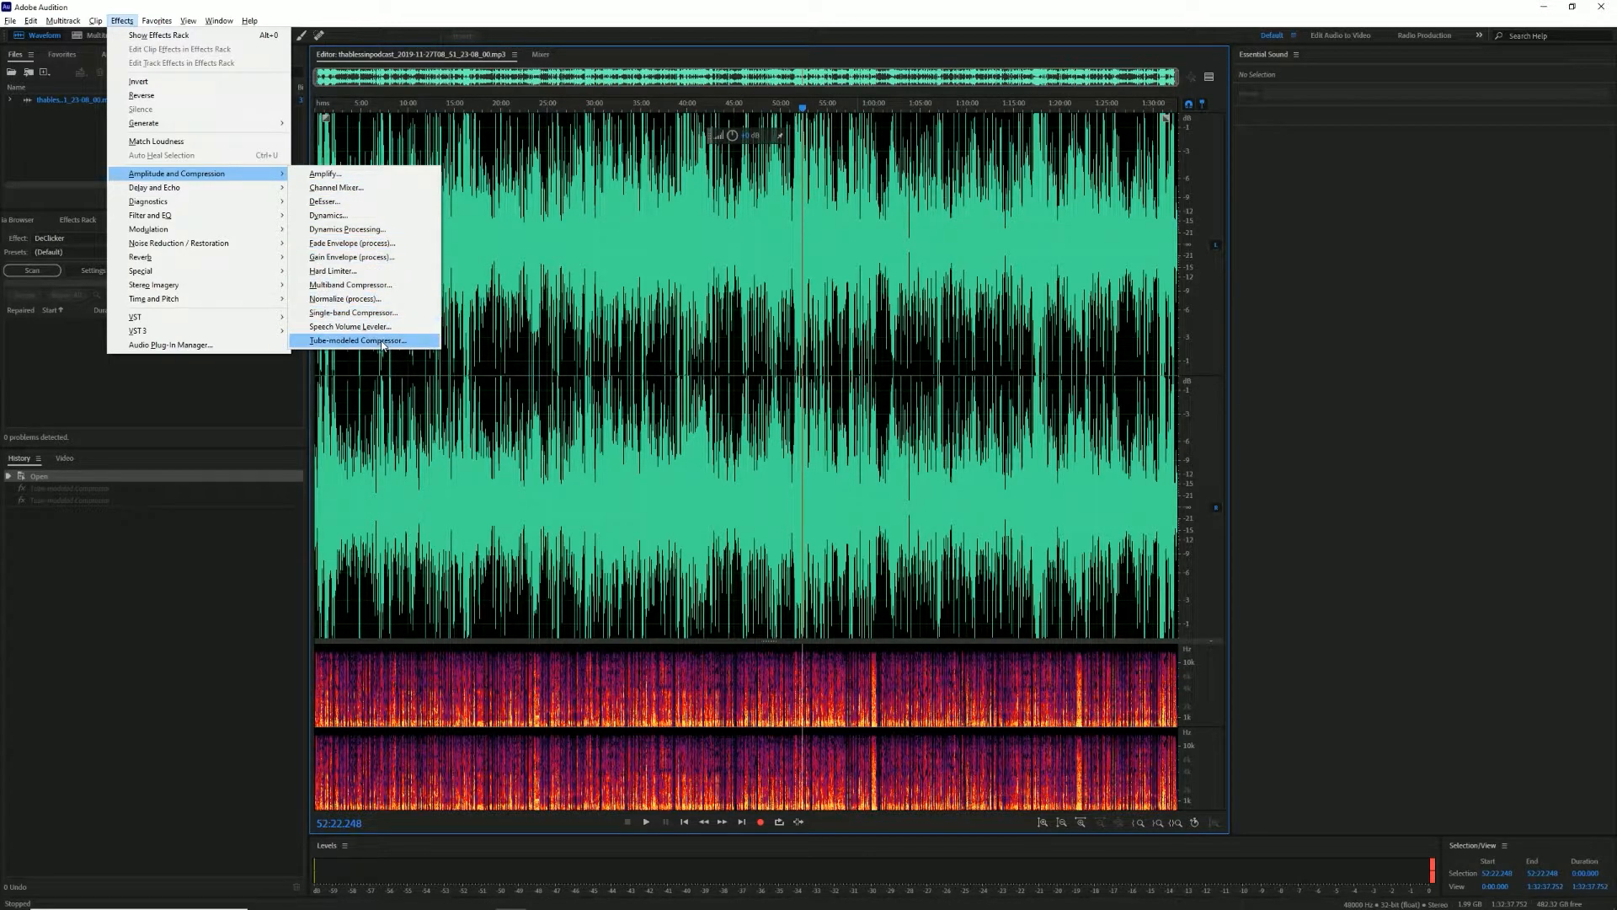
{"action": "left_click", "coordinate": [357, 341]}
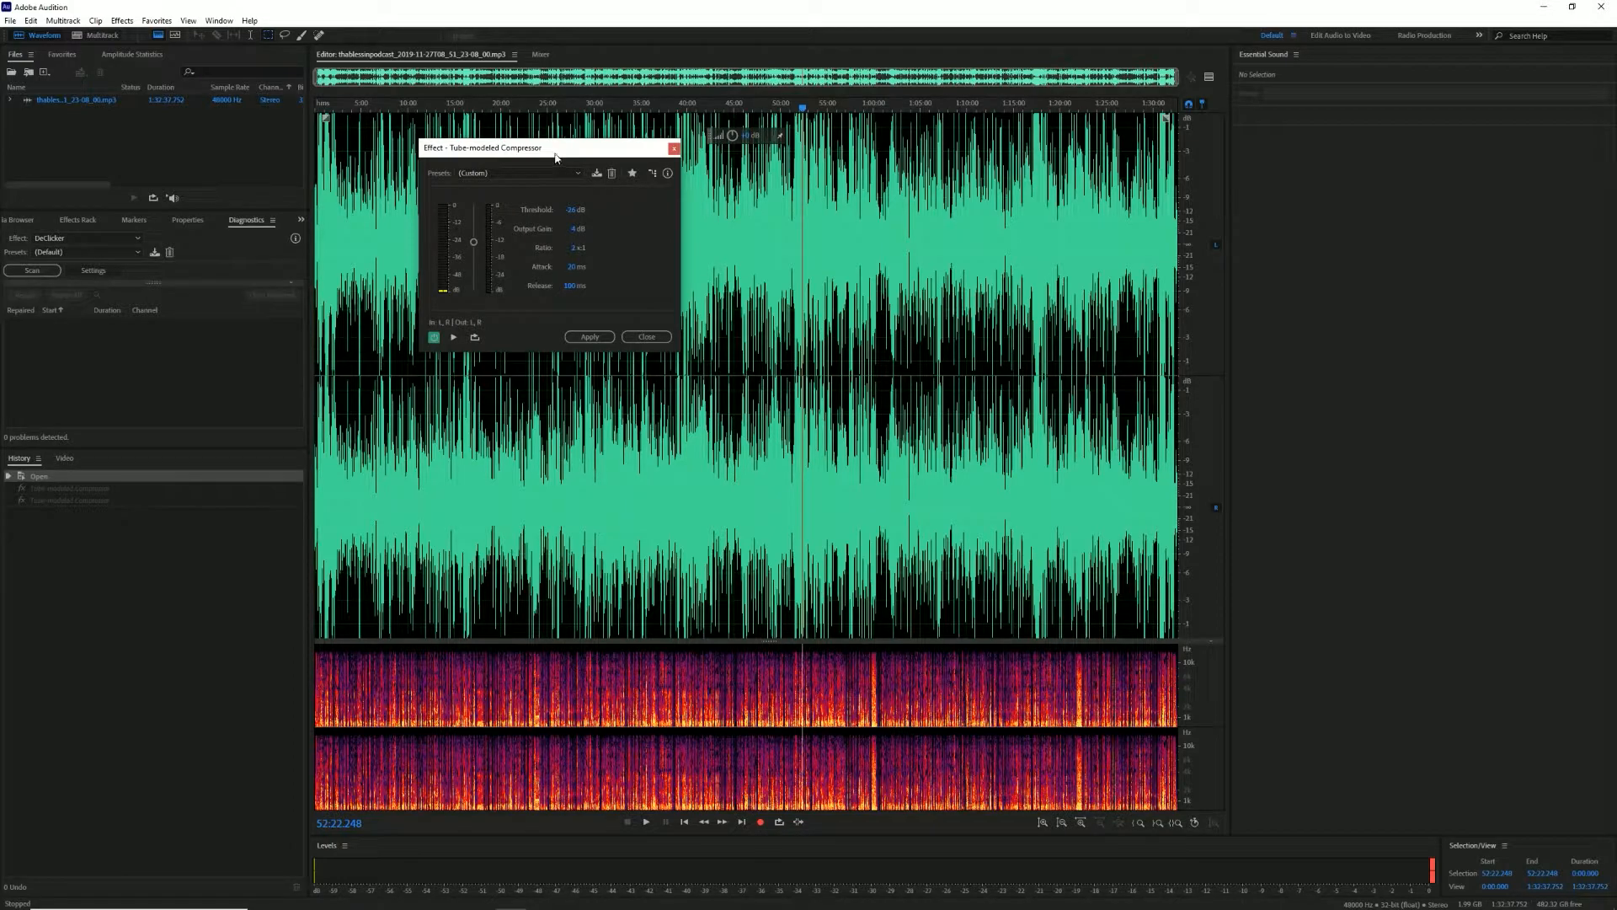
Set Threshold -26 dB, Output Gain 4 dB, Ratio 2:1, Attack 20 ms, Release 100 ms
{"action": "left_click_drag", "start_coordinate": [547, 146], "coordinate": [928, 248]}
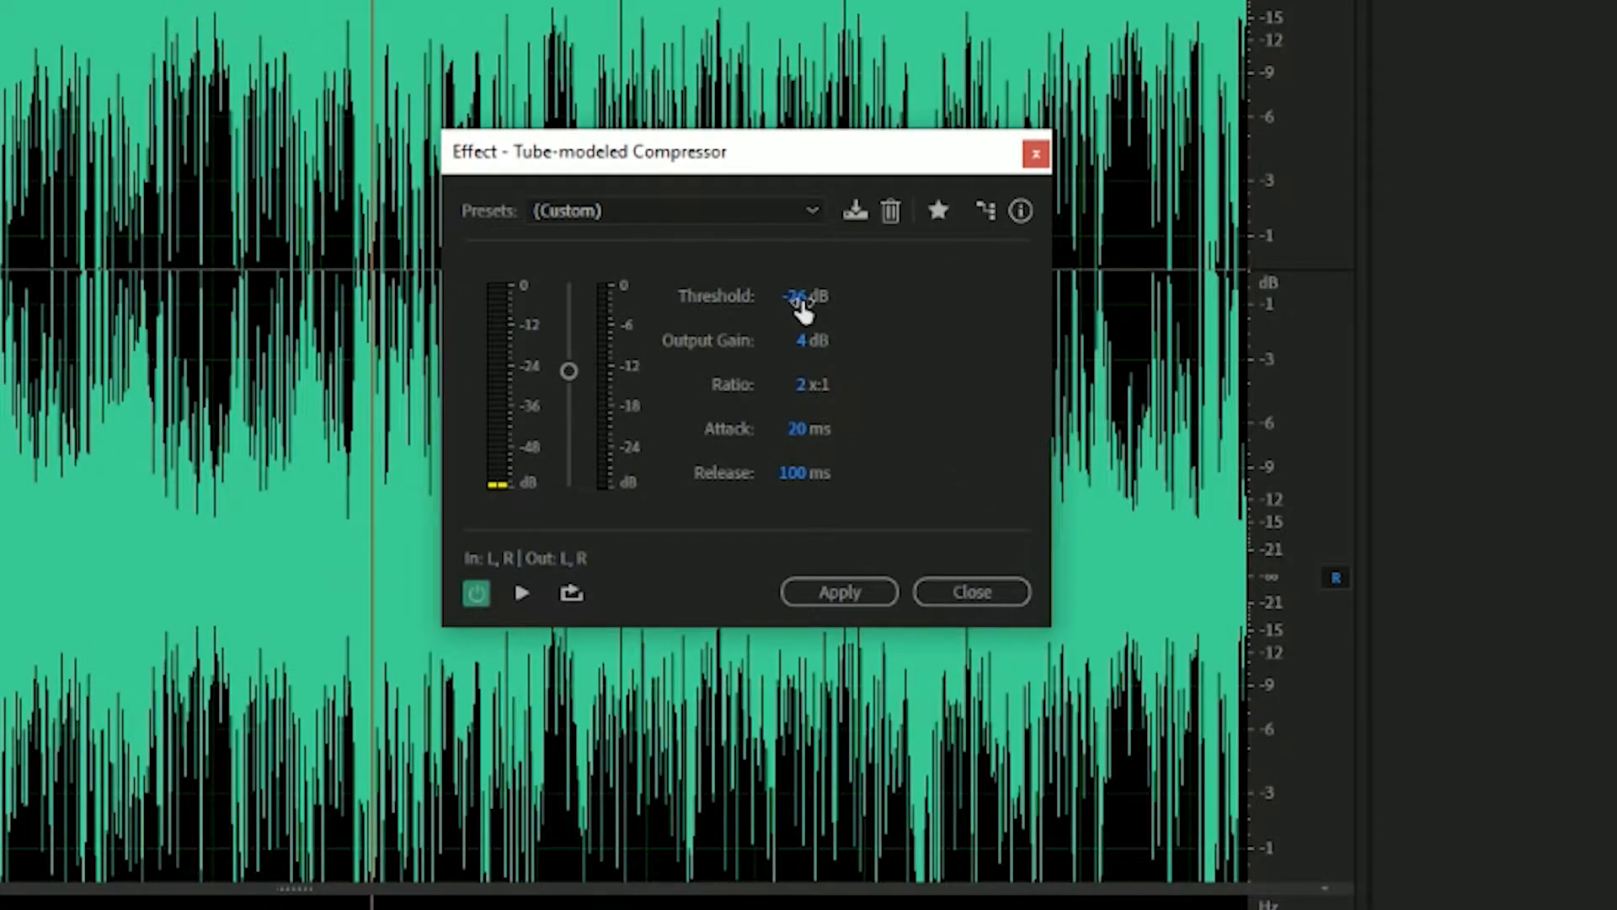
{"action": "mouse_move", "coordinate": [865, 325]}
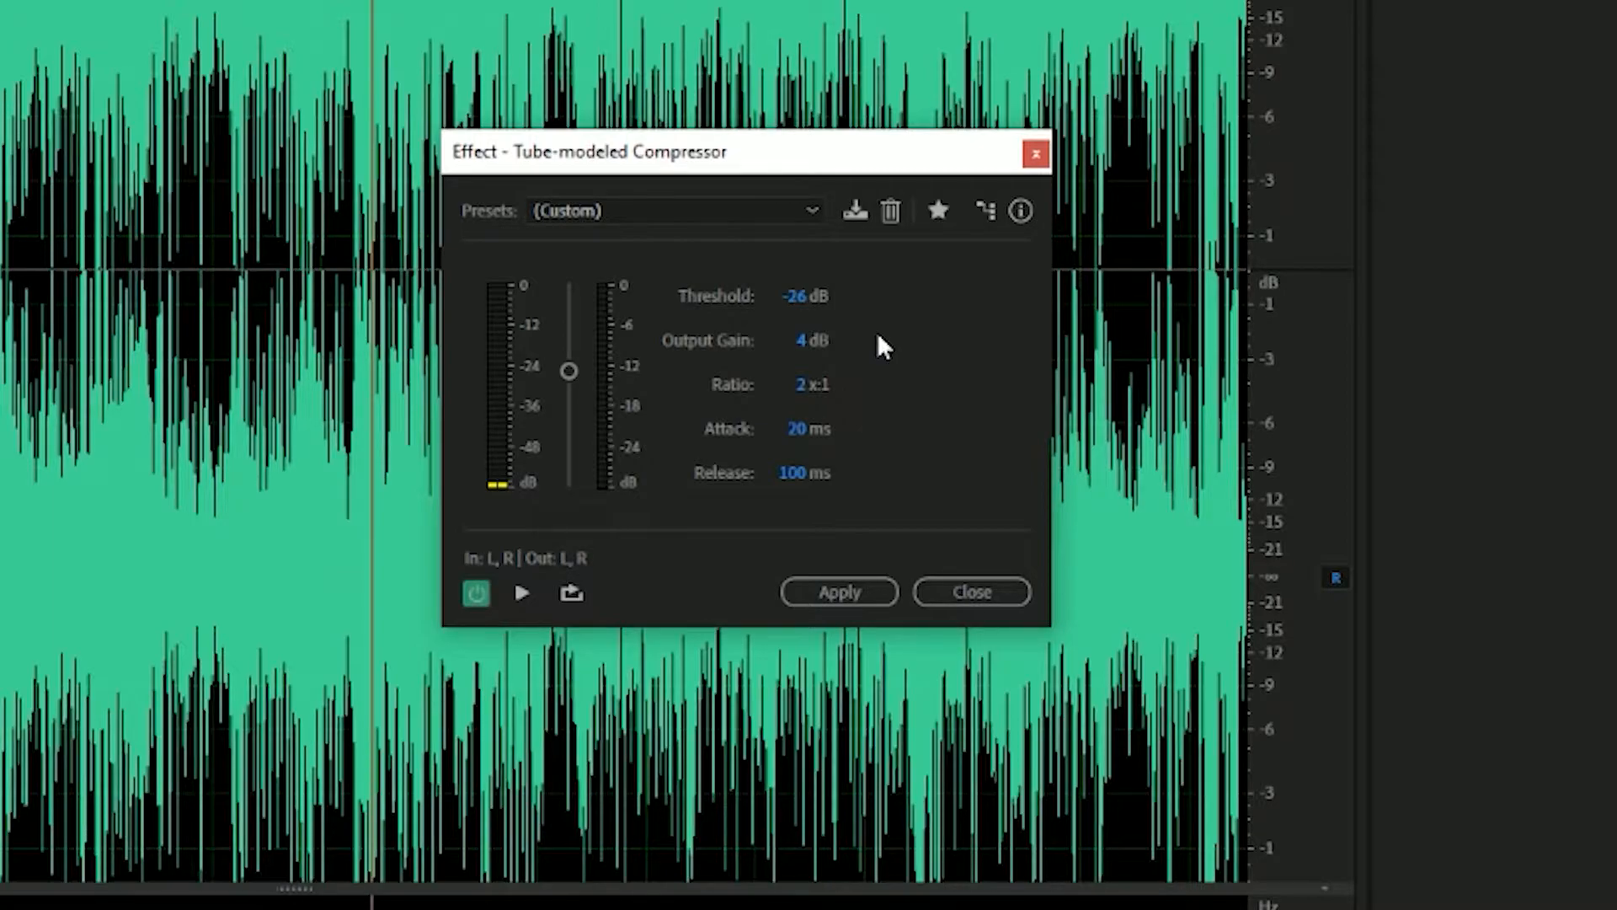
{"action": "mouse_move", "coordinate": [863, 339]}
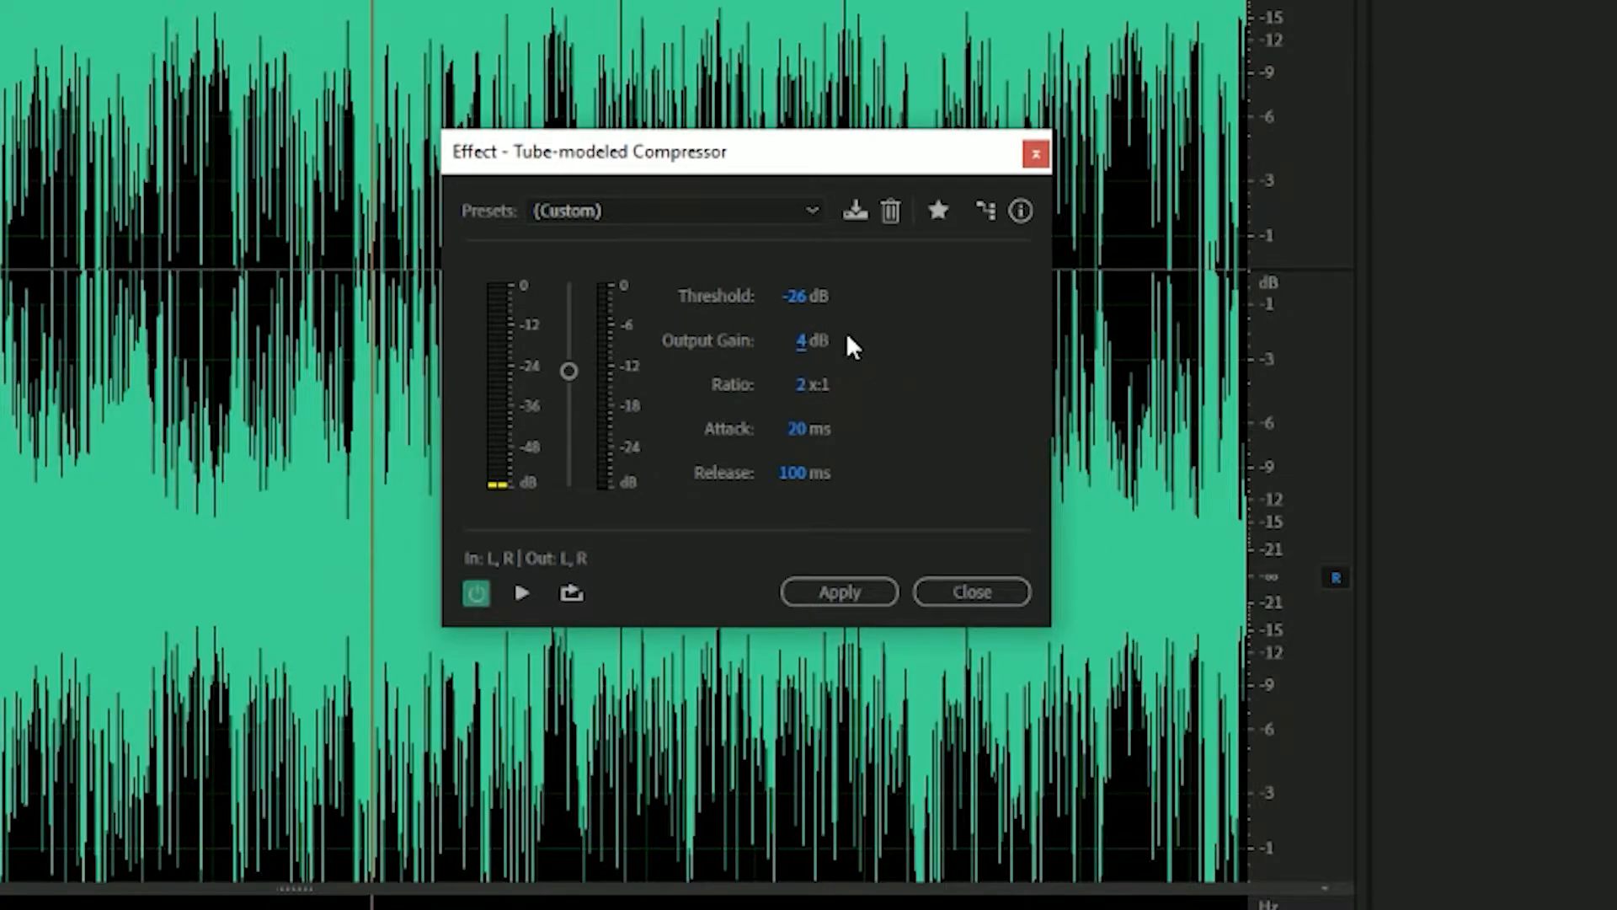
{"action": "mouse_move", "coordinate": [805, 415]}
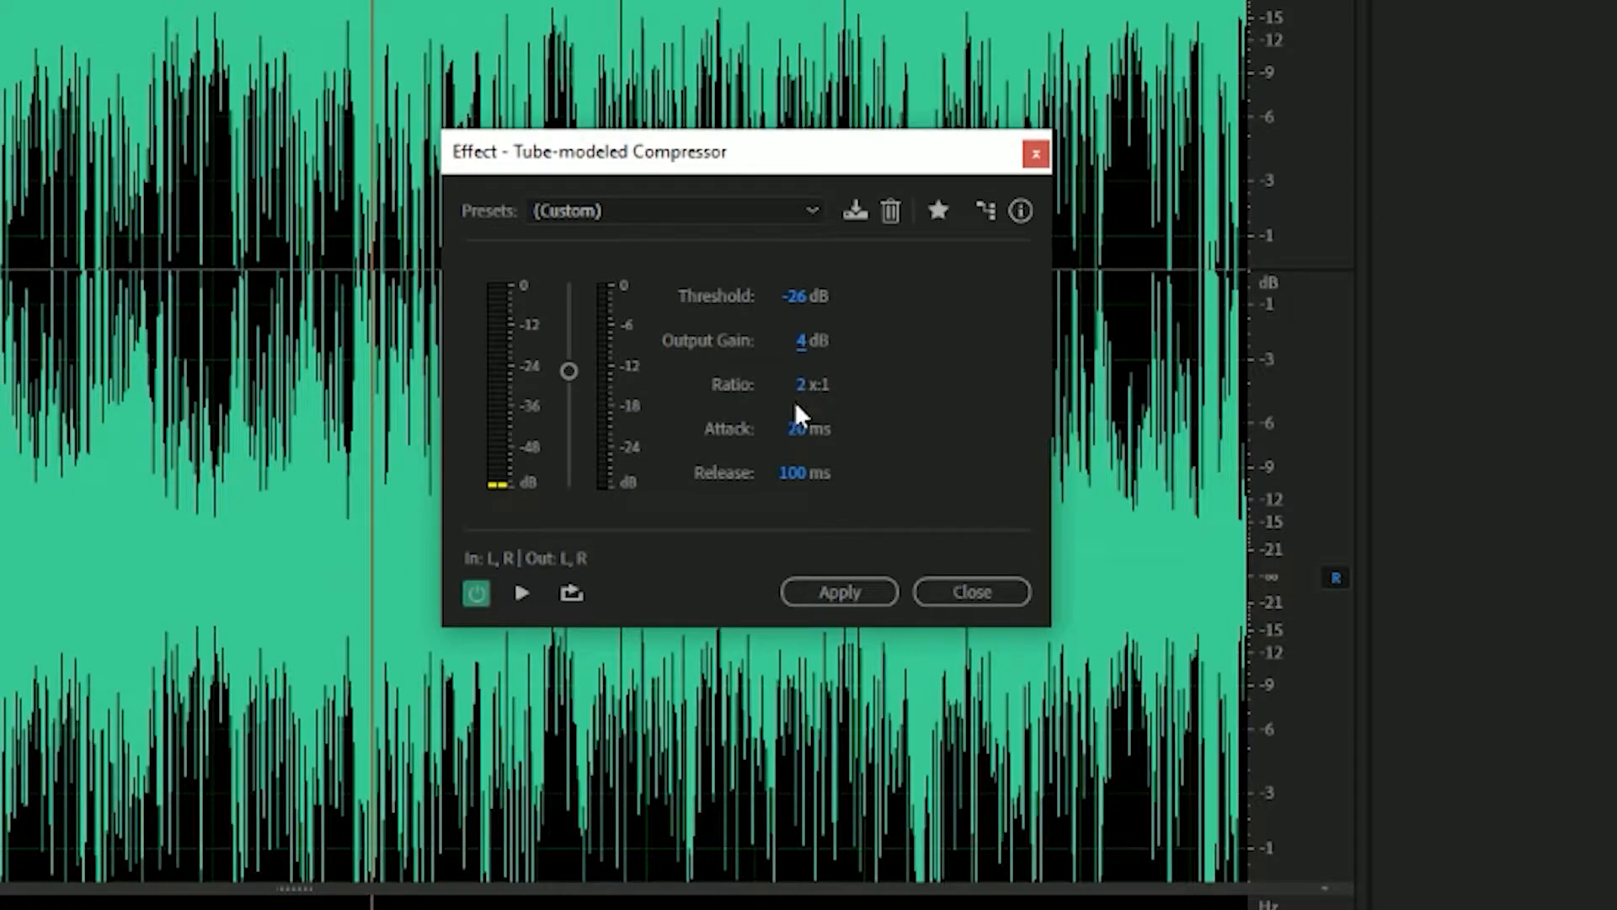
{"action": "mouse_move", "coordinate": [890, 395]}
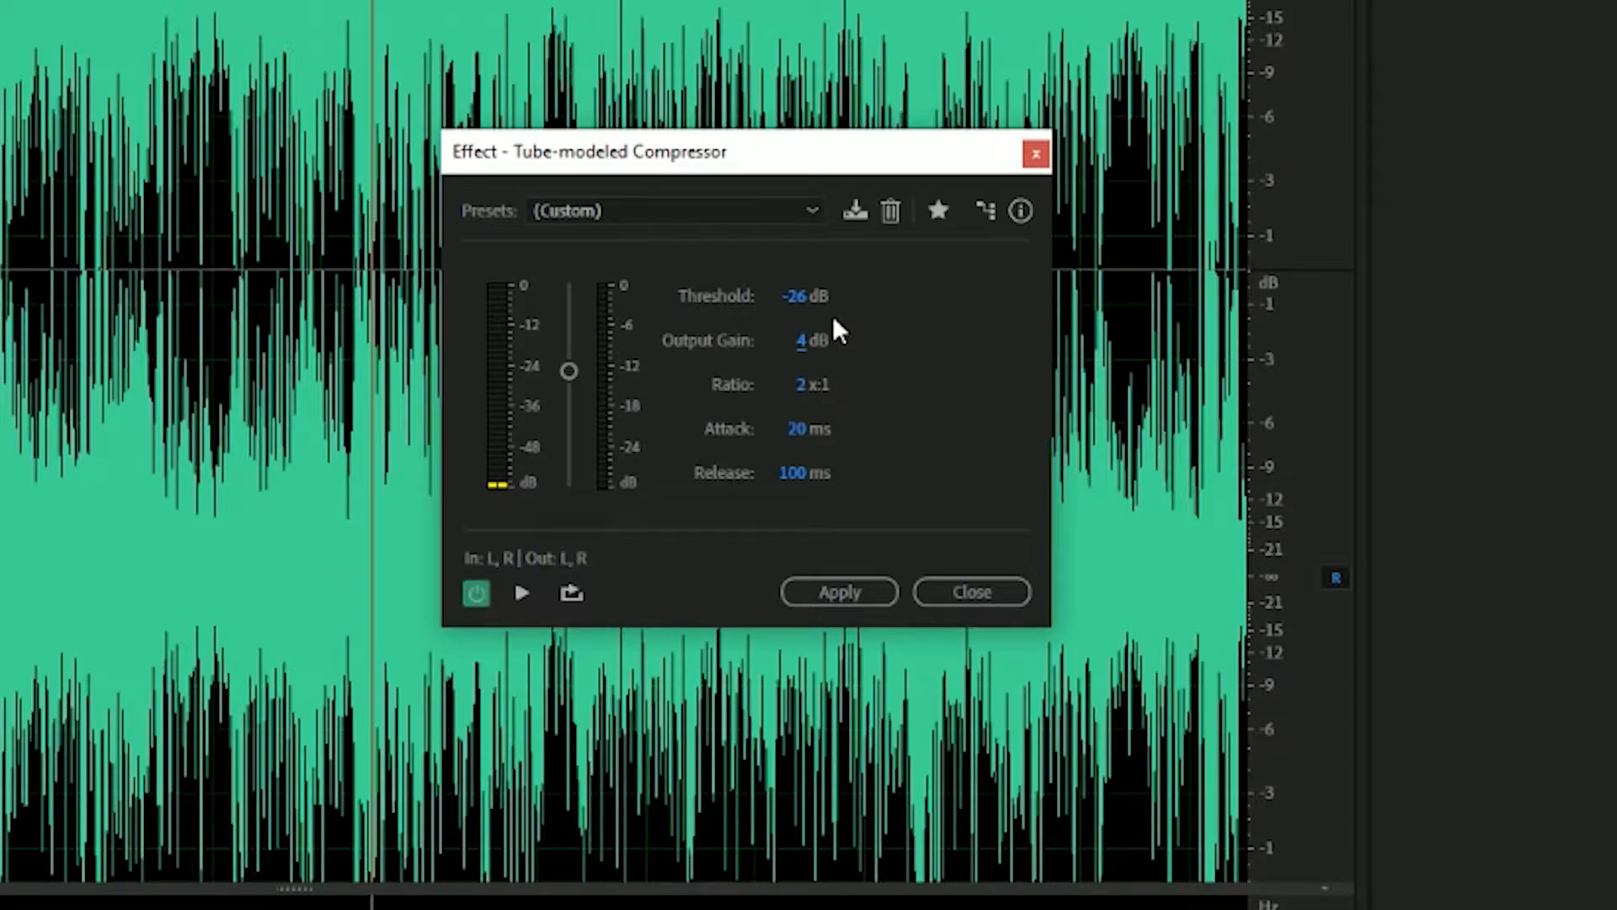
{"action": "mouse_move", "coordinate": [826, 317]}
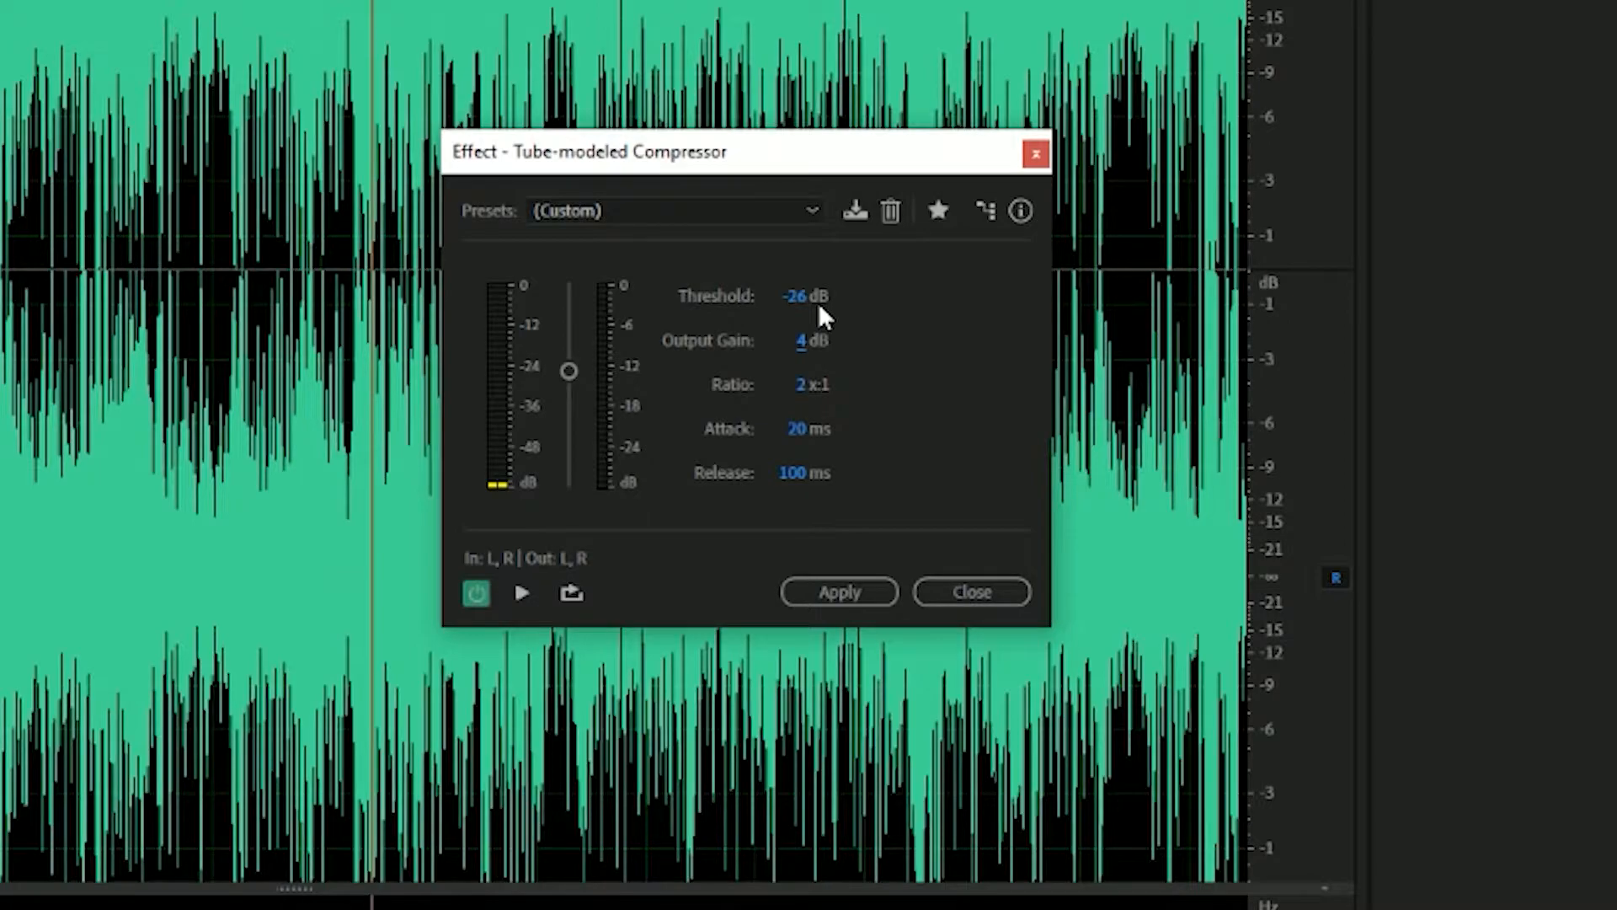
{"action": "mouse_move", "coordinate": [920, 406]}
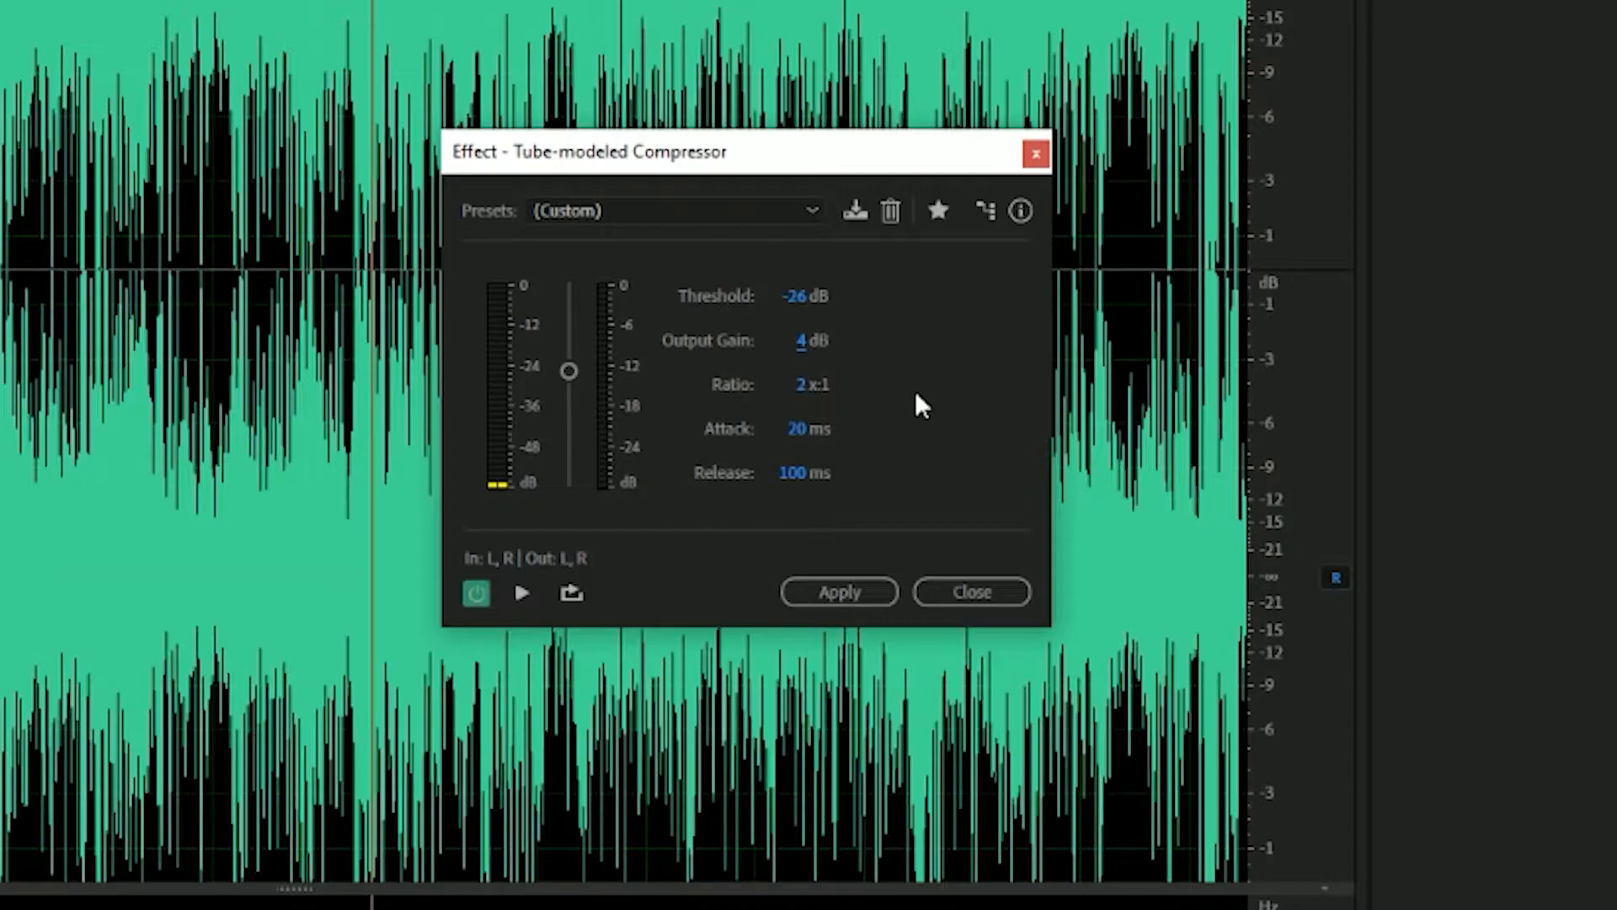
{"action": "mouse_move", "coordinate": [835, 431]}
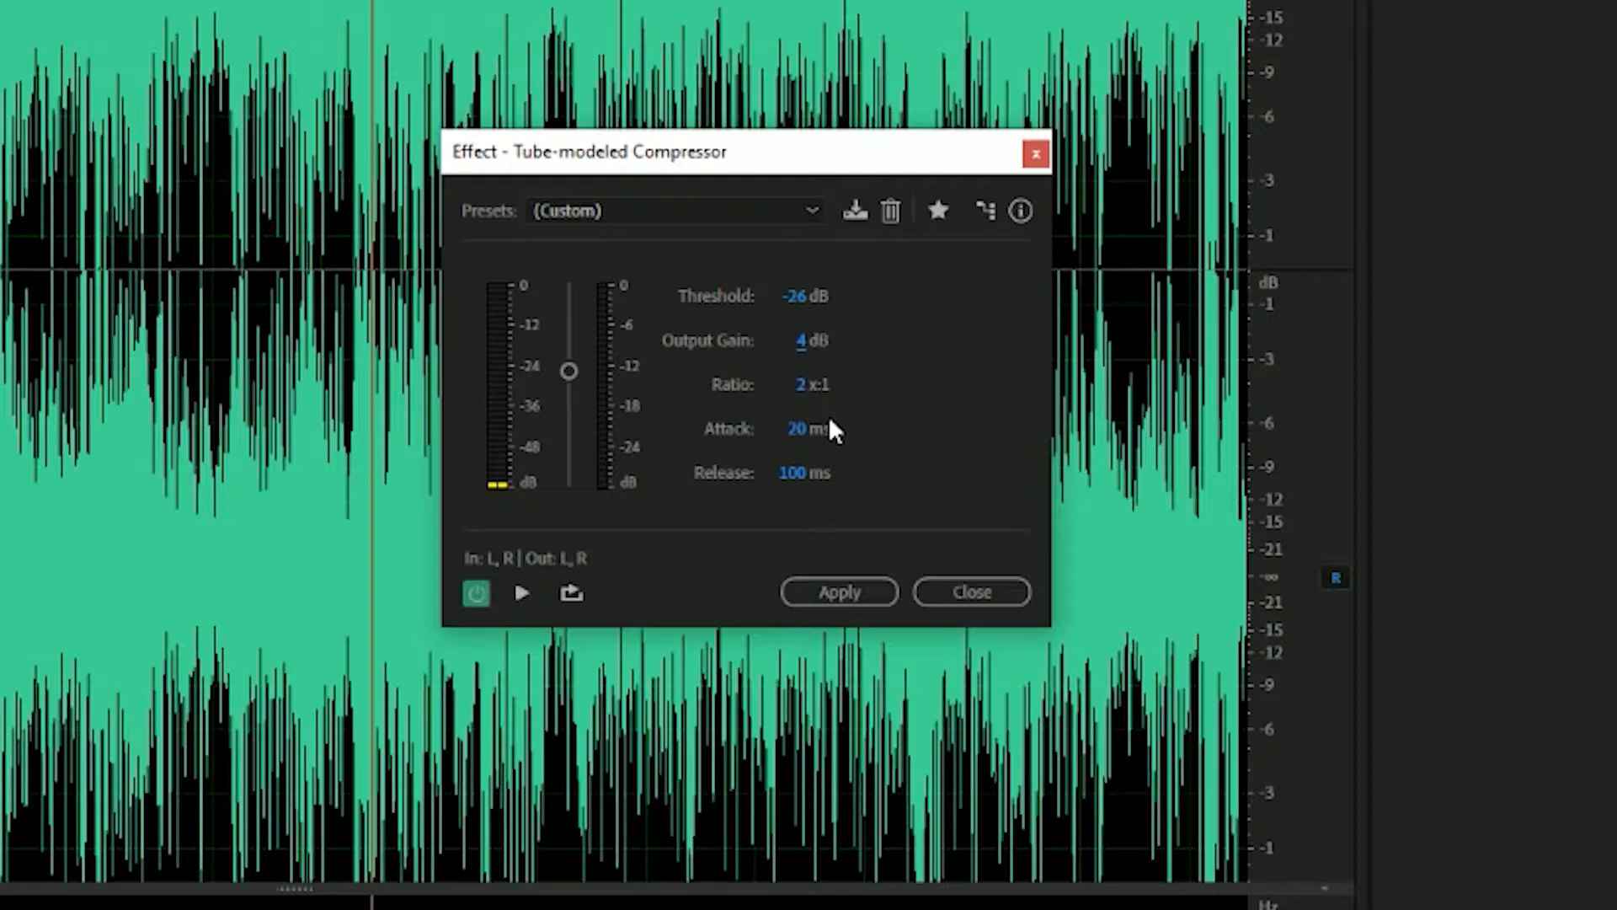
{"action": "mouse_move", "coordinate": [974, 403]}
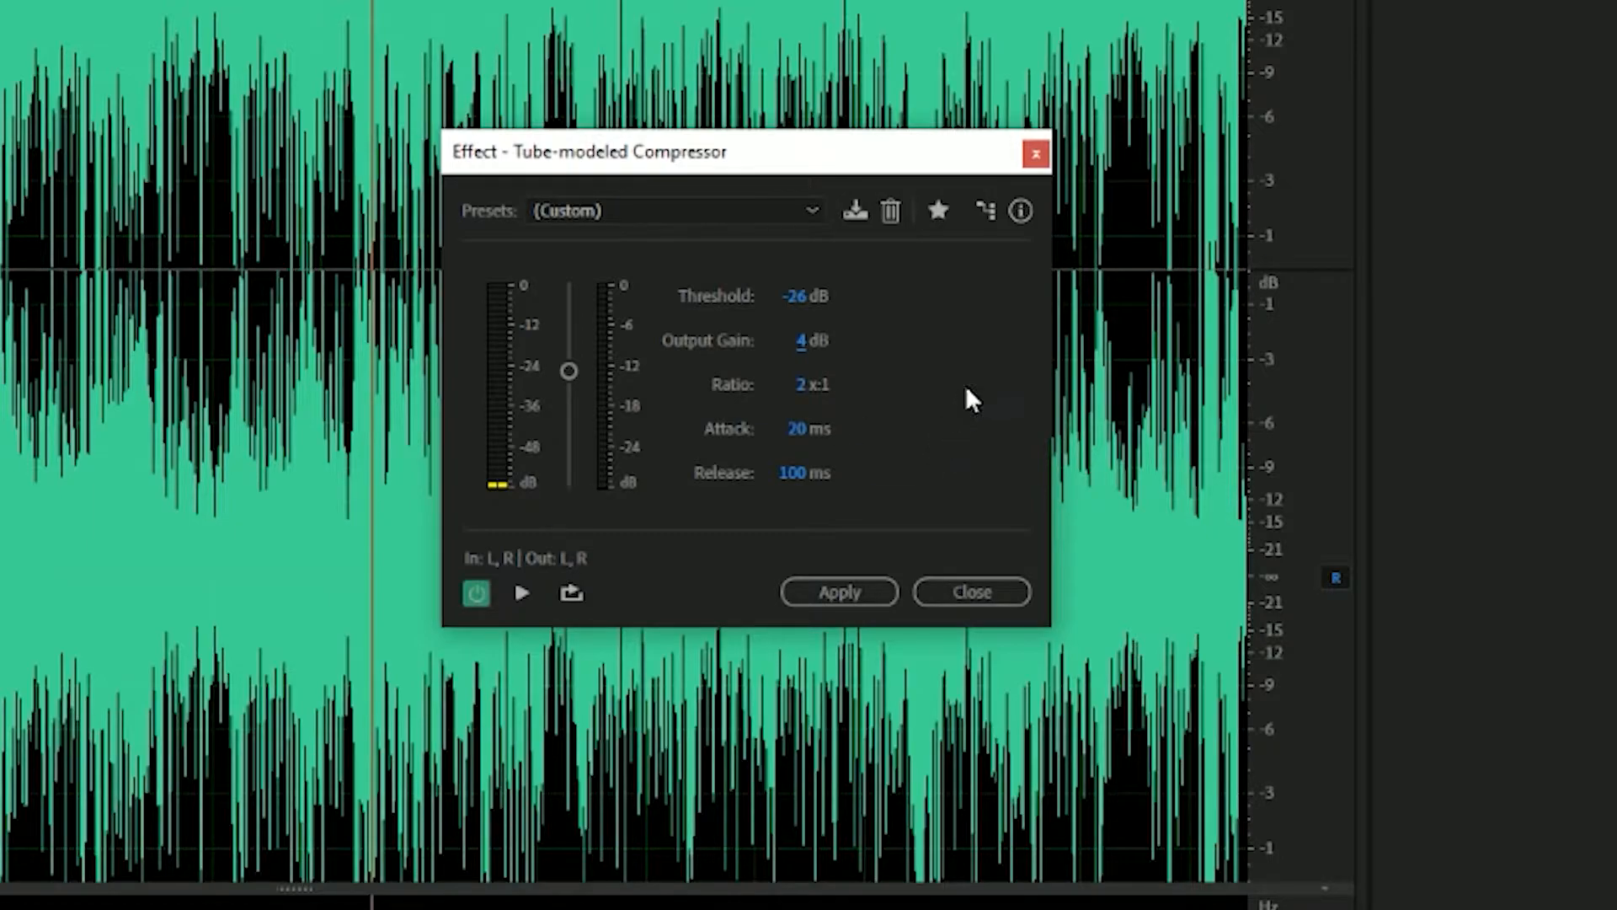
{"action": "mouse_move", "coordinate": [835, 464]}
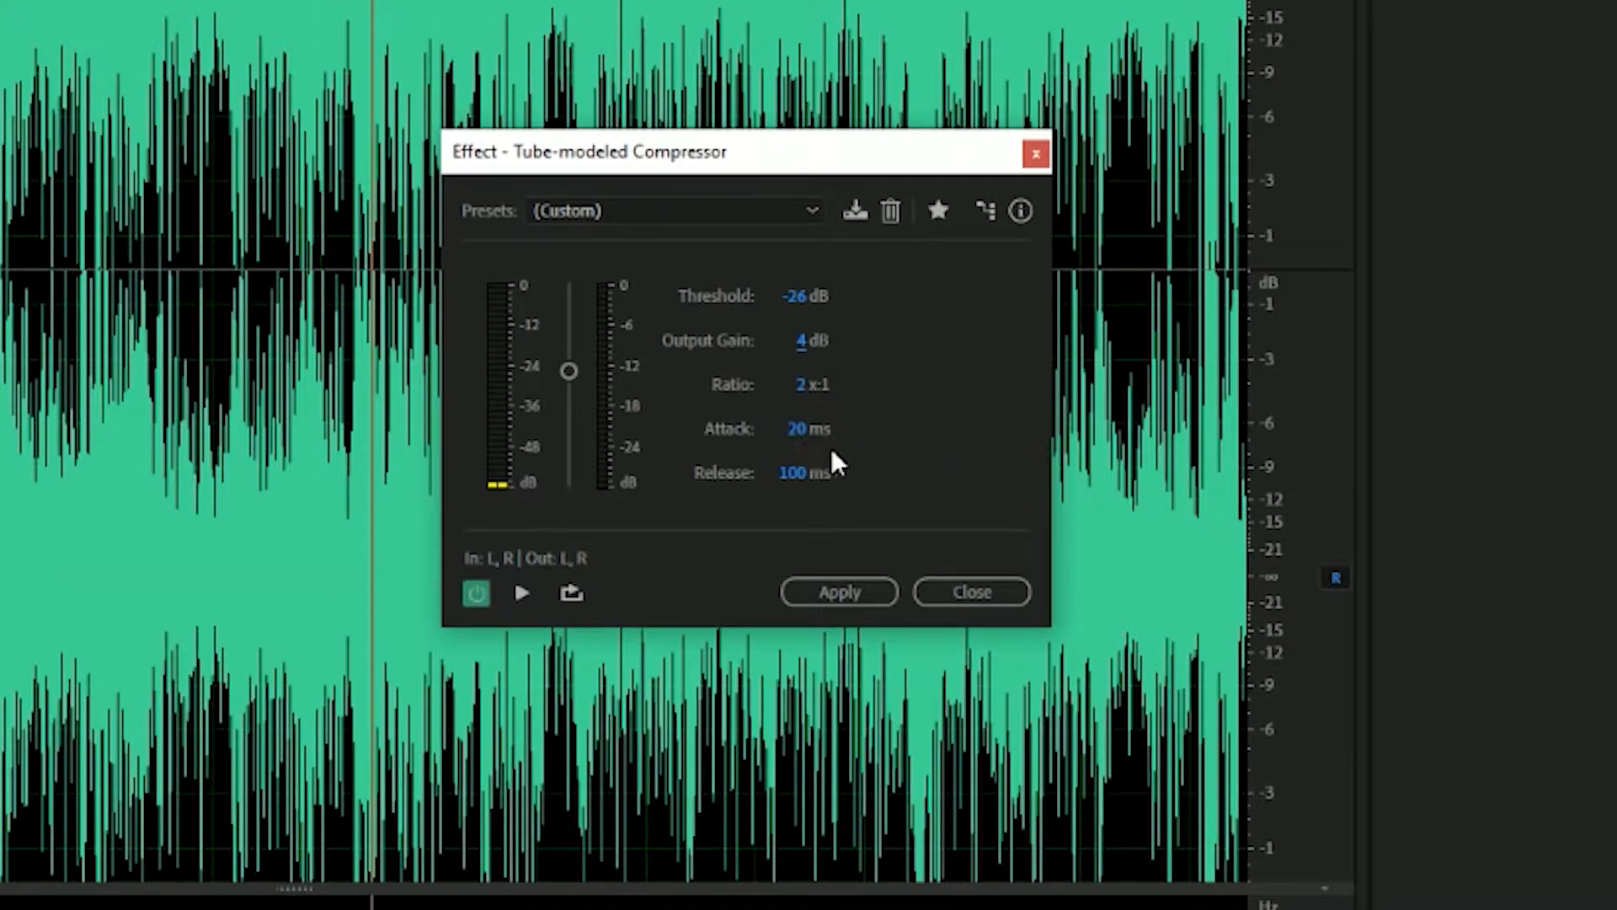
{"action": "mouse_move", "coordinate": [851, 469]}
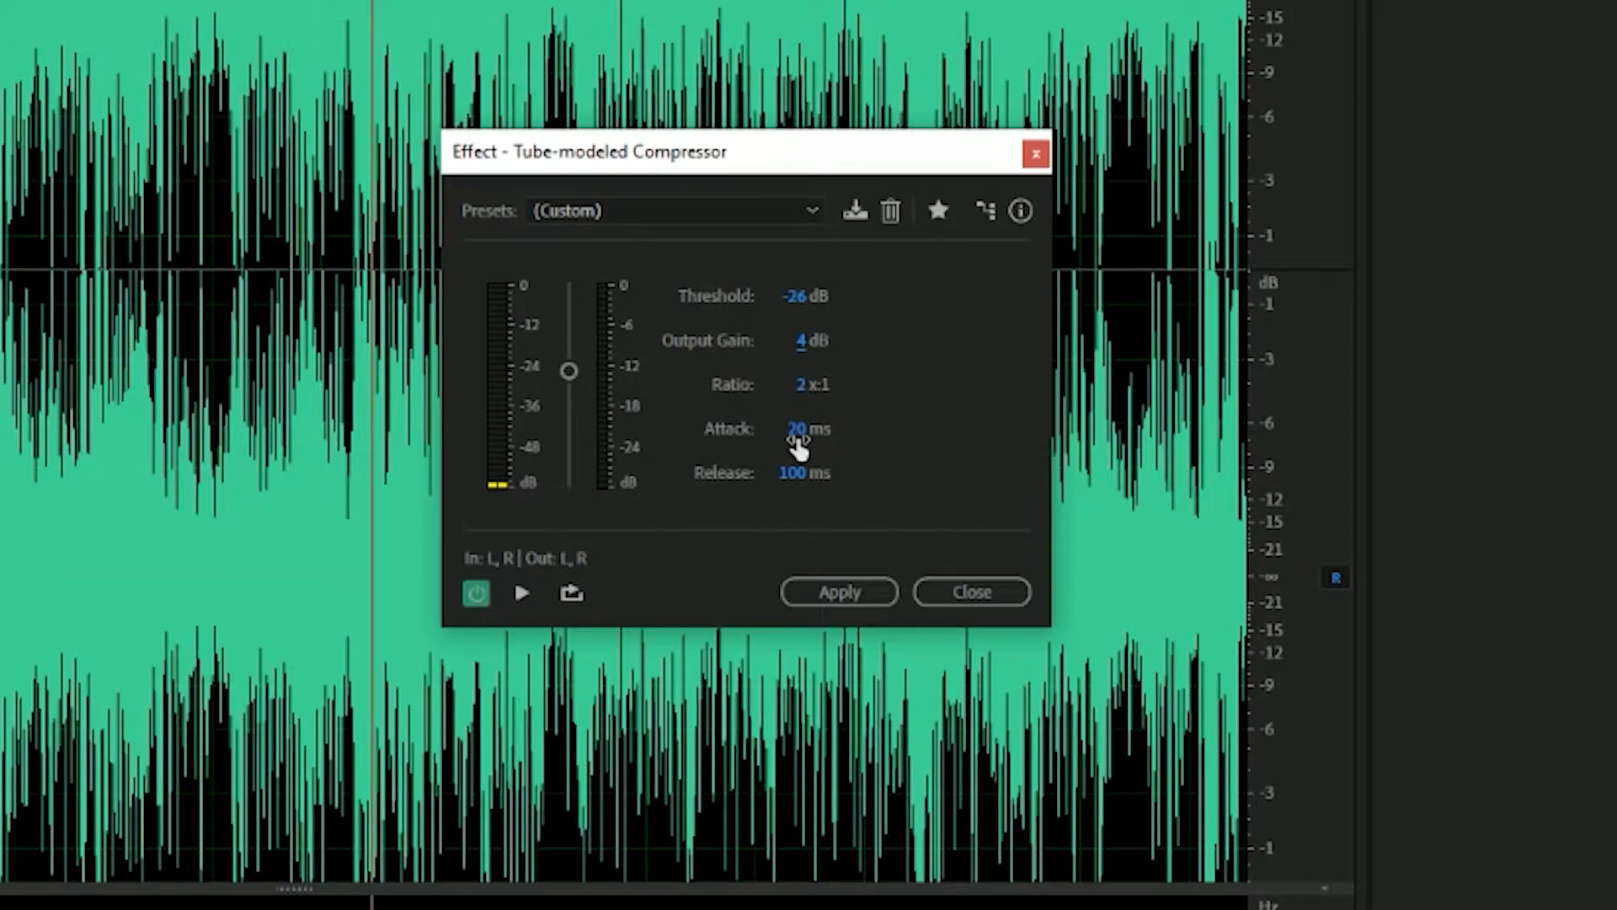
{"action": "mouse_move", "coordinate": [773, 508]}
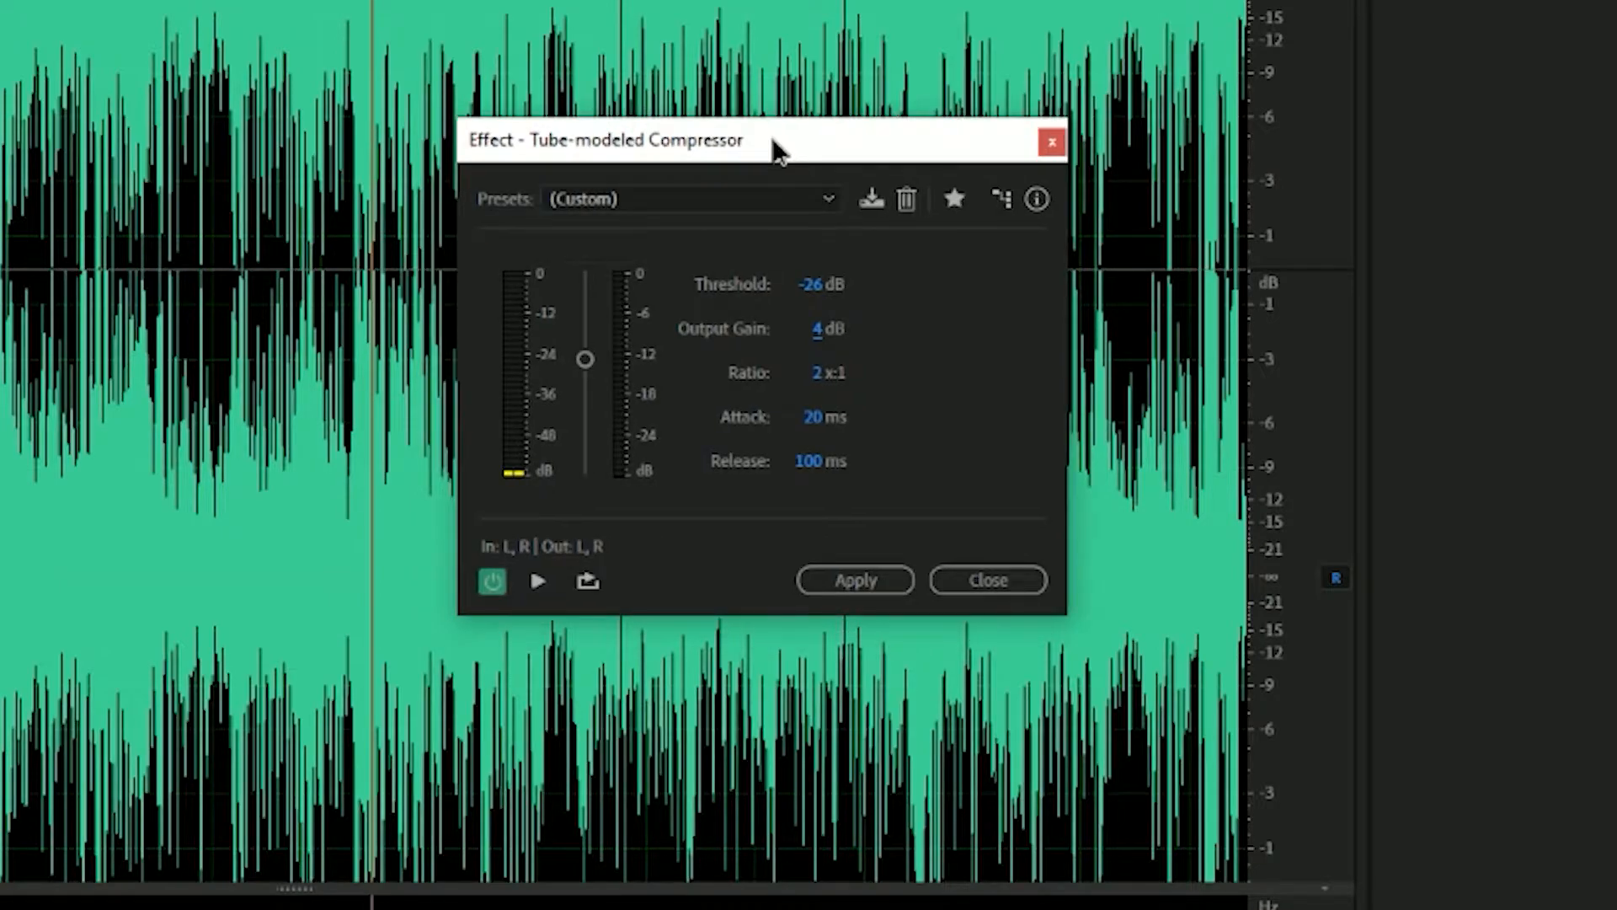
{"action": "mouse_move", "coordinate": [607, 299]}
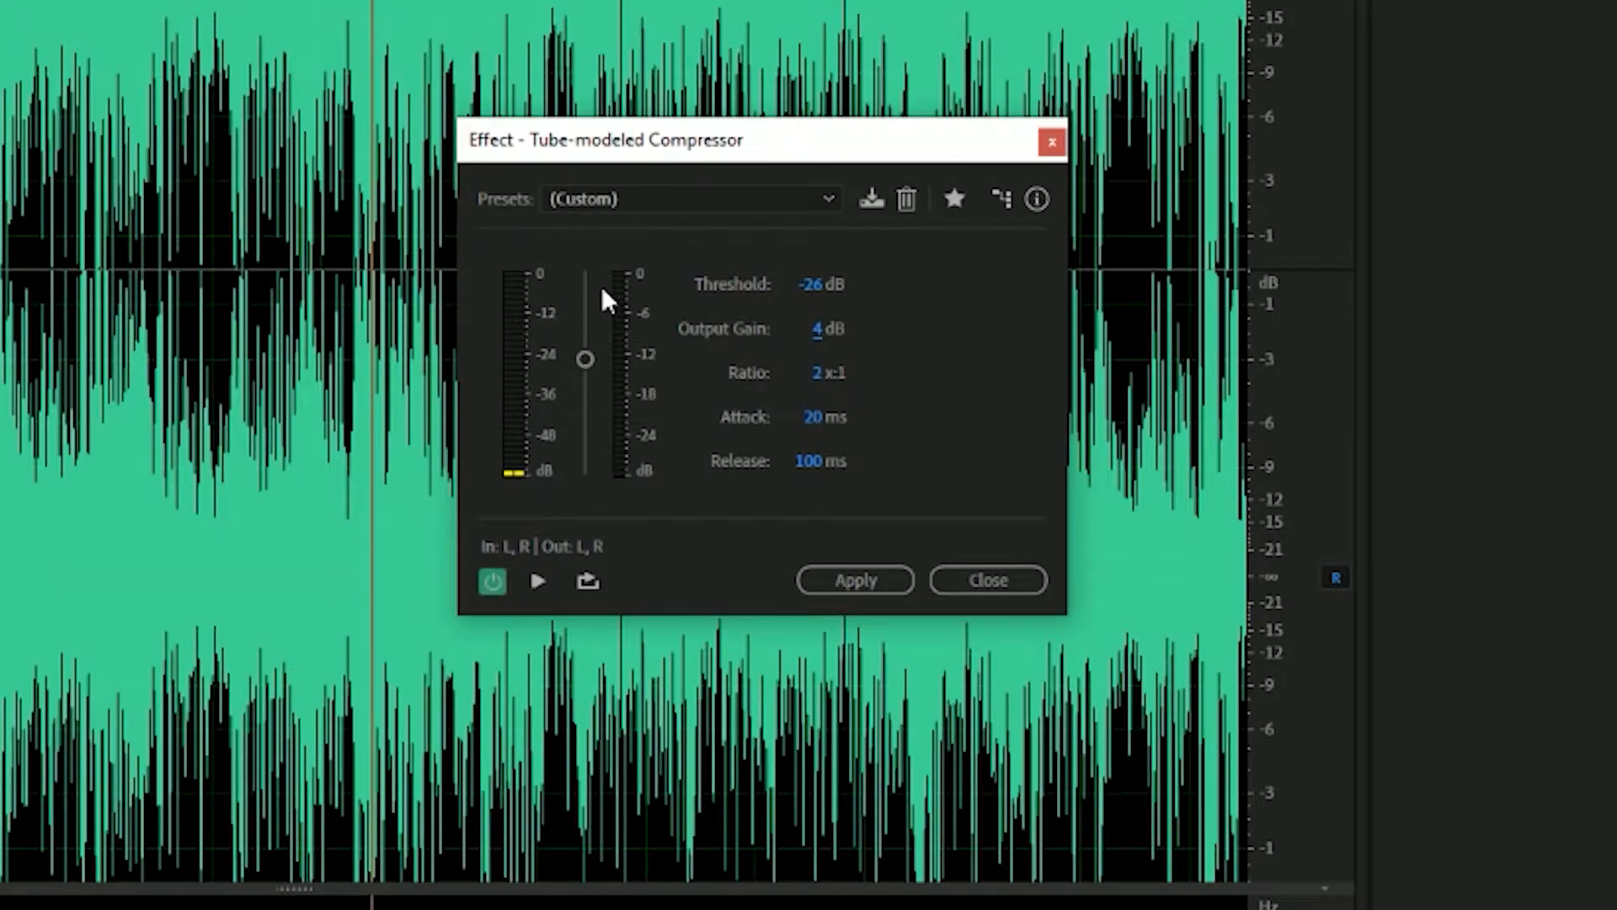
{"action": "mouse_move", "coordinate": [525, 345]}
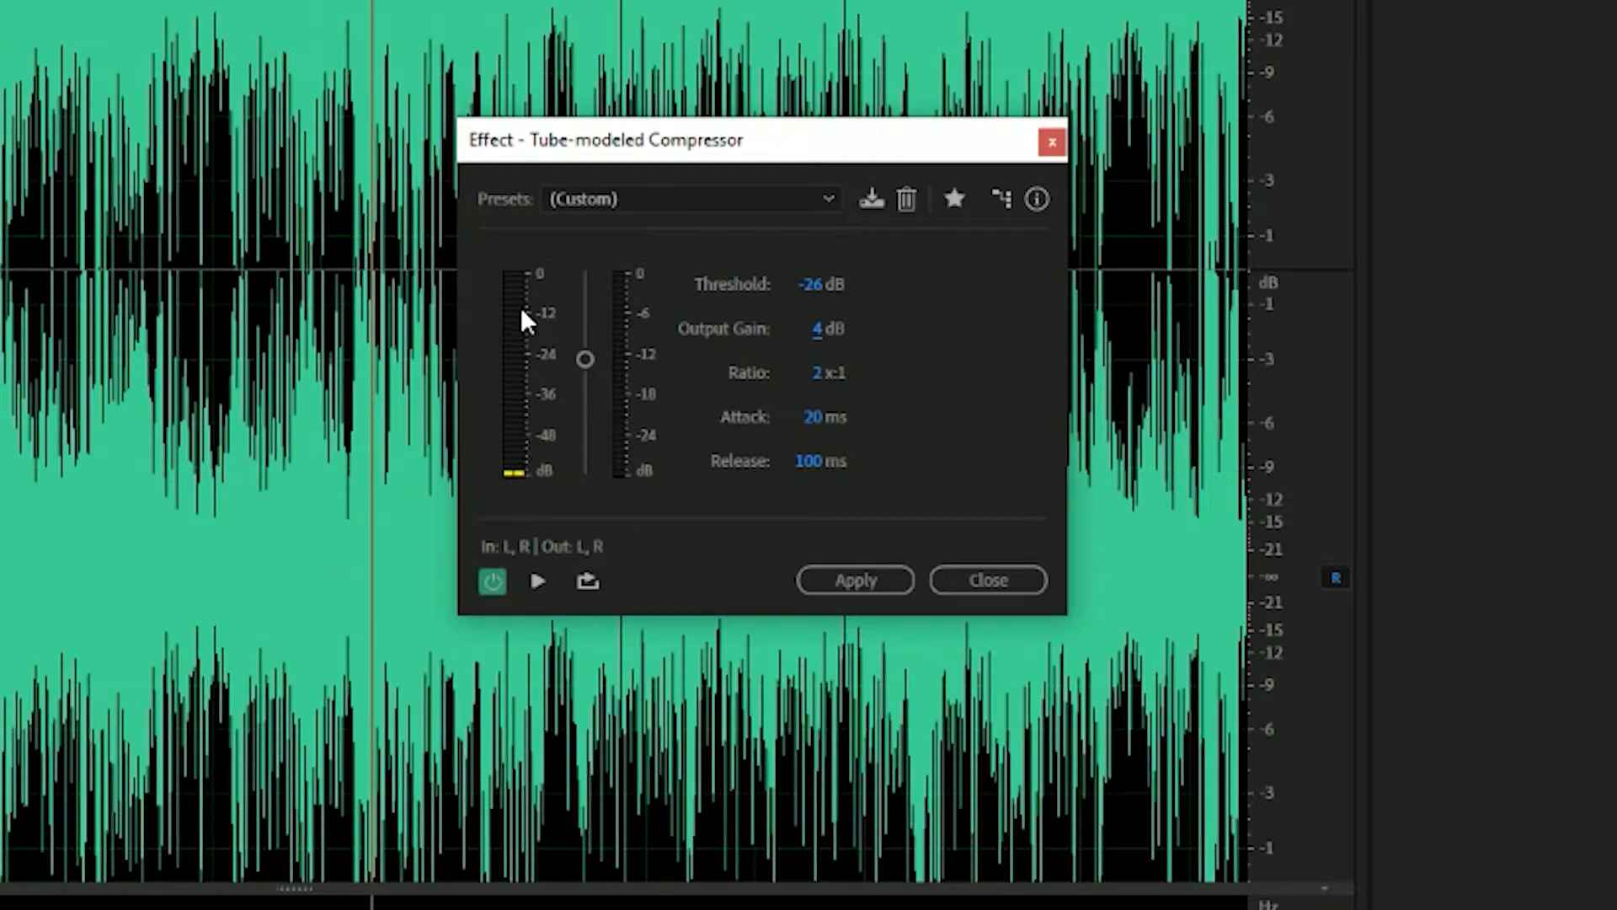
{"action": "mouse_move", "coordinate": [526, 400]}
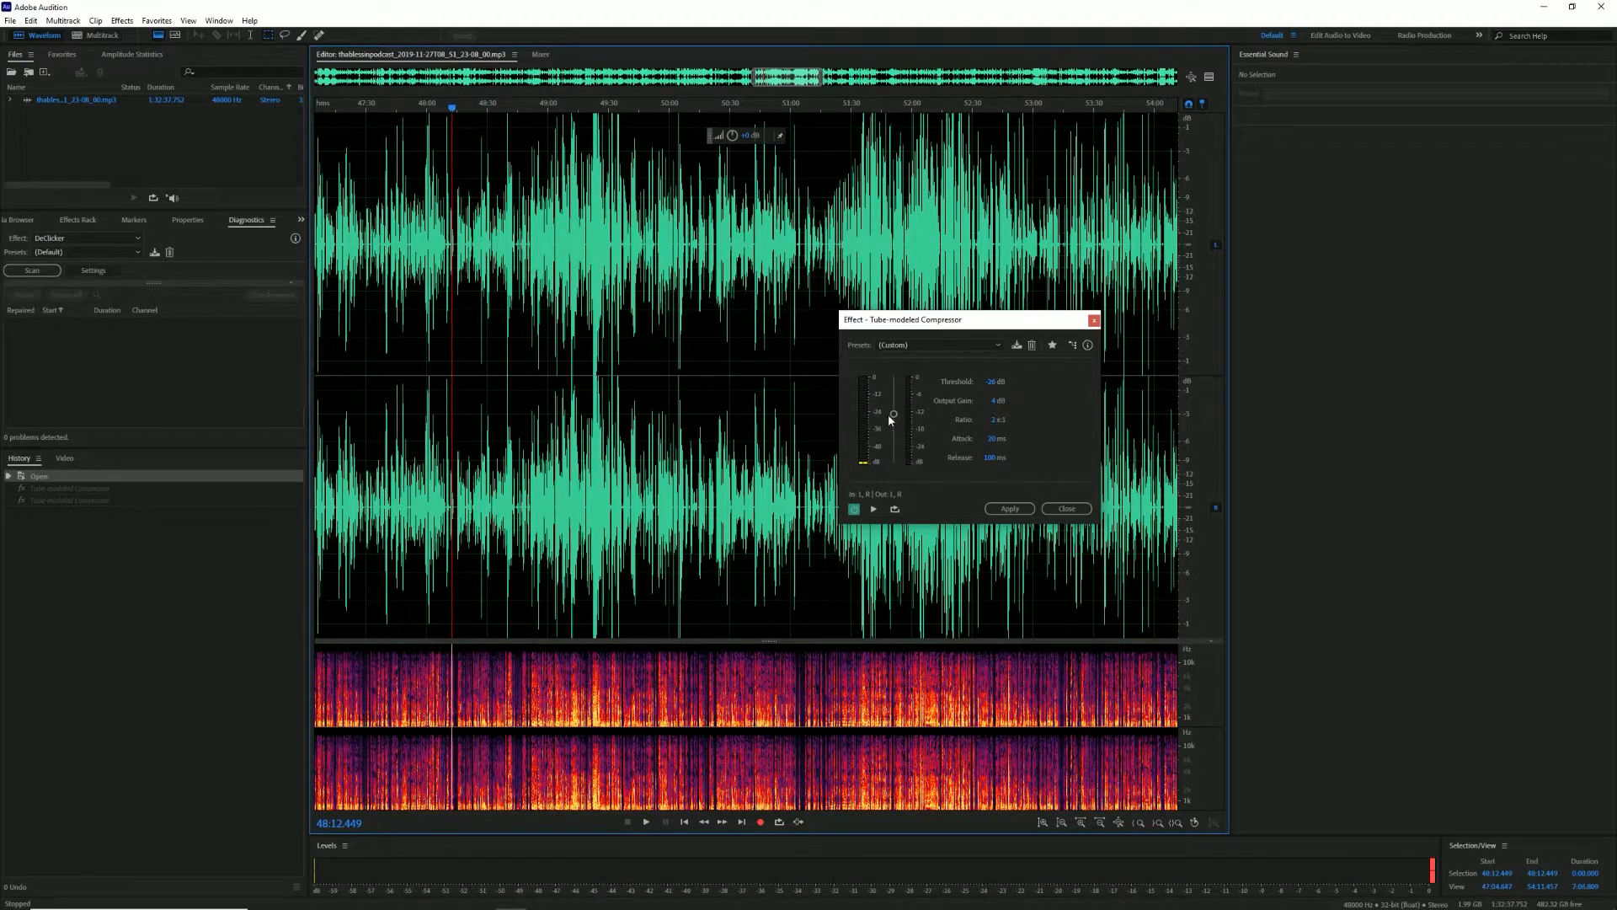
Nudge the compressor threshold slider upward until it settles near -8 dB
{"action": "left_click_drag", "start_coordinate": [893, 414], "coordinate": [892, 399]}
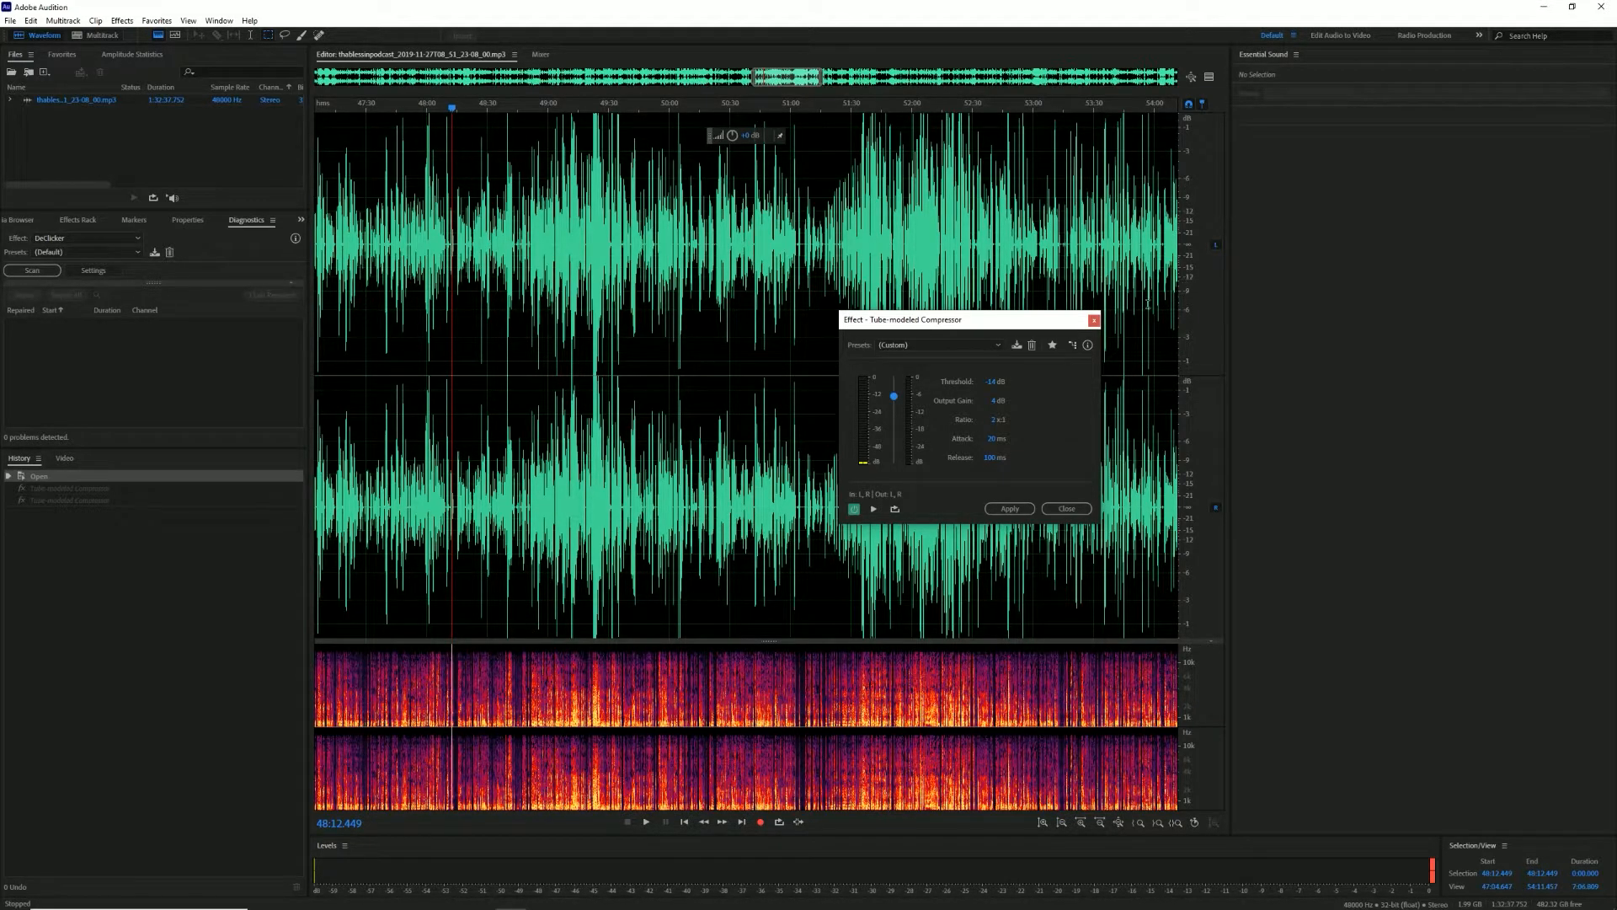
{"action": "left_click_drag", "start_coordinate": [892, 395], "coordinate": [893, 392]}
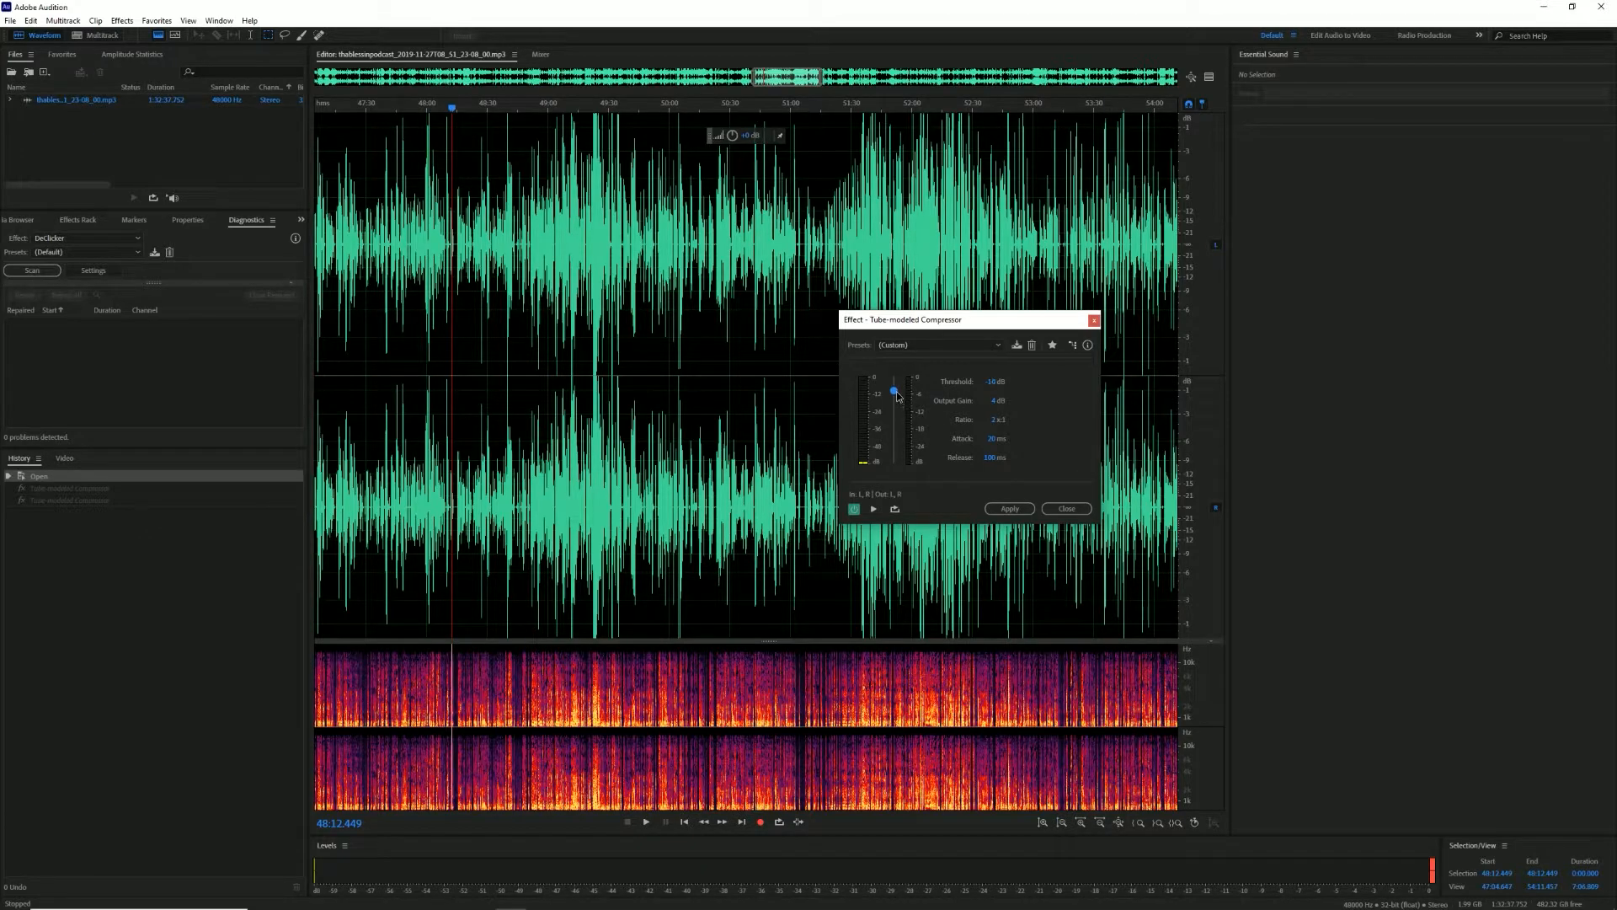
{"action": "left_click_drag", "start_coordinate": [893, 392], "coordinate": [893, 386]}
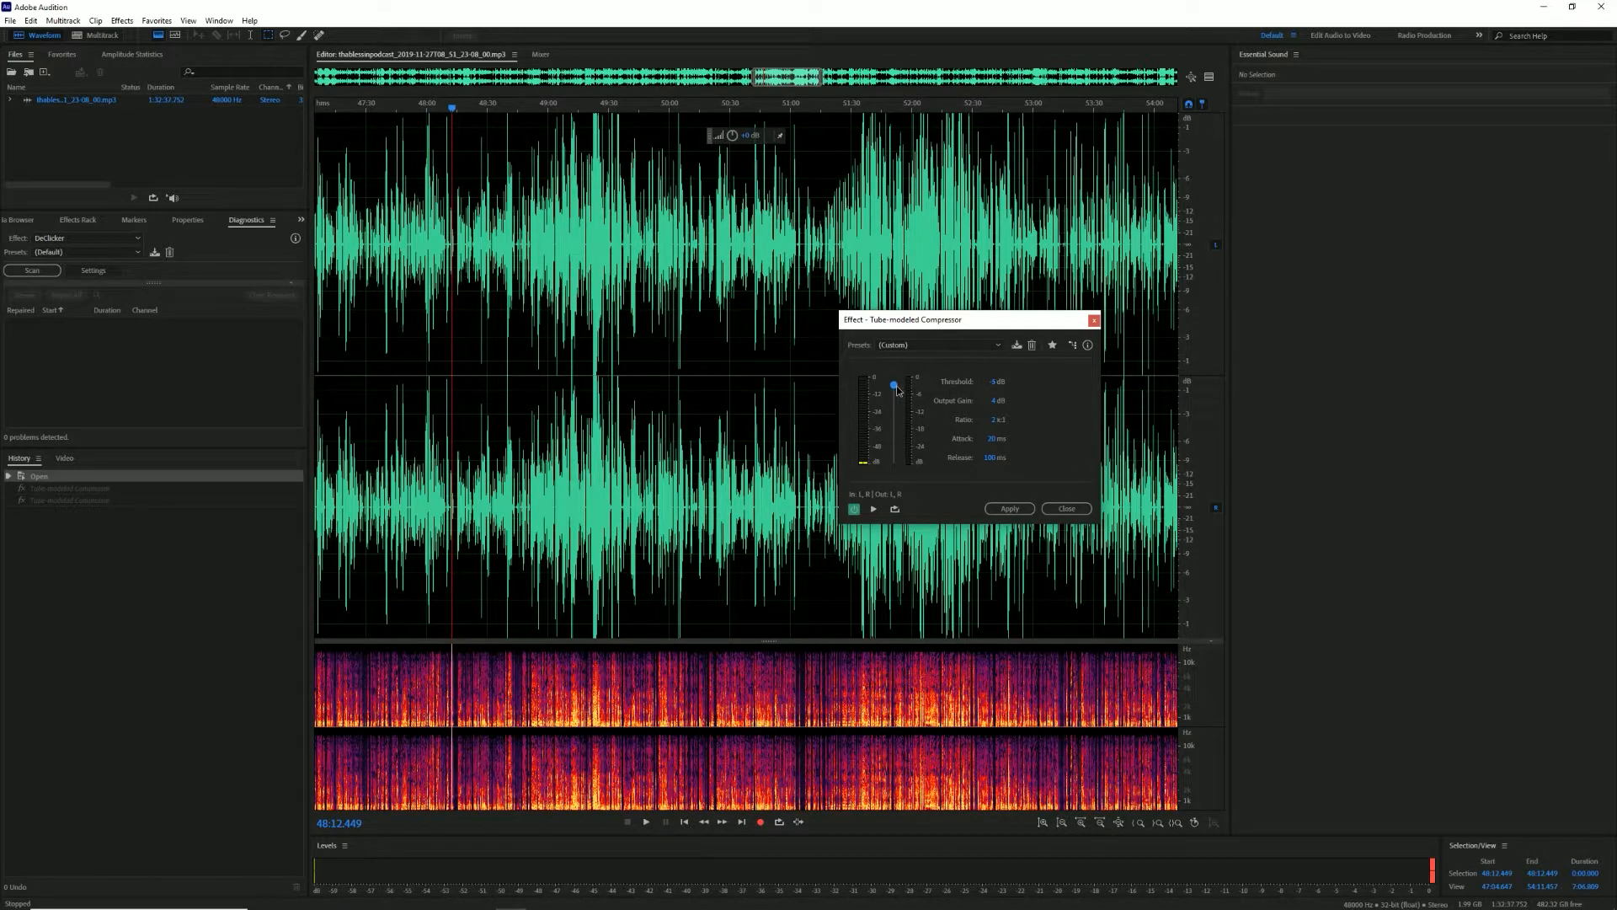
{"action": "left_click_drag", "start_coordinate": [893, 386], "coordinate": [893, 389]}
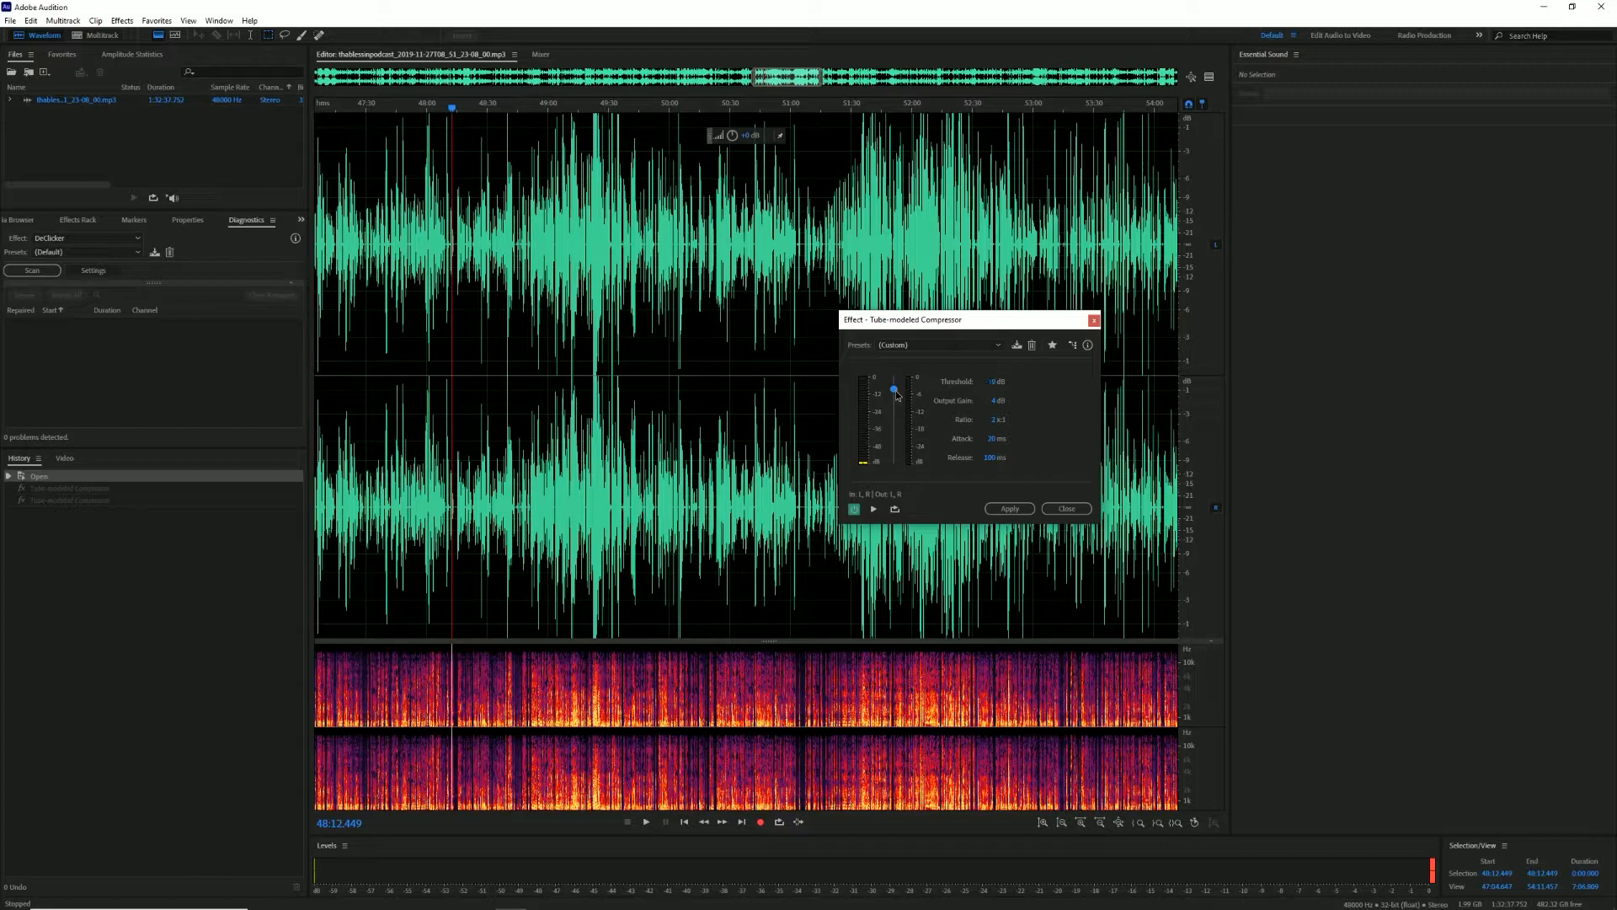
{"action": "left_click_drag", "start_coordinate": [892, 389], "coordinate": [892, 395]}
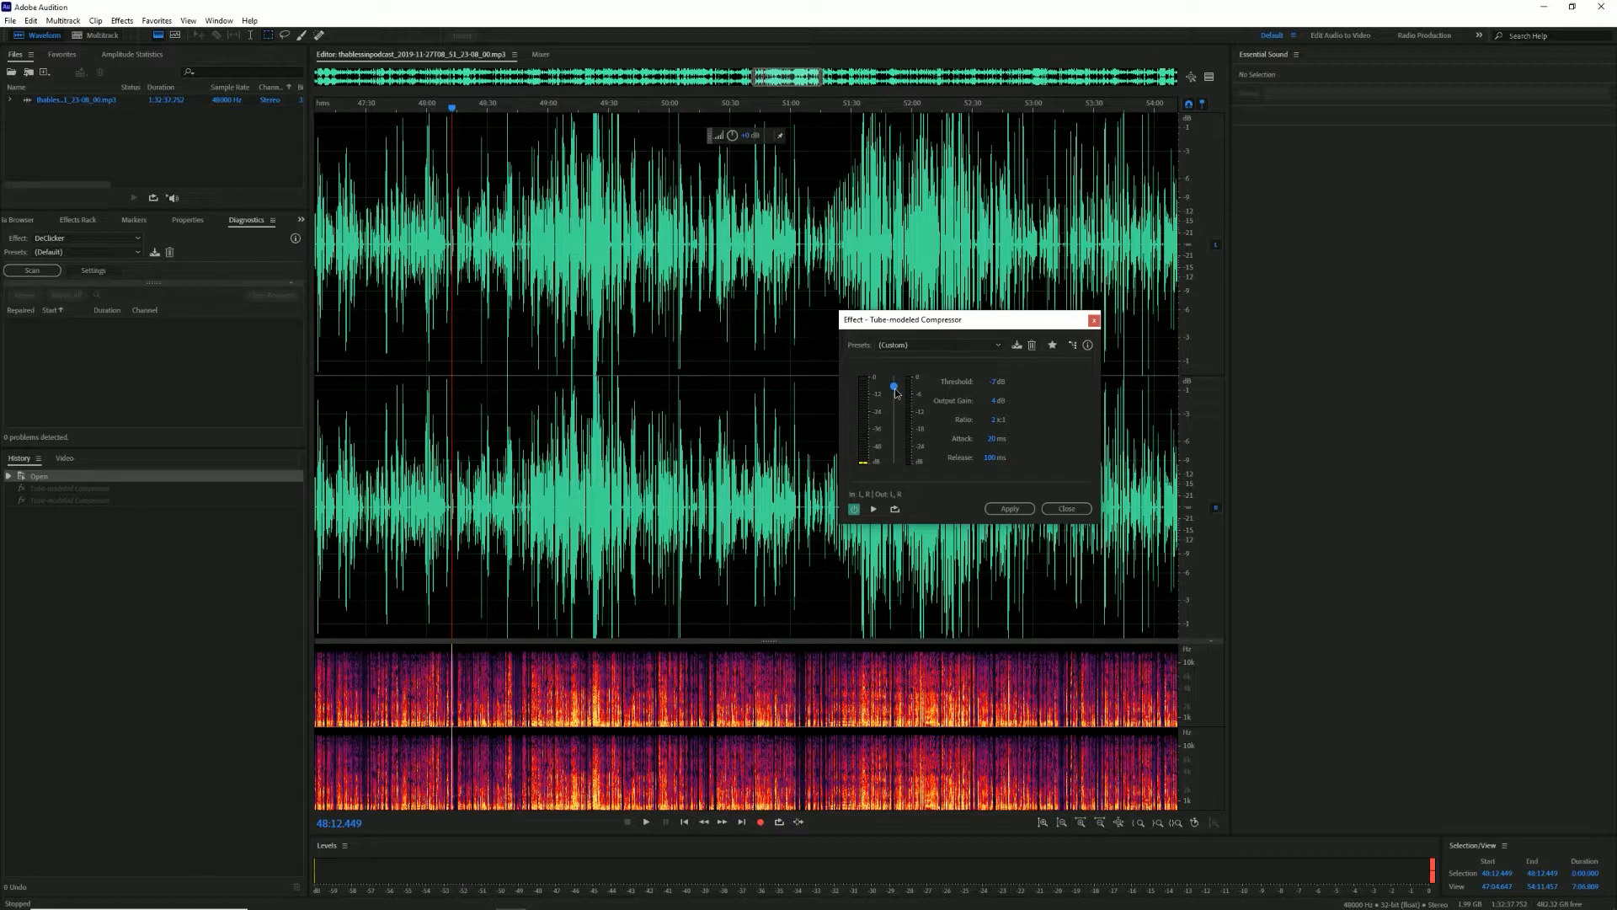
{"action": "left_click_drag", "start_coordinate": [893, 390], "coordinate": [892, 385]}
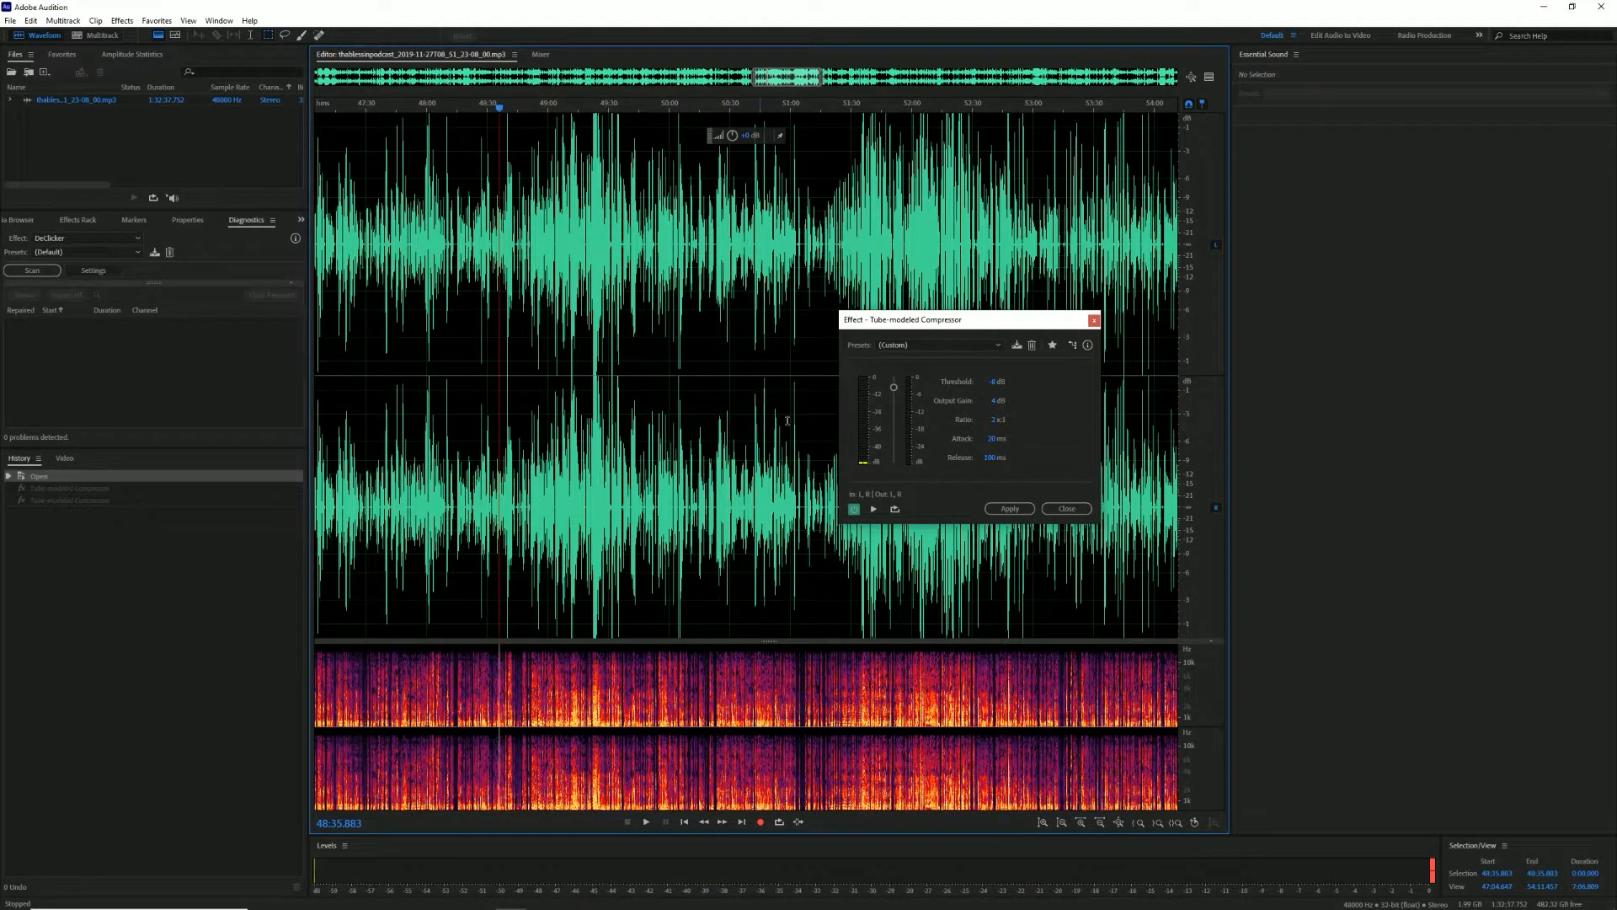
Zoom into a speech stretch, preview the compressed sound, then stop playback
{"action": "left_click", "coordinate": [645, 821]}
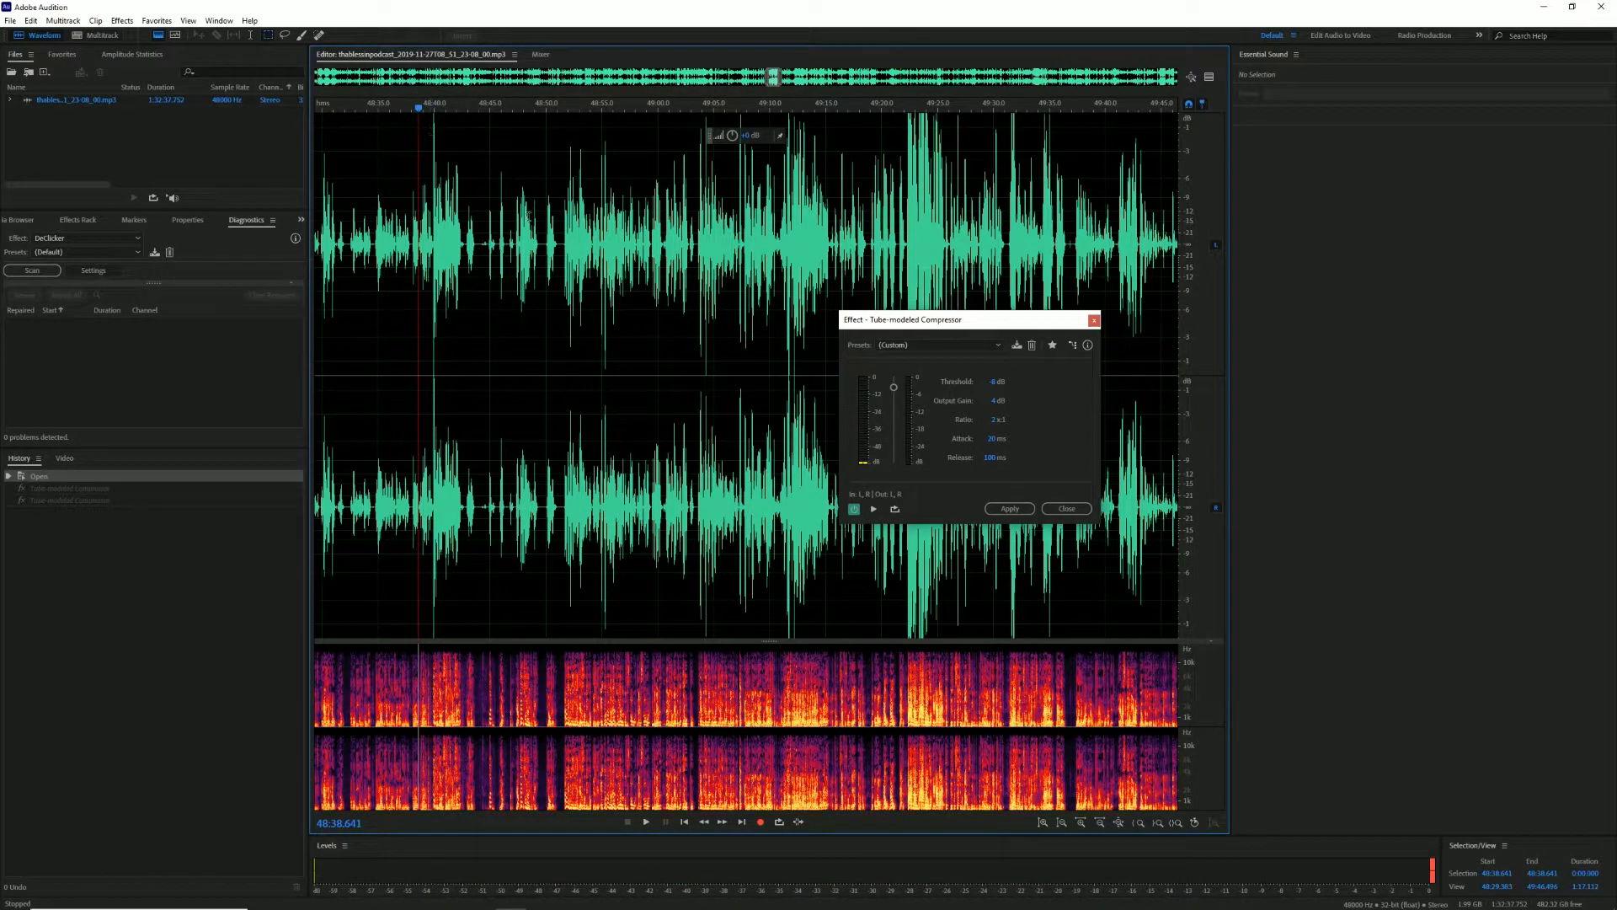
{"action": "left_click", "coordinate": [644, 822]}
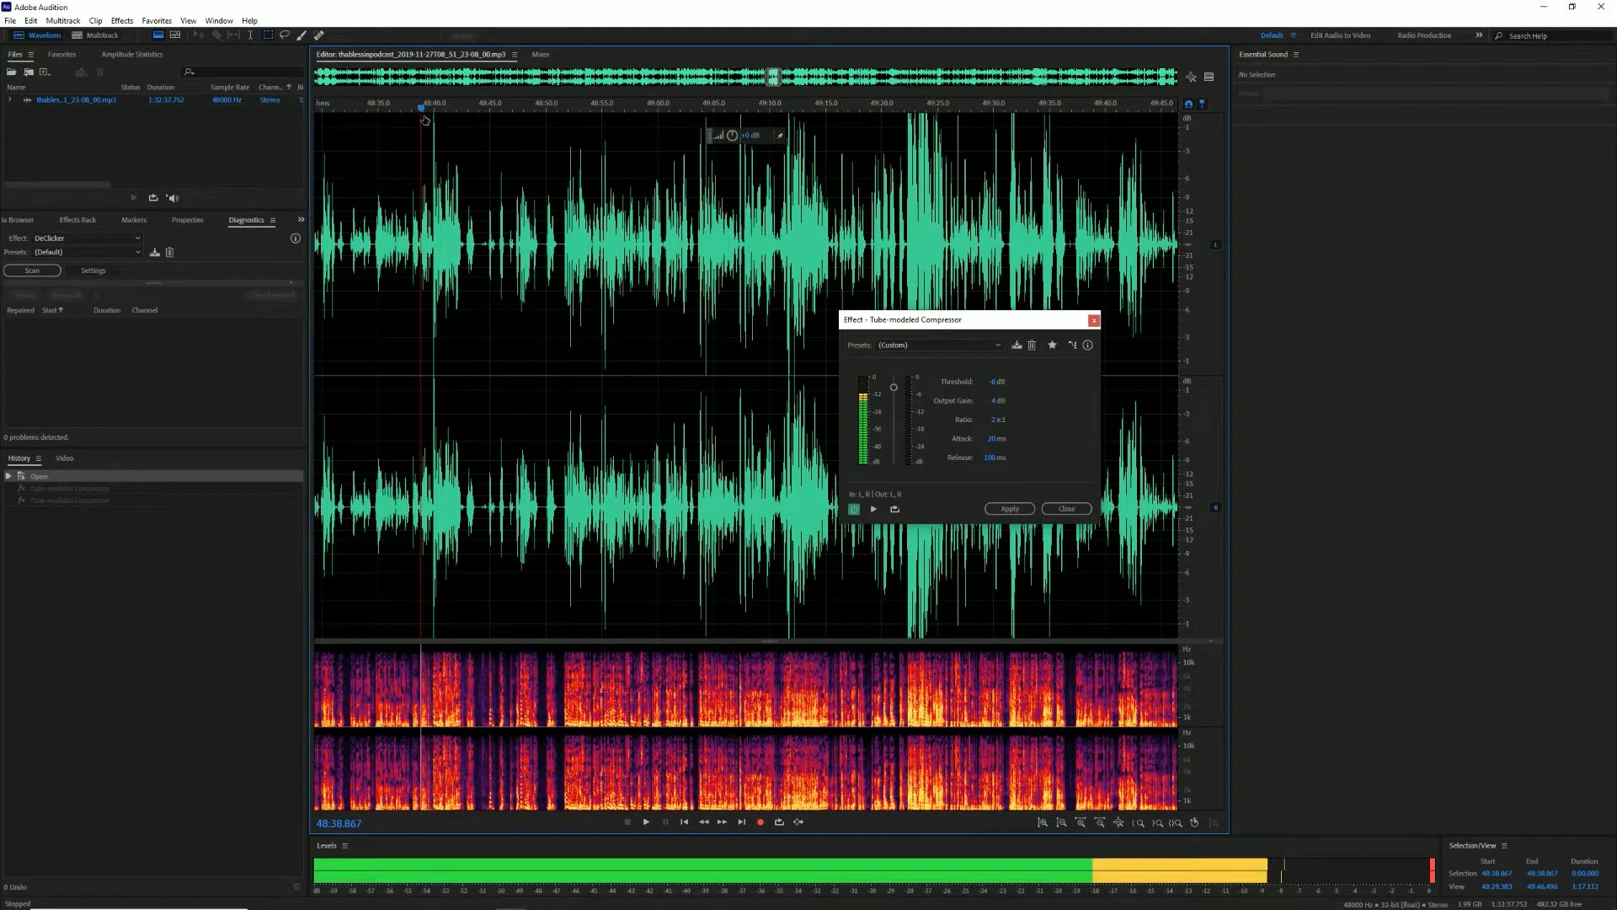
{"action": "left_click", "coordinate": [644, 821]}
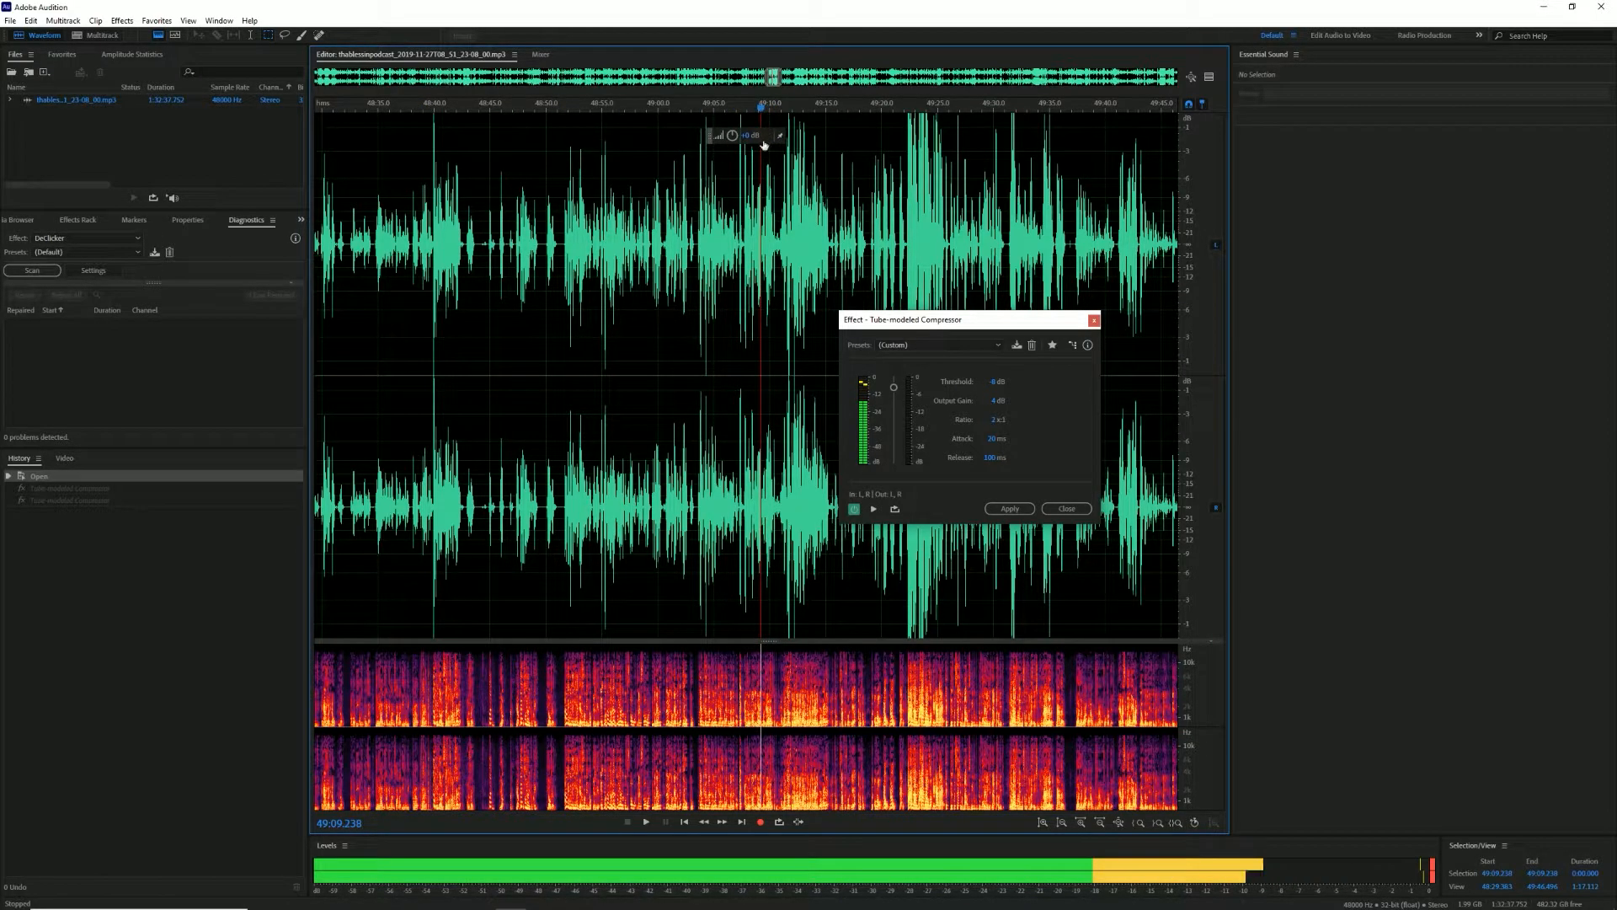
{"action": "left_click", "coordinate": [646, 822]}
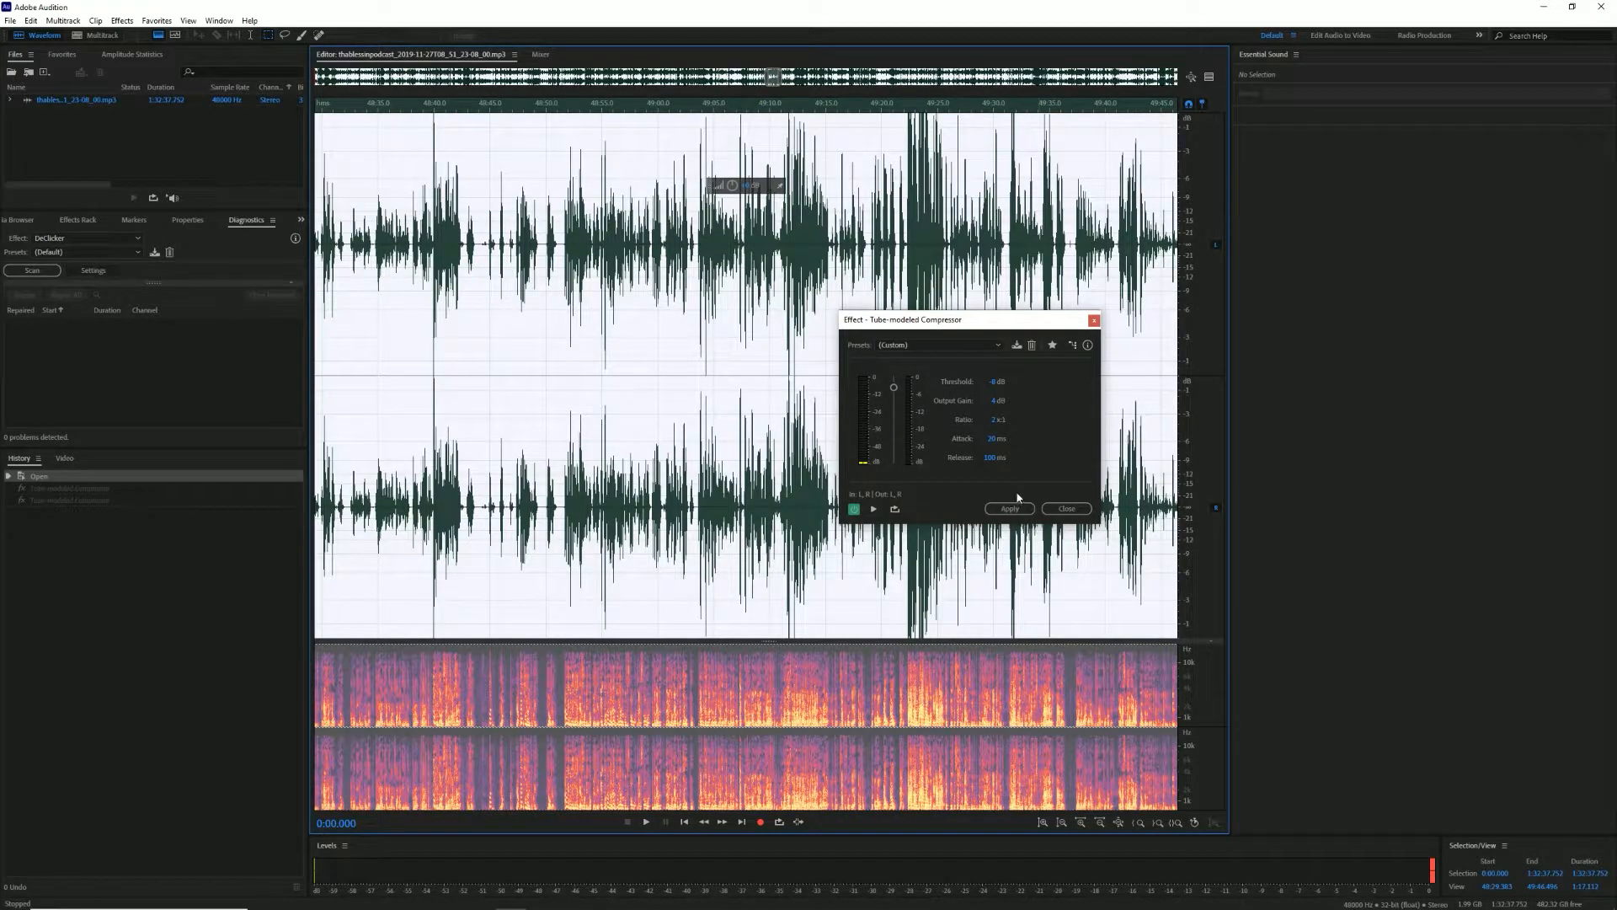
Apply the Tube-modeled Compressor to the entire podcast file
{"action": "left_click", "coordinate": [1007, 508]}
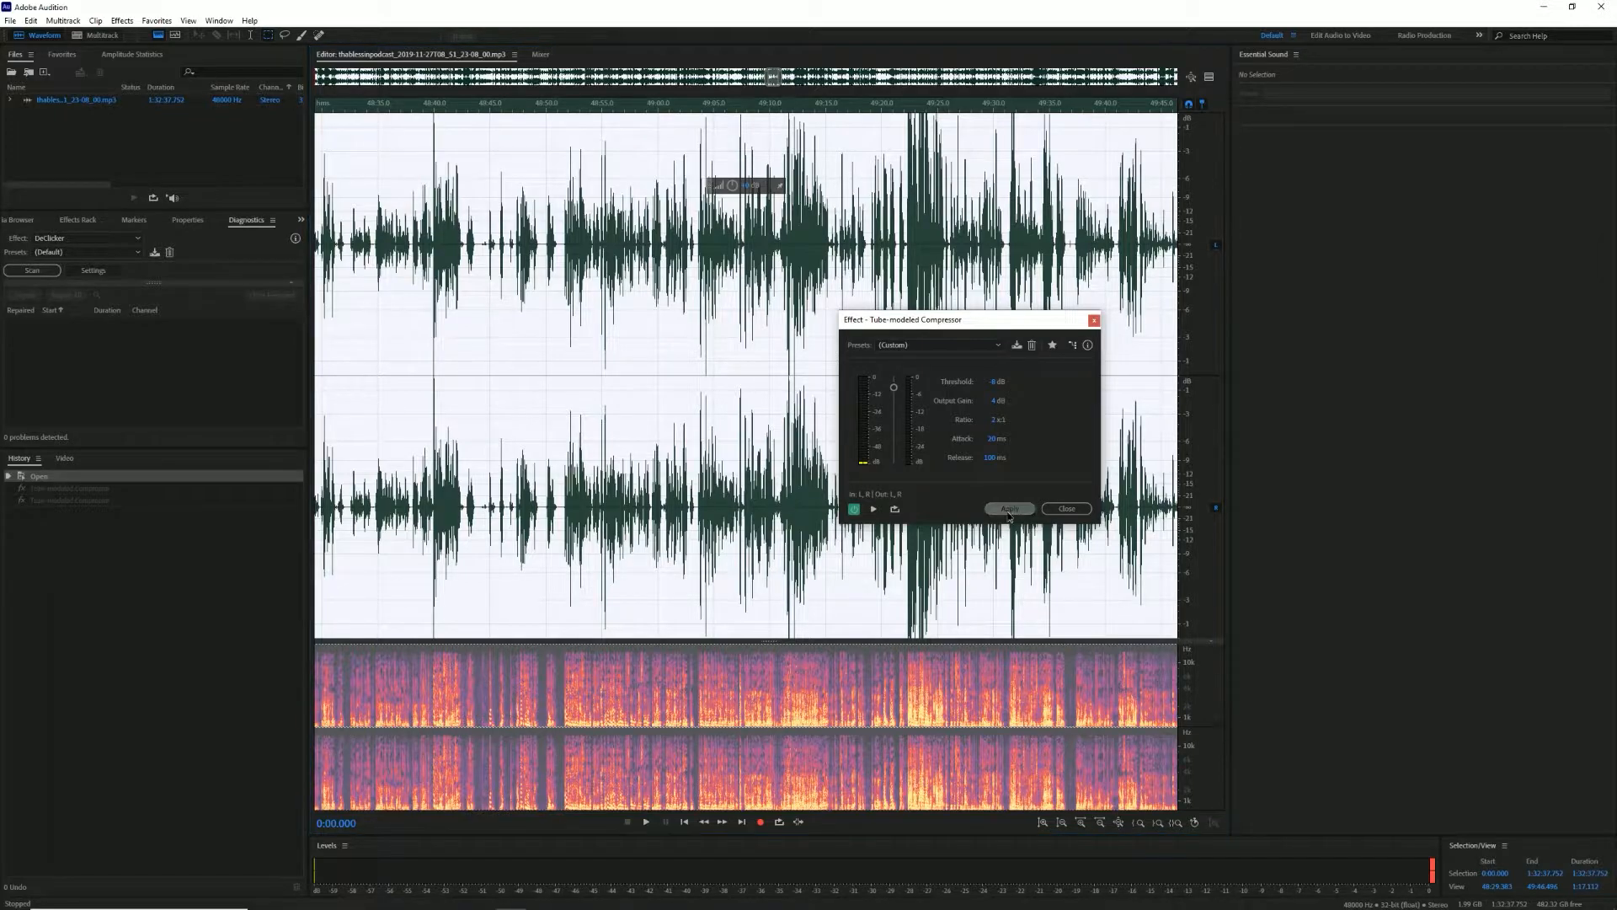
{"action": "left_click", "coordinate": [1009, 507]}
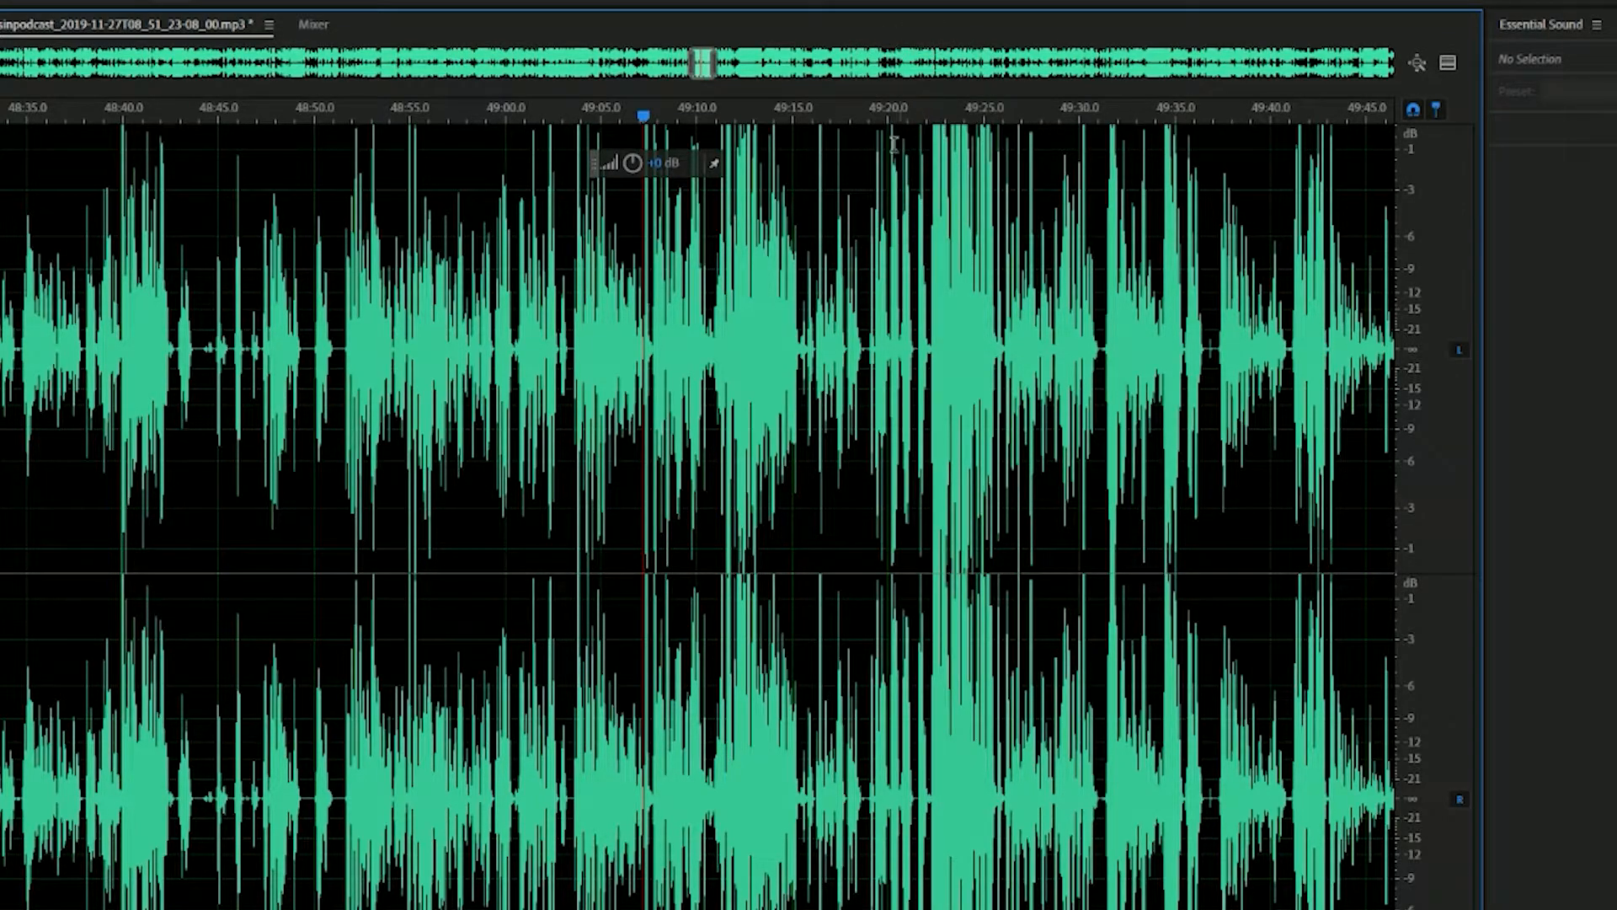
{"action": "mouse_move", "coordinate": [709, 279]}
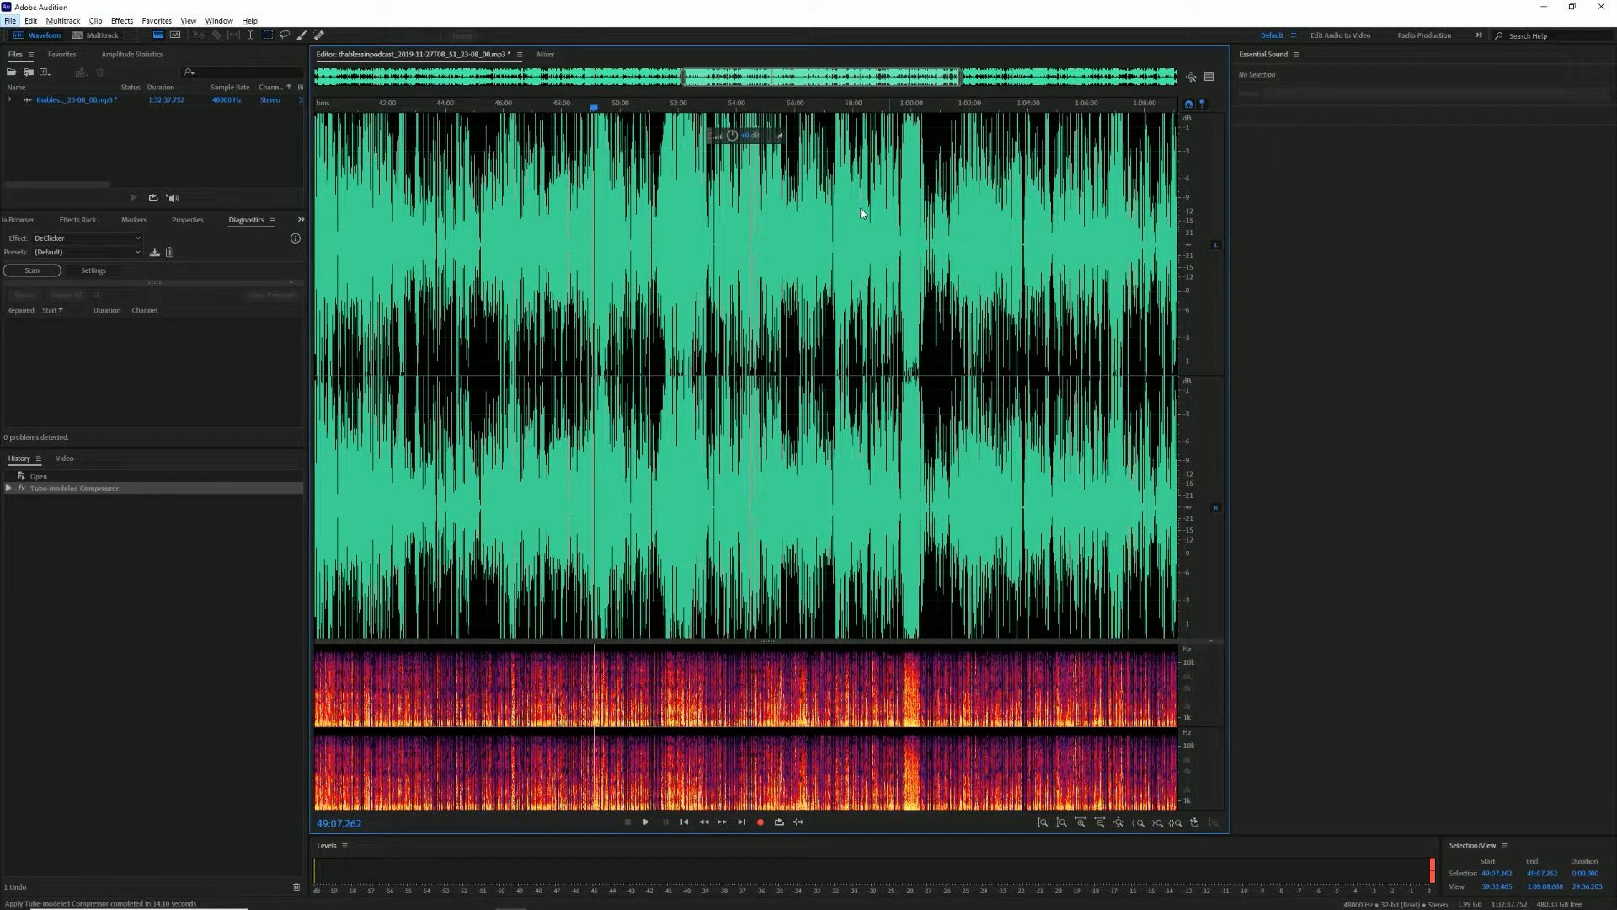
{"action": "mouse_move", "coordinate": [796, 192]}
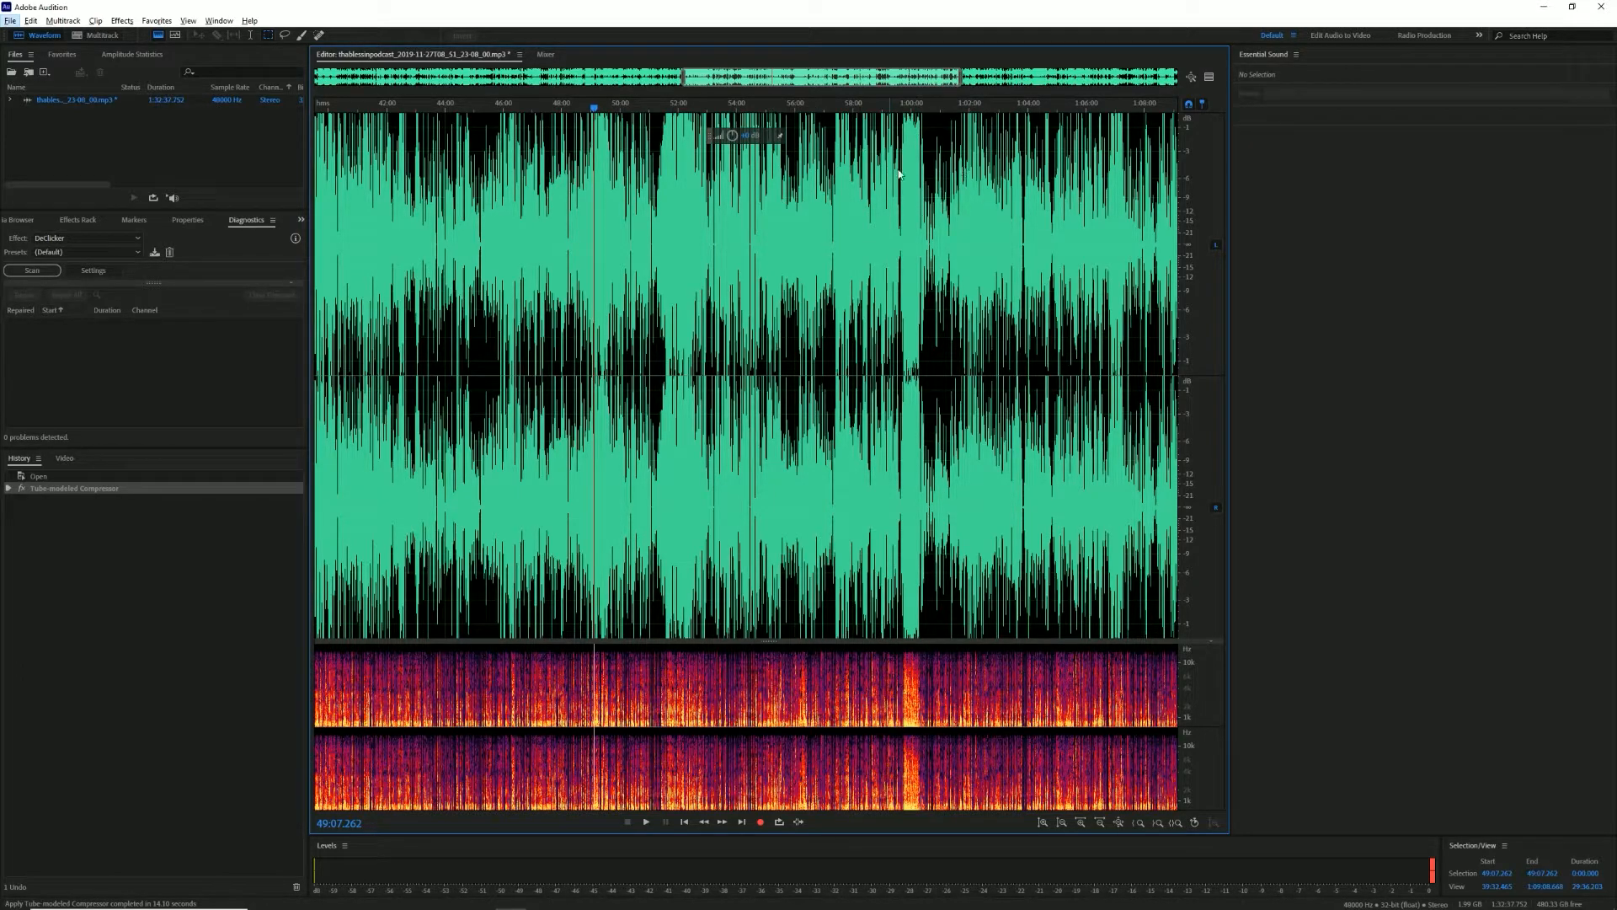
{"action": "mouse_move", "coordinate": [874, 247]}
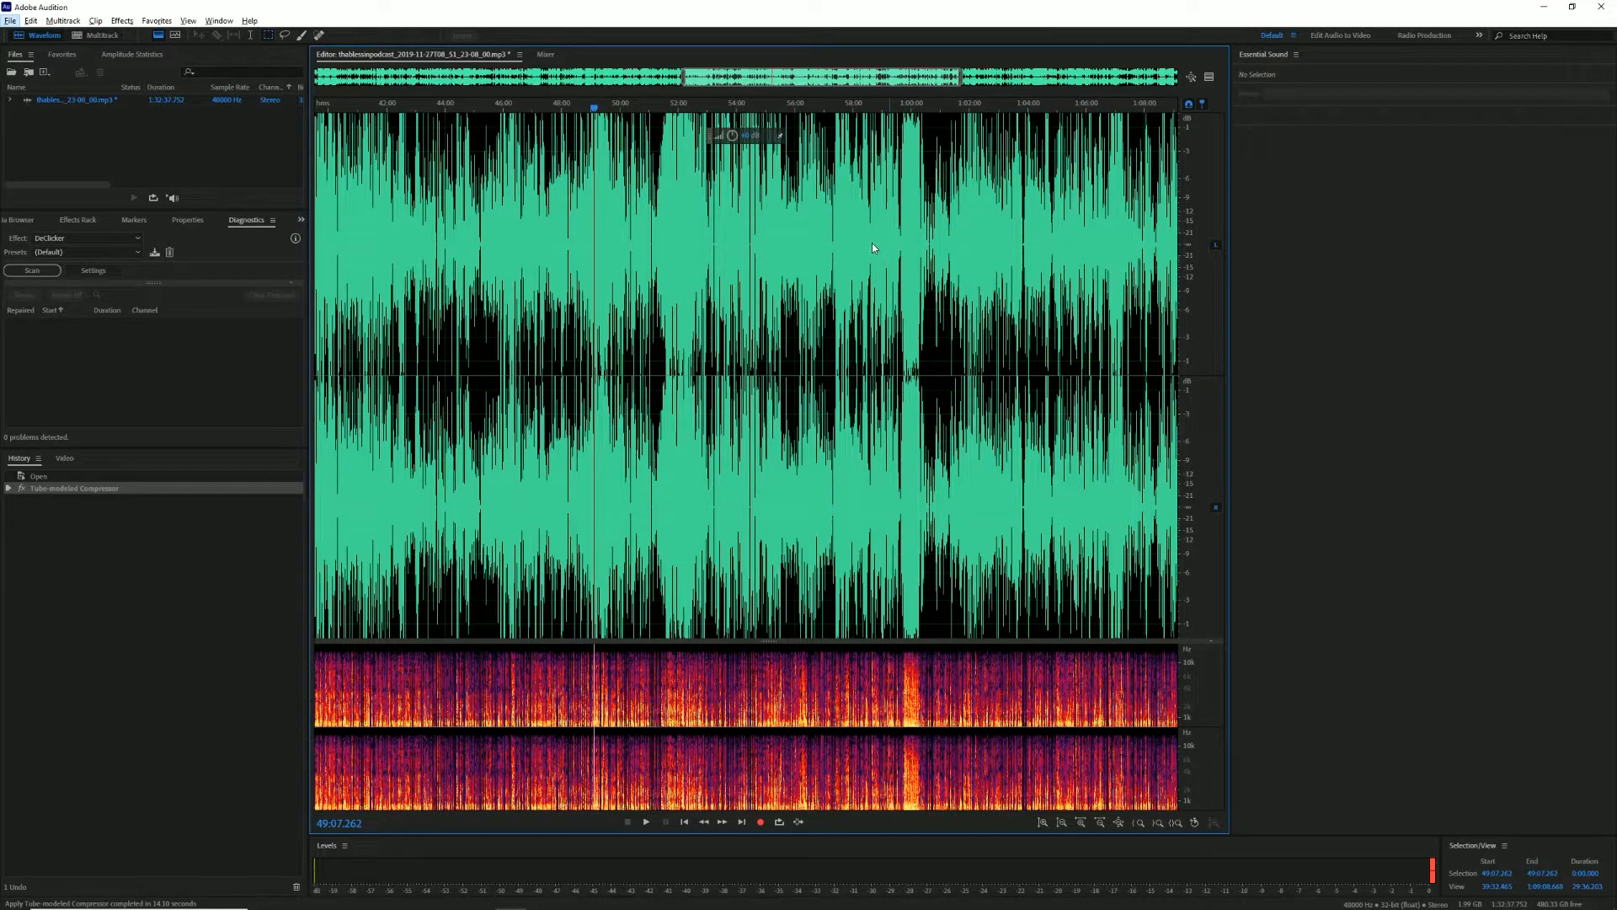
{"action": "mouse_move", "coordinate": [882, 237]}
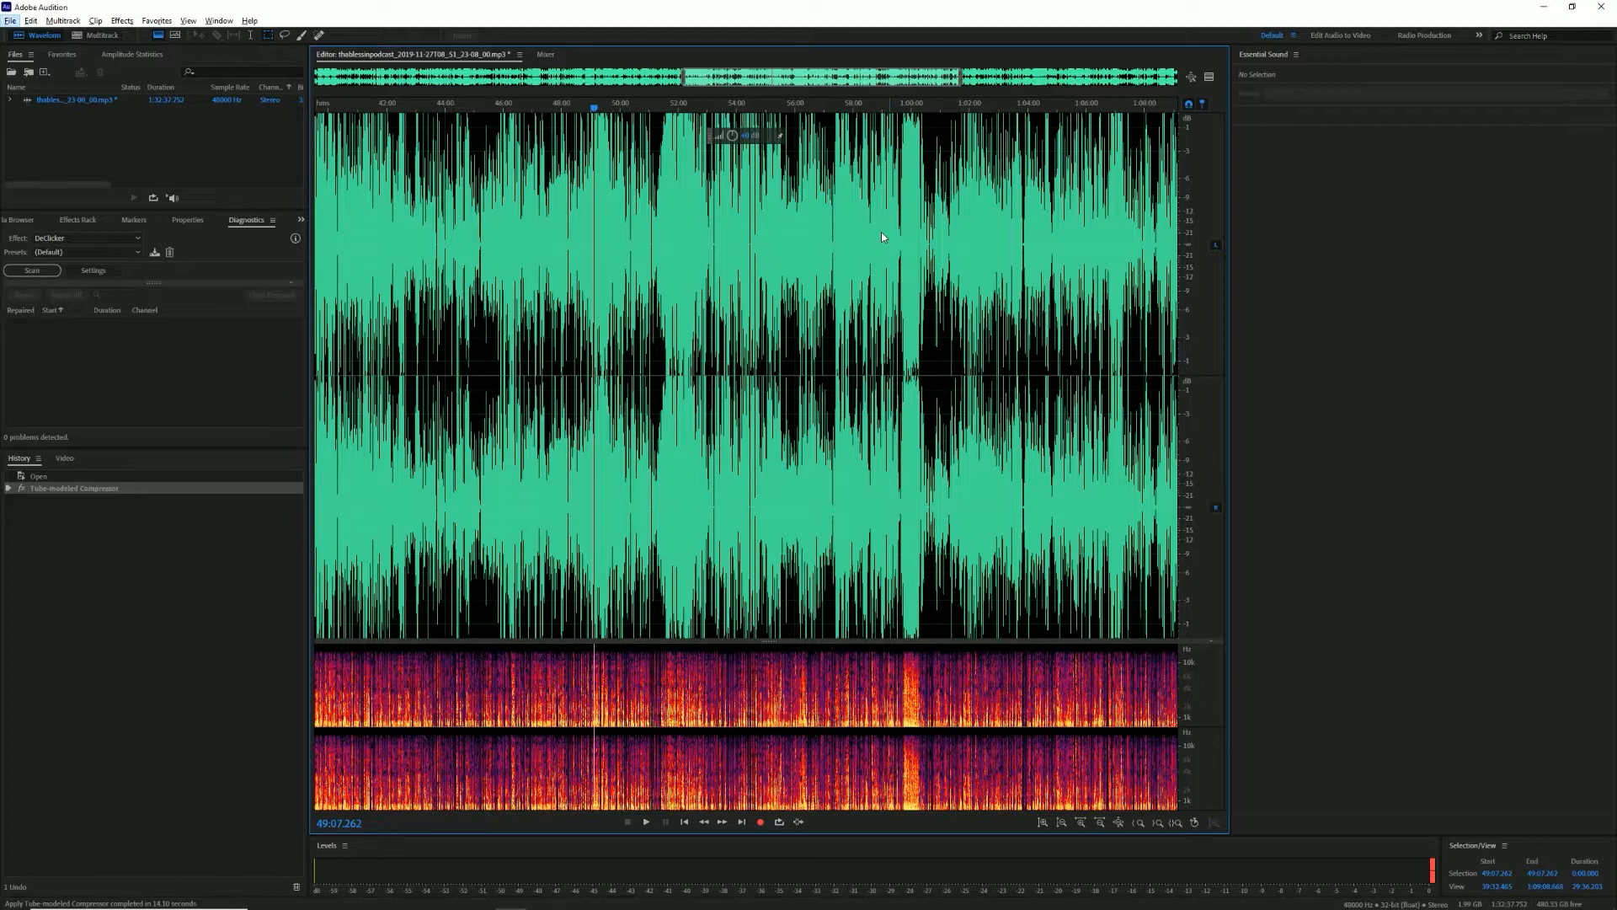
{"action": "mouse_move", "coordinate": [781, 245]}
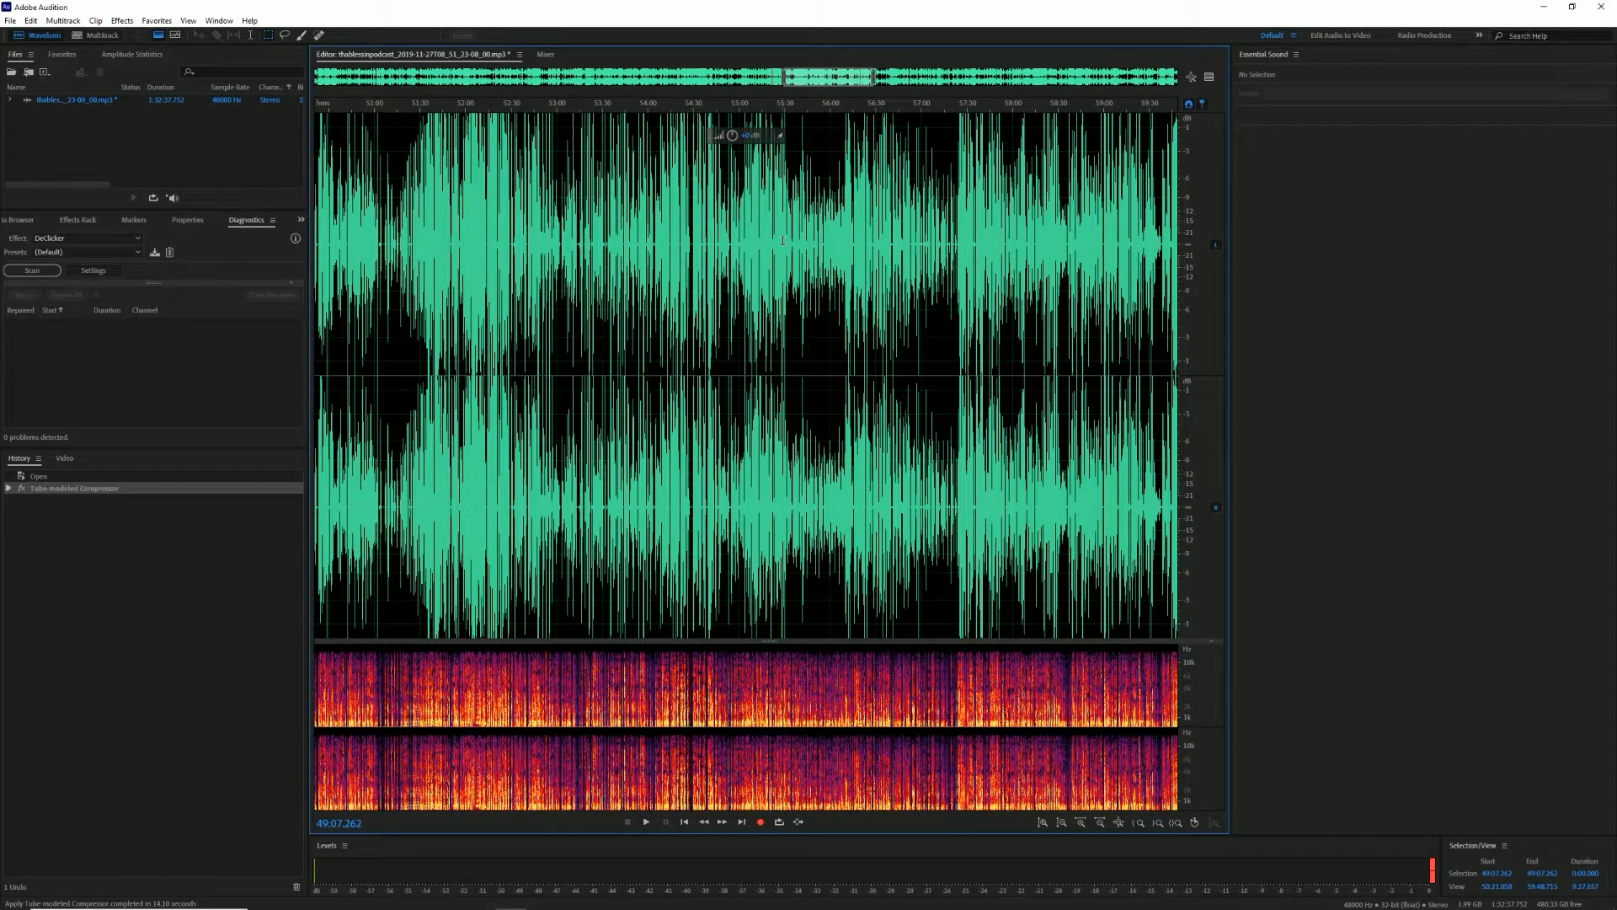
Reopen the Tube-modeled Compressor from the Effects menu for a second pass
{"action": "left_click", "coordinate": [64, 20]}
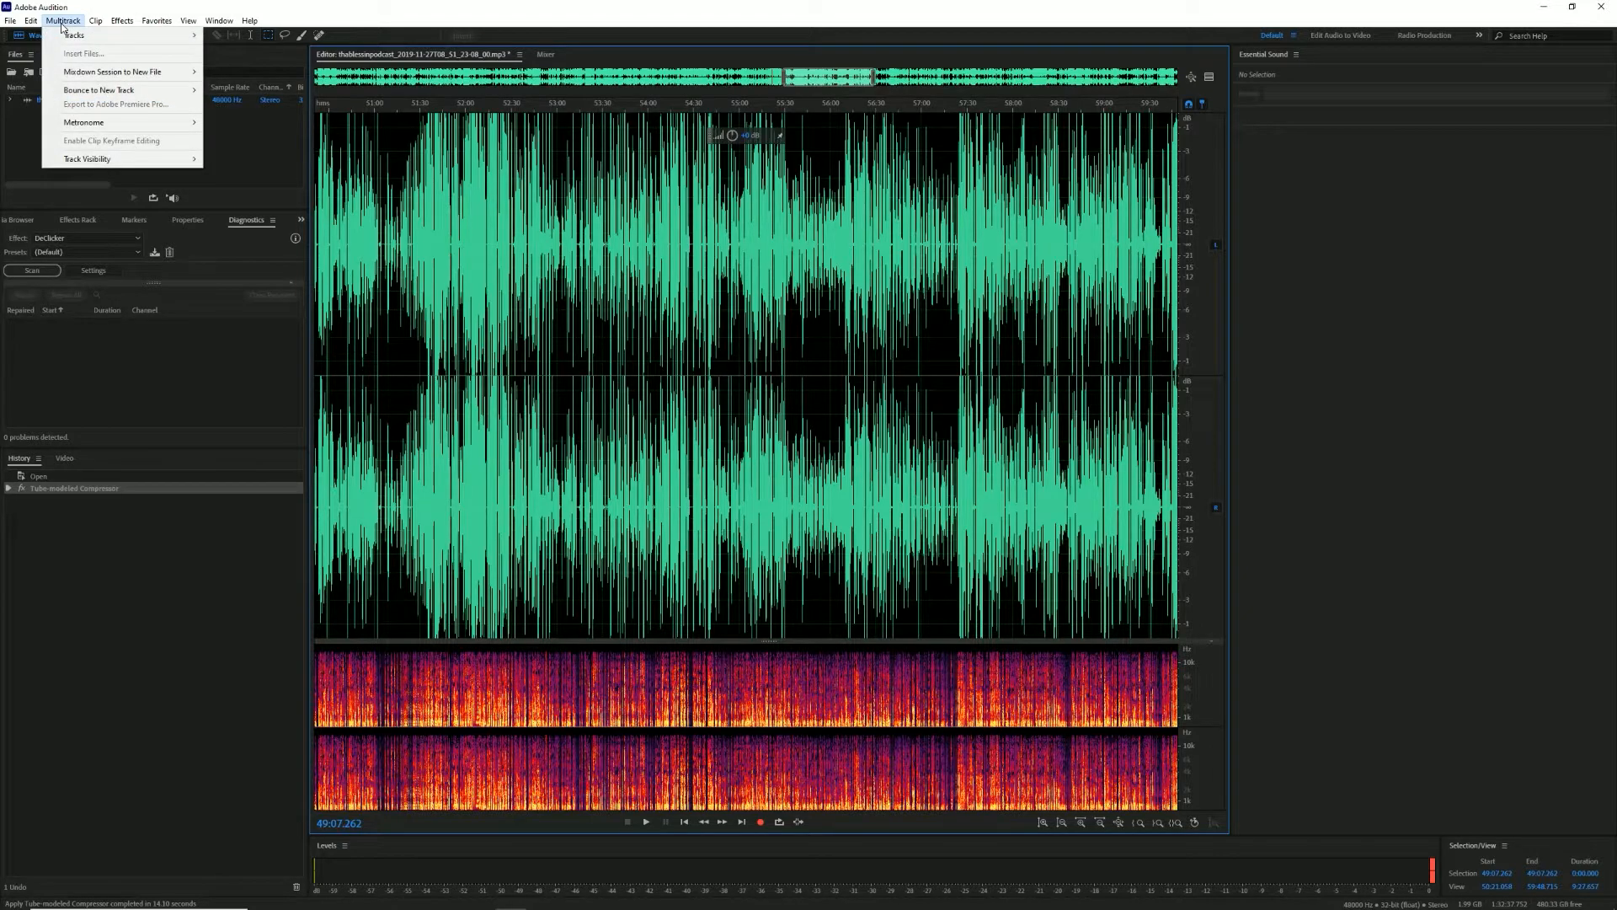
{"action": "left_click", "coordinate": [121, 20]}
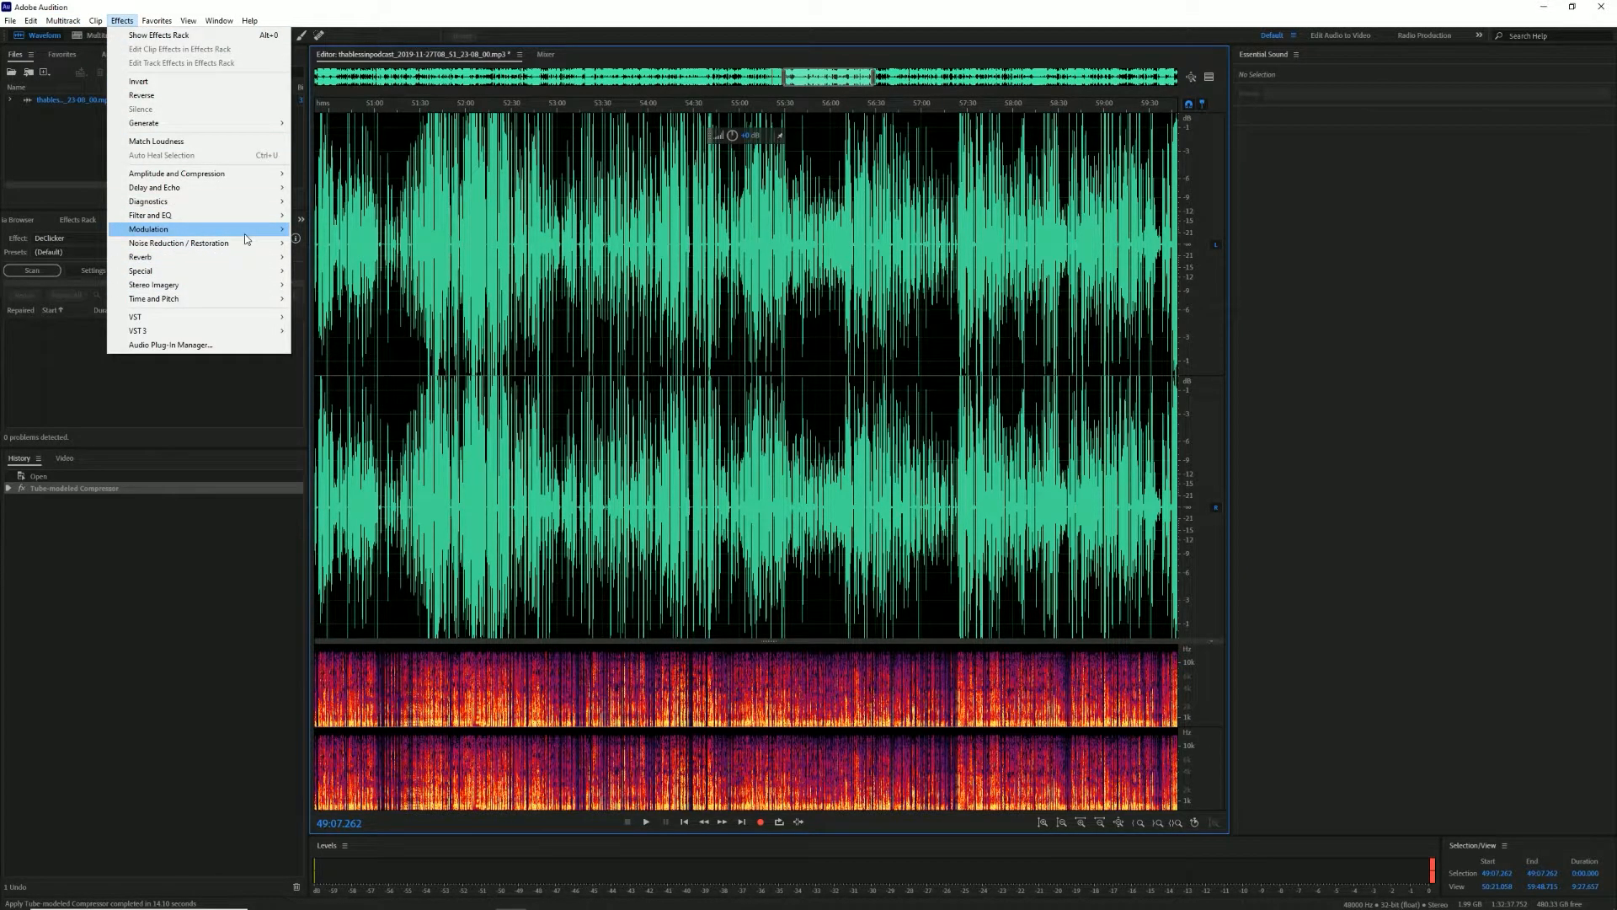
{"action": "mouse_move", "coordinate": [176, 173]}
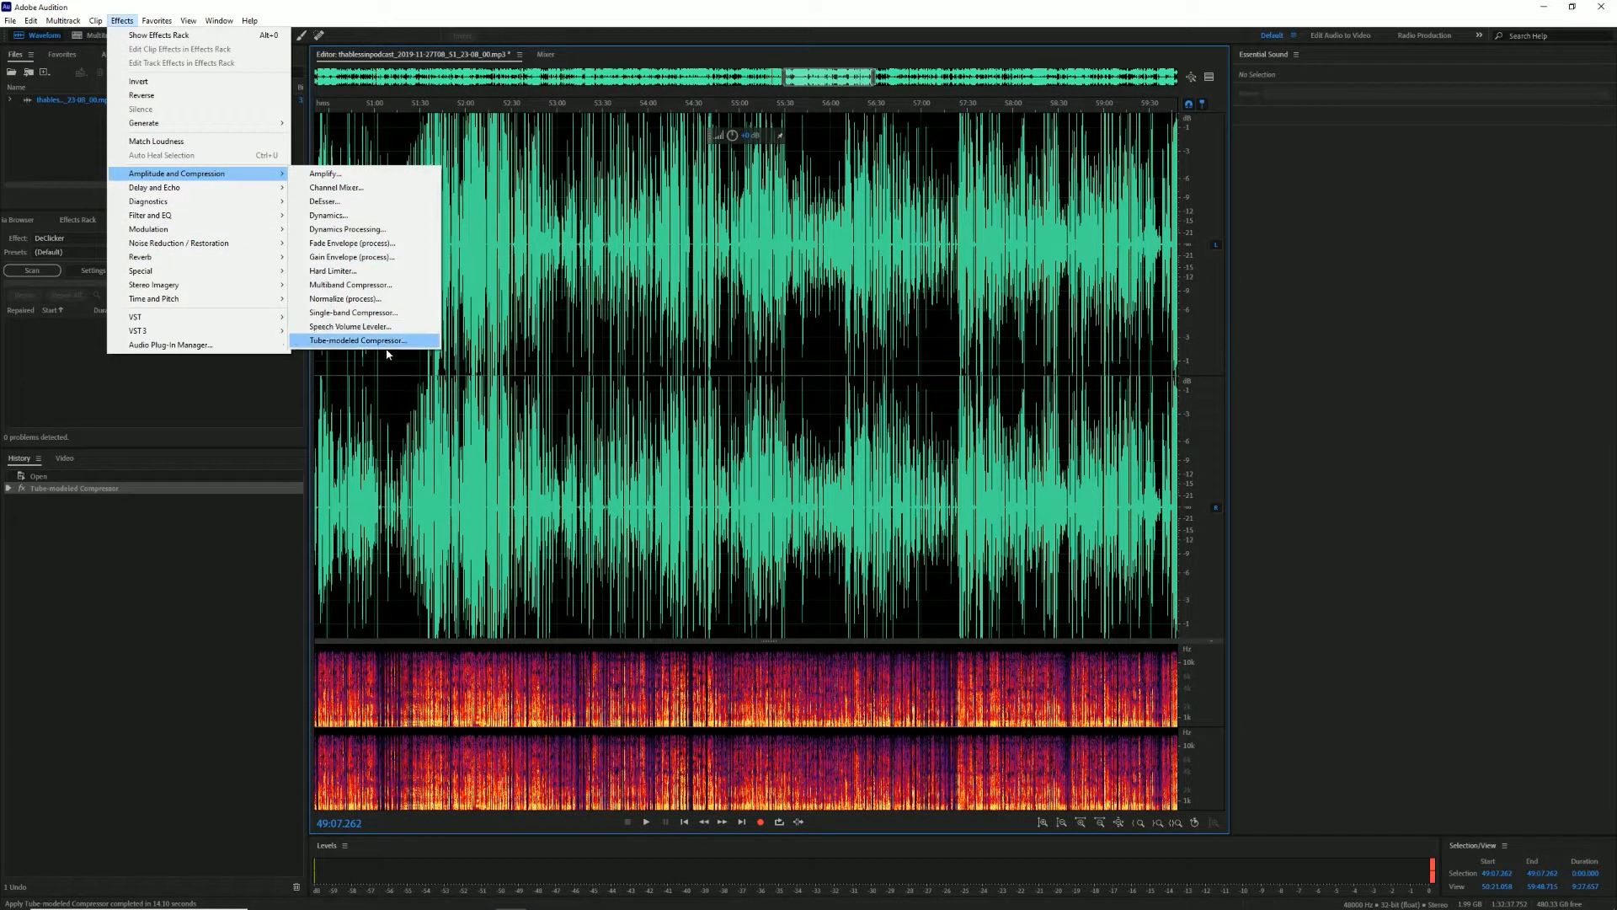
{"action": "left_click", "coordinate": [358, 341]}
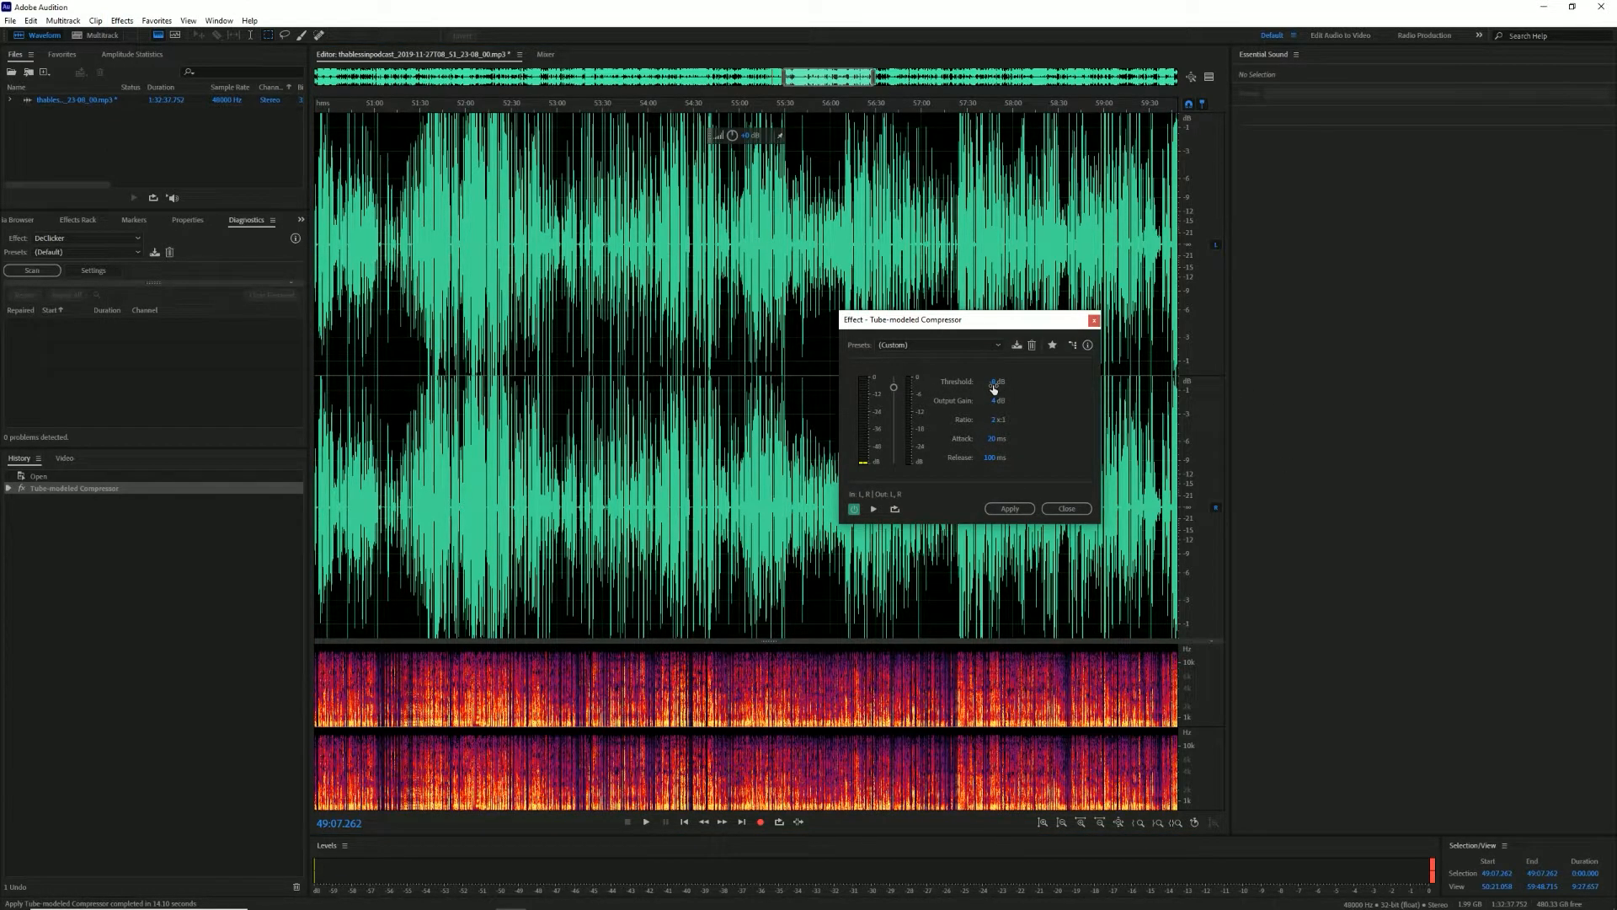
Lower the compressor threshold to -23 dB
{"action": "left_click_drag", "start_coordinate": [893, 386], "coordinate": [893, 401]}
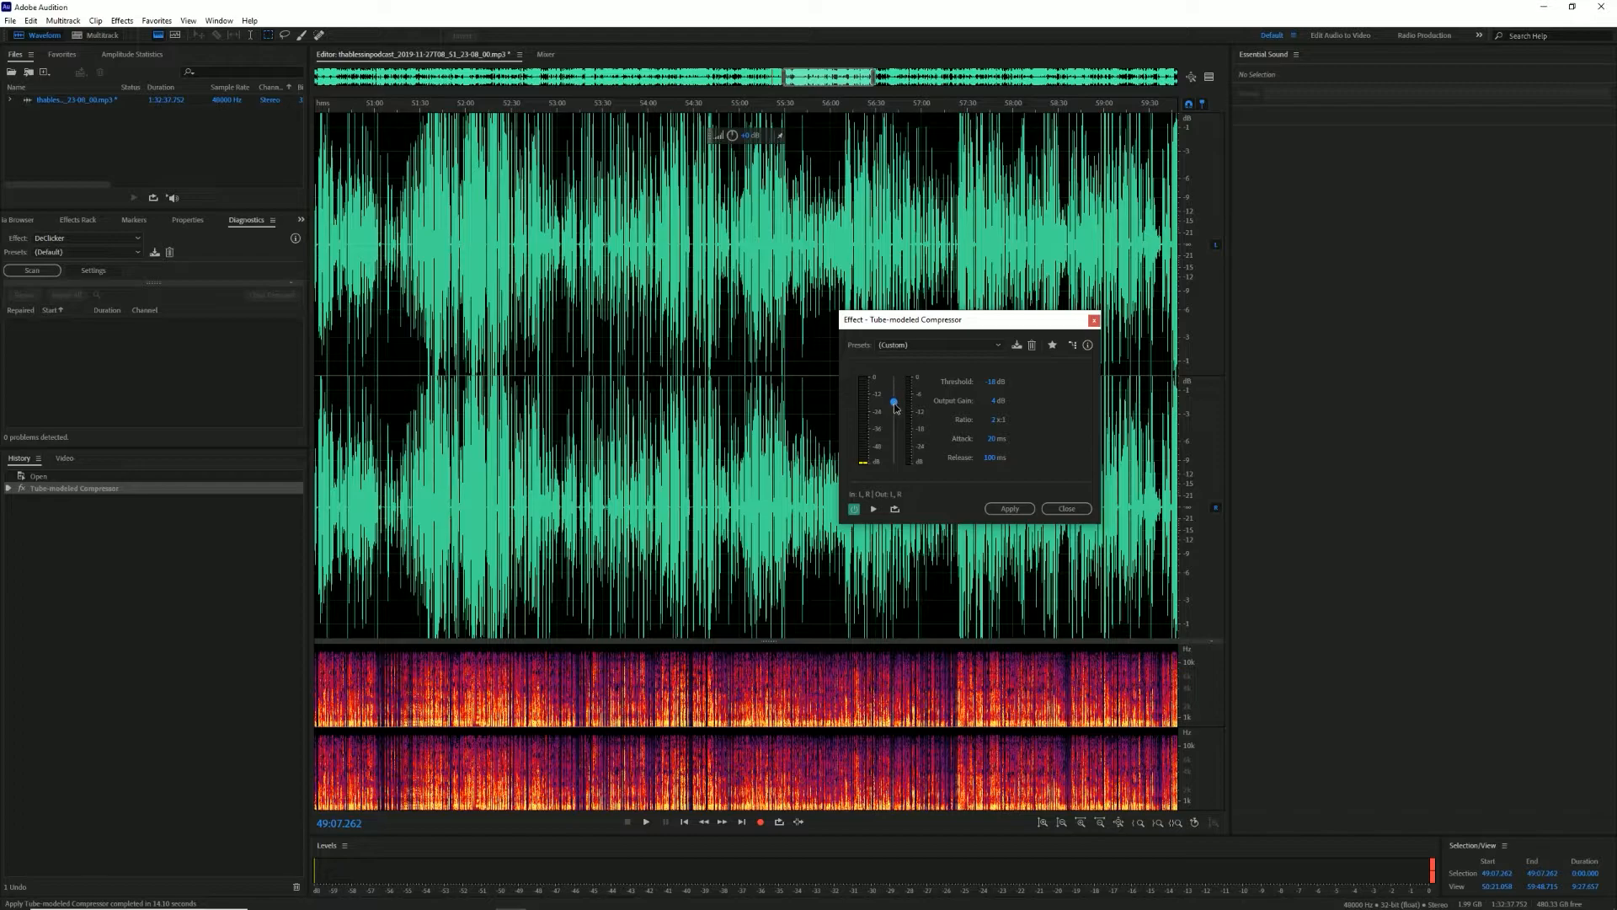
{"action": "left_click_drag", "start_coordinate": [893, 401], "coordinate": [893, 414]}
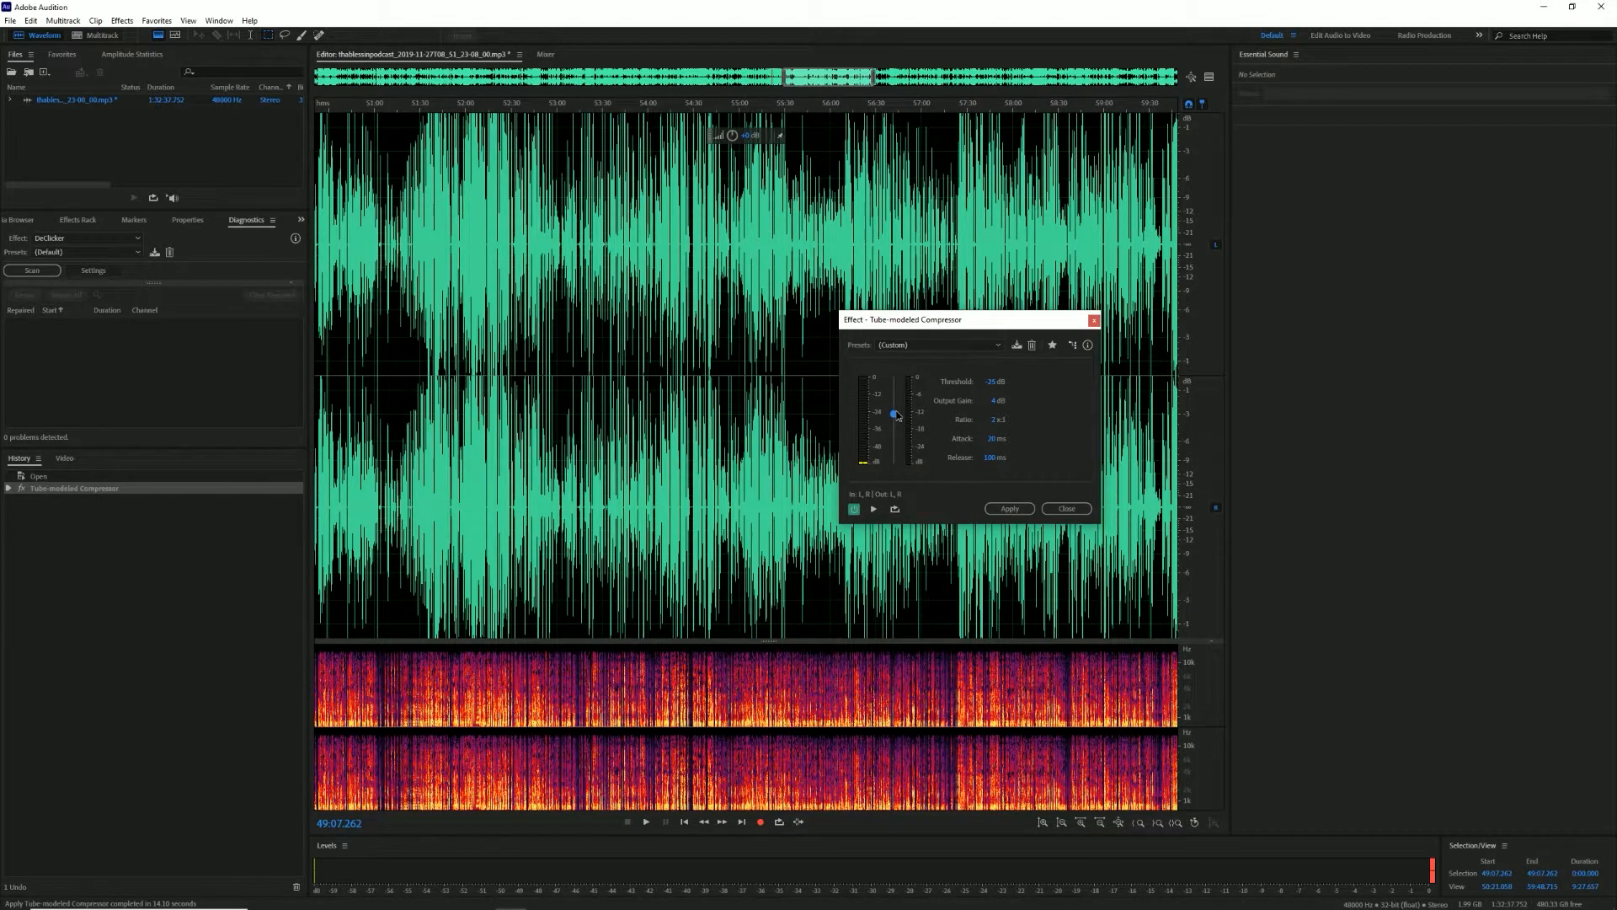
{"action": "left_click_drag", "start_coordinate": [892, 413], "coordinate": [892, 410]}
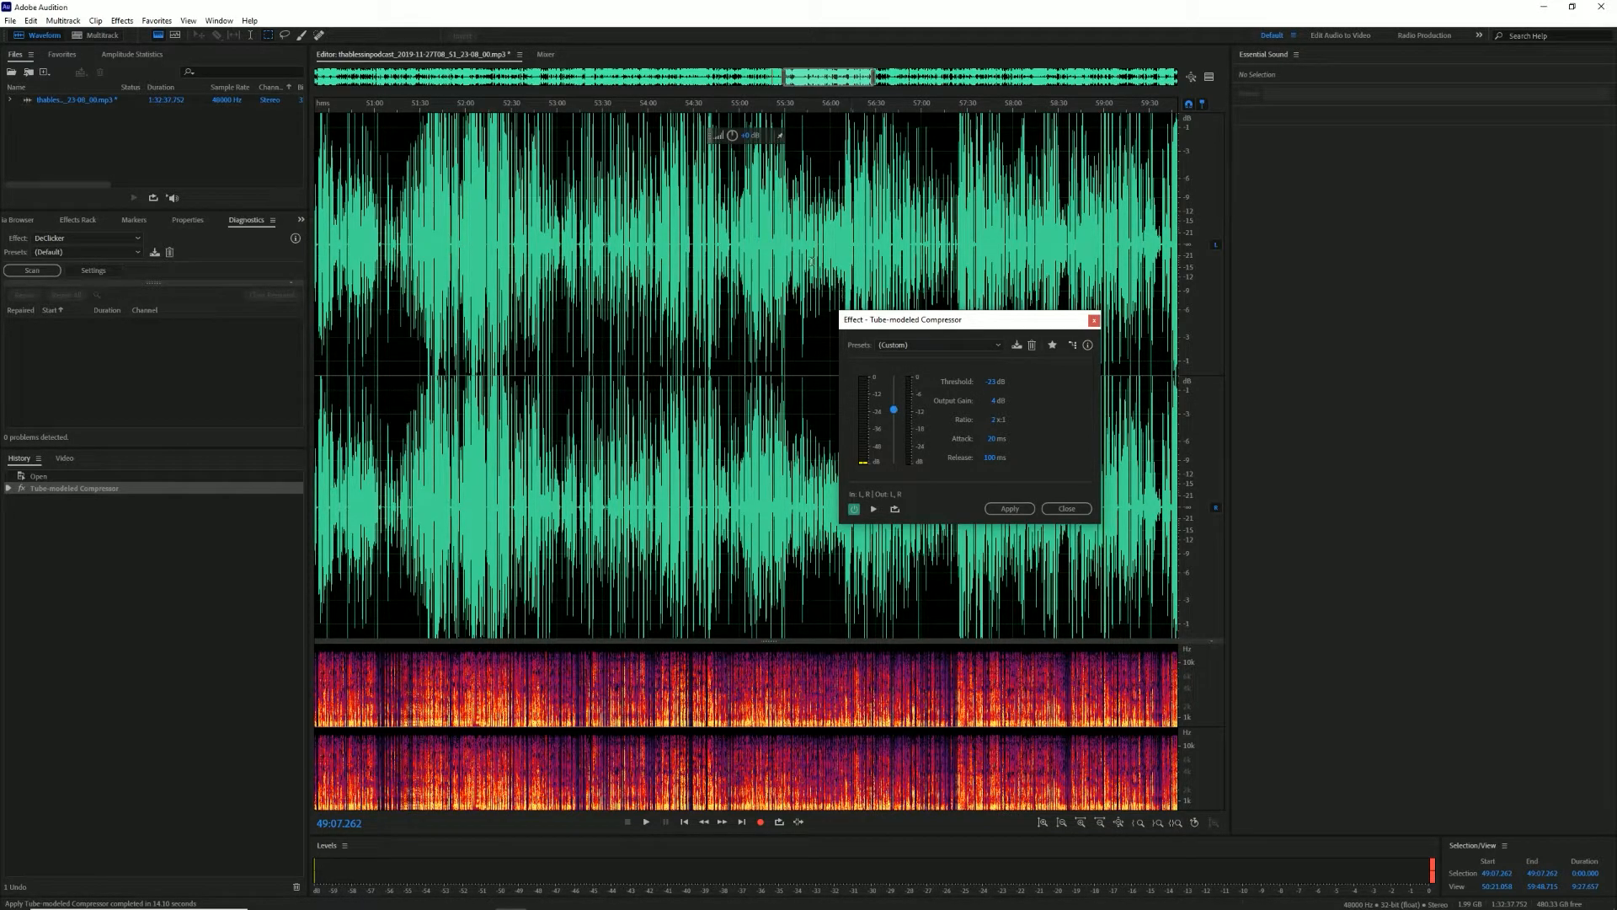
Set playback start near 53:02, then preview and stop the compressed sound
{"action": "left_click", "coordinate": [696, 106]}
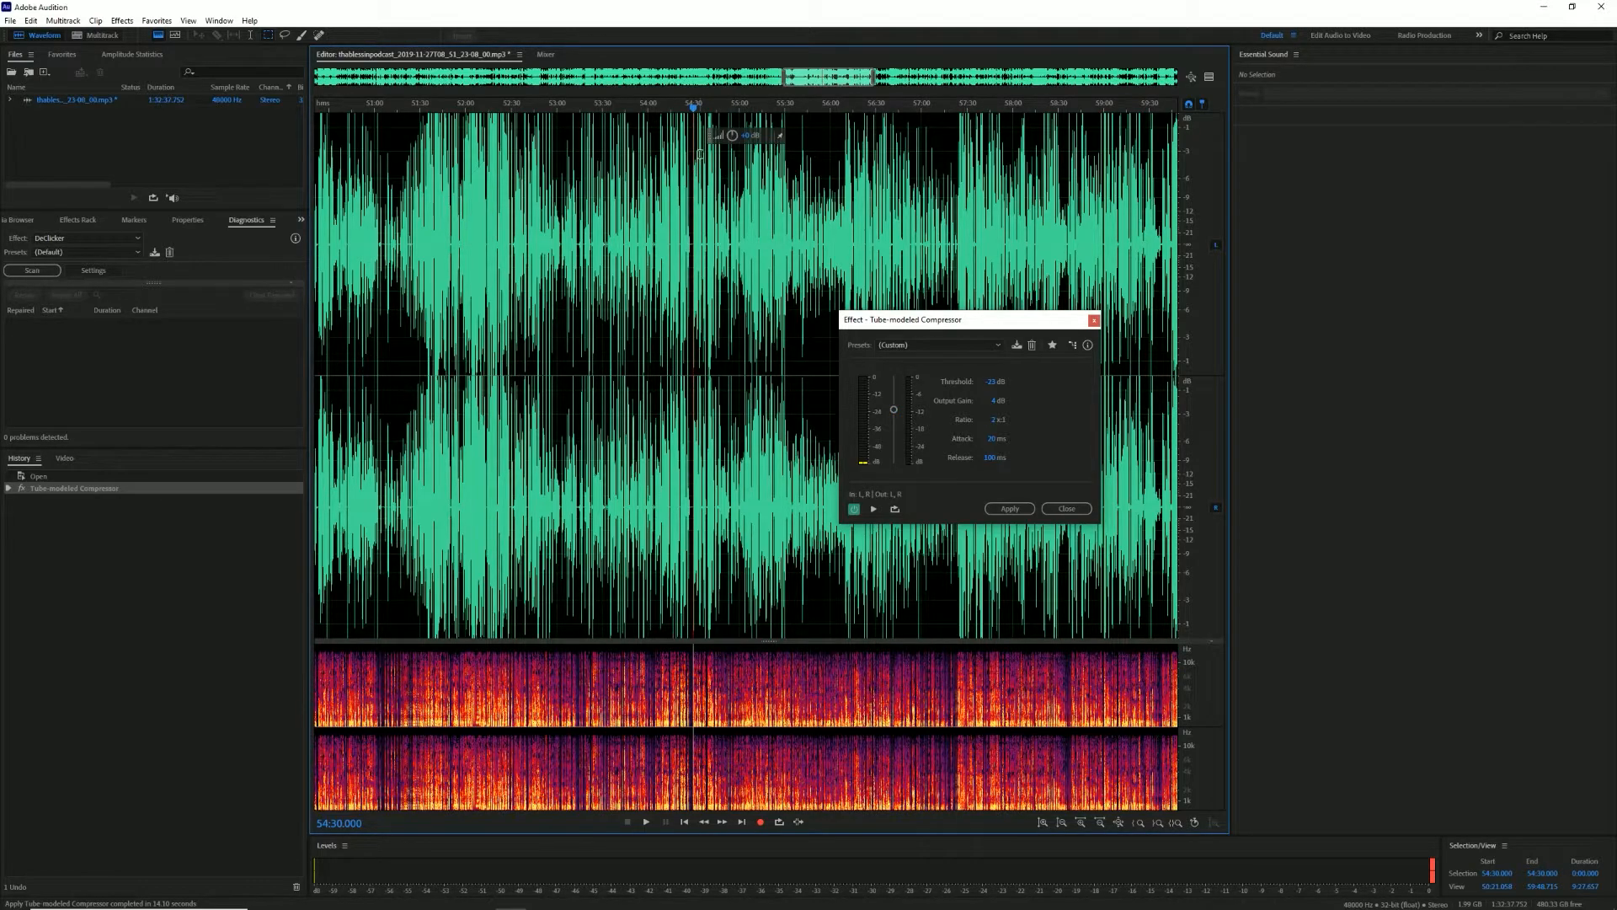
{"action": "left_click", "coordinate": [575, 109]}
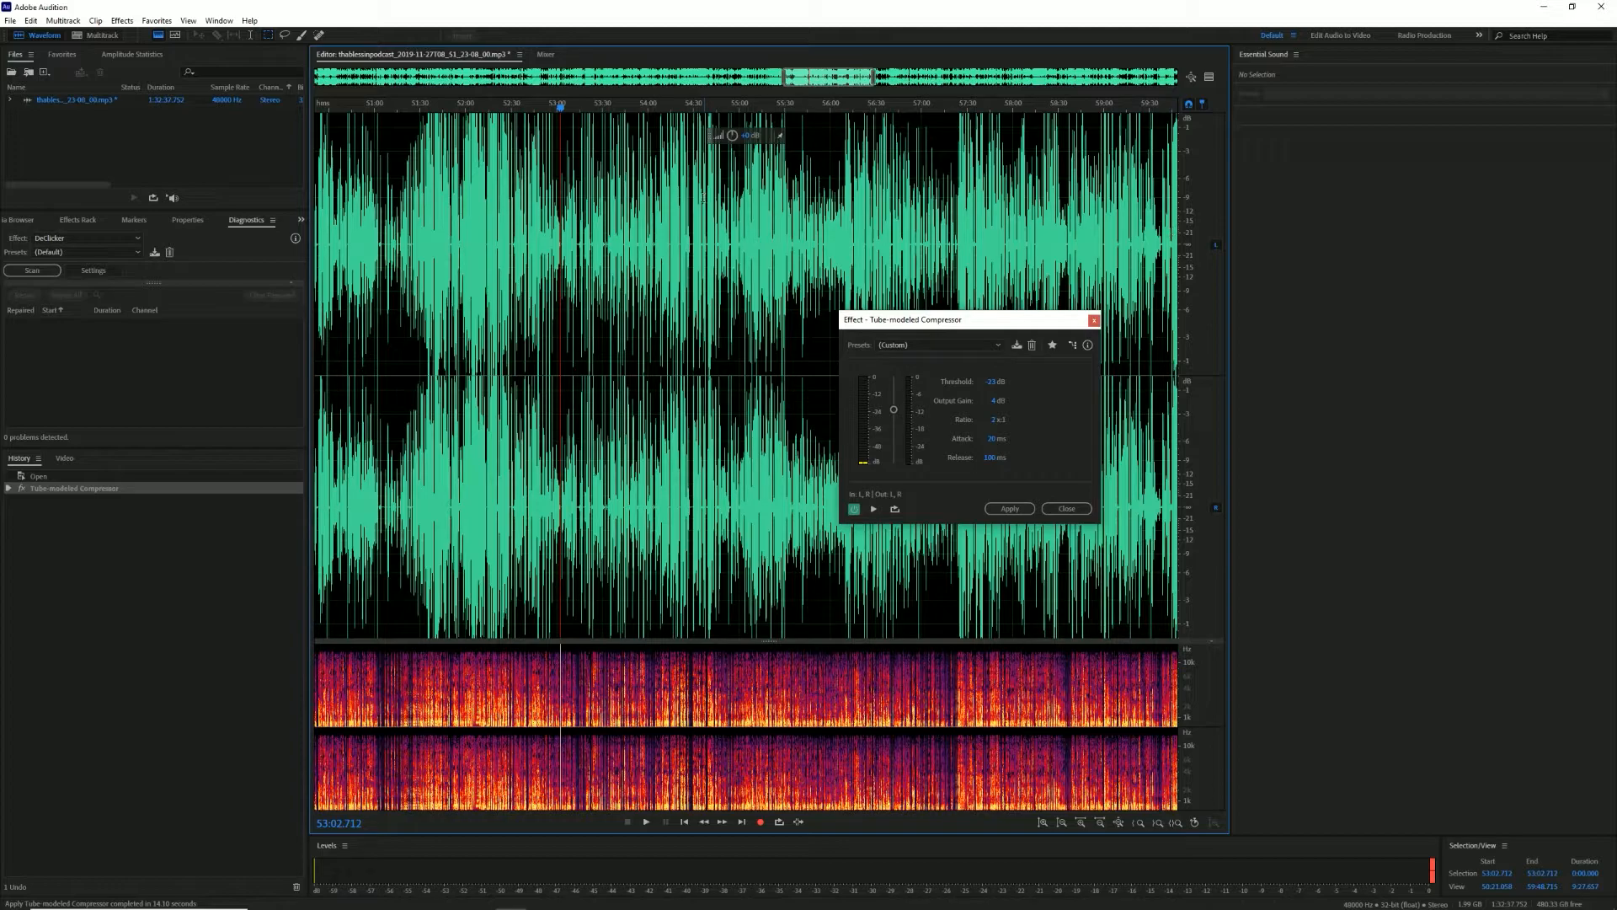
{"action": "left_click", "coordinate": [644, 821]}
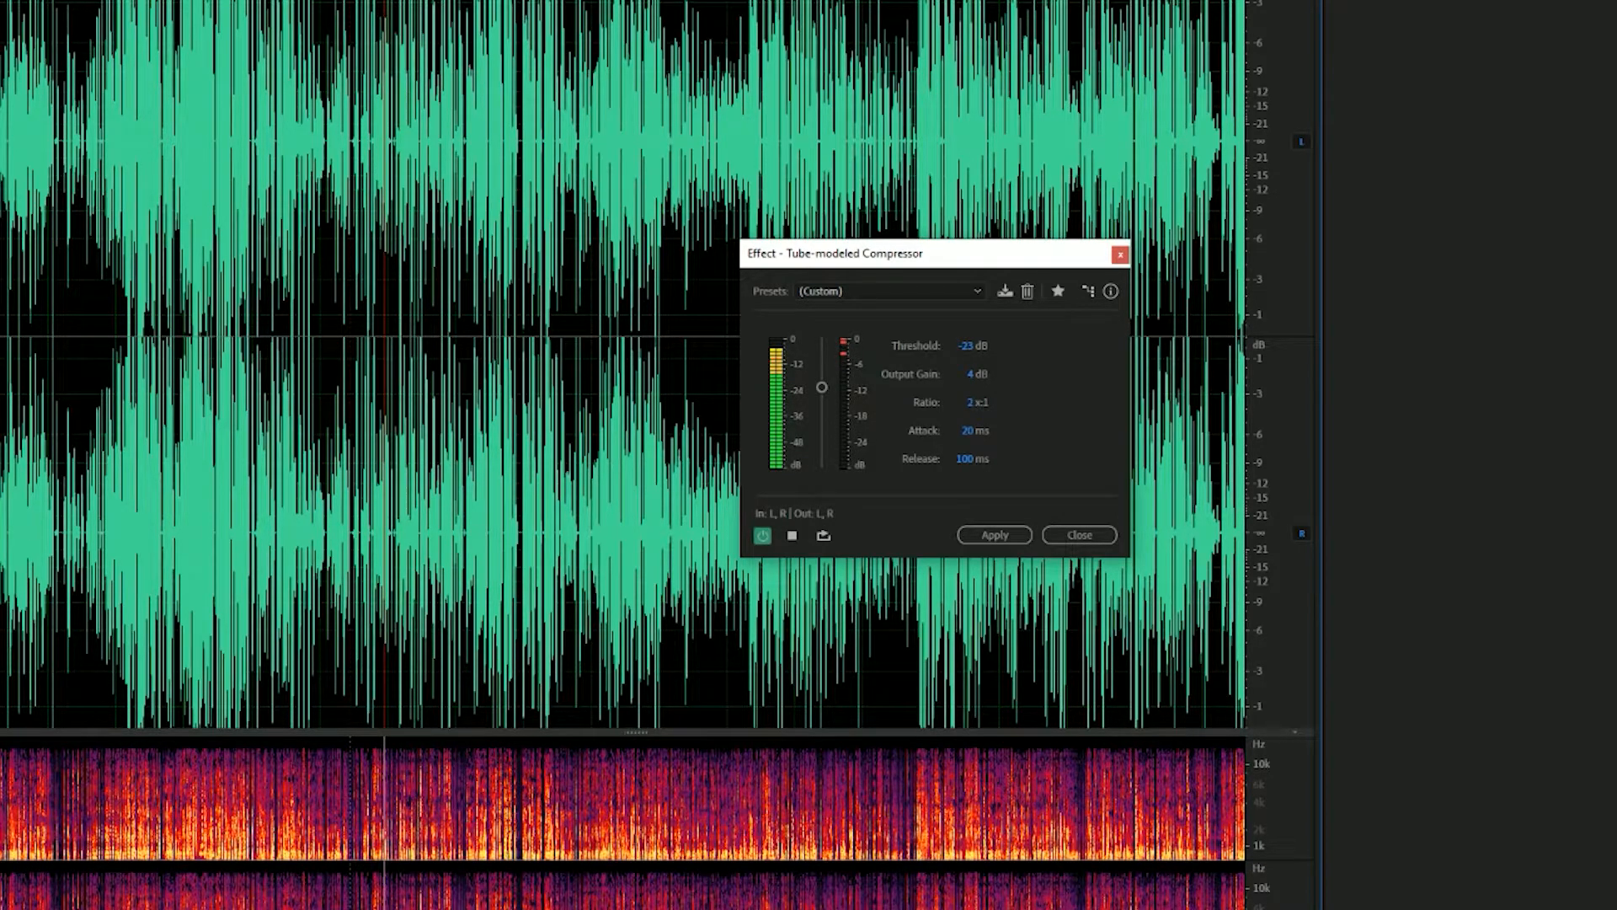
{"action": "left_click", "coordinate": [791, 536]}
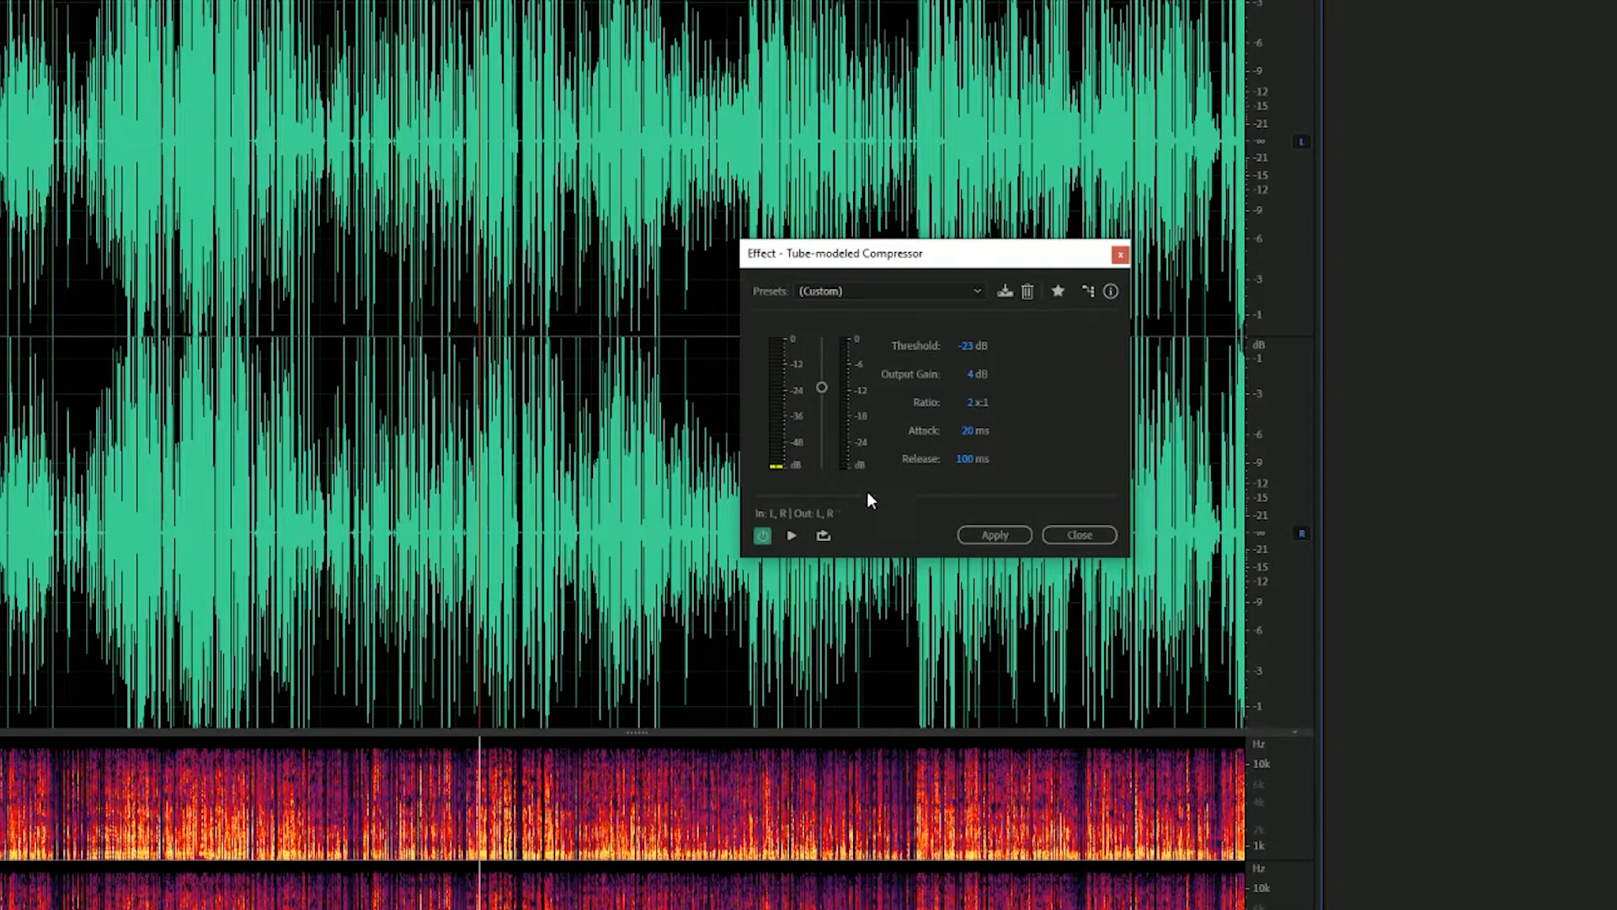
Nudge the compressor threshold to -24 dB
{"action": "left_click", "coordinate": [791, 534]}
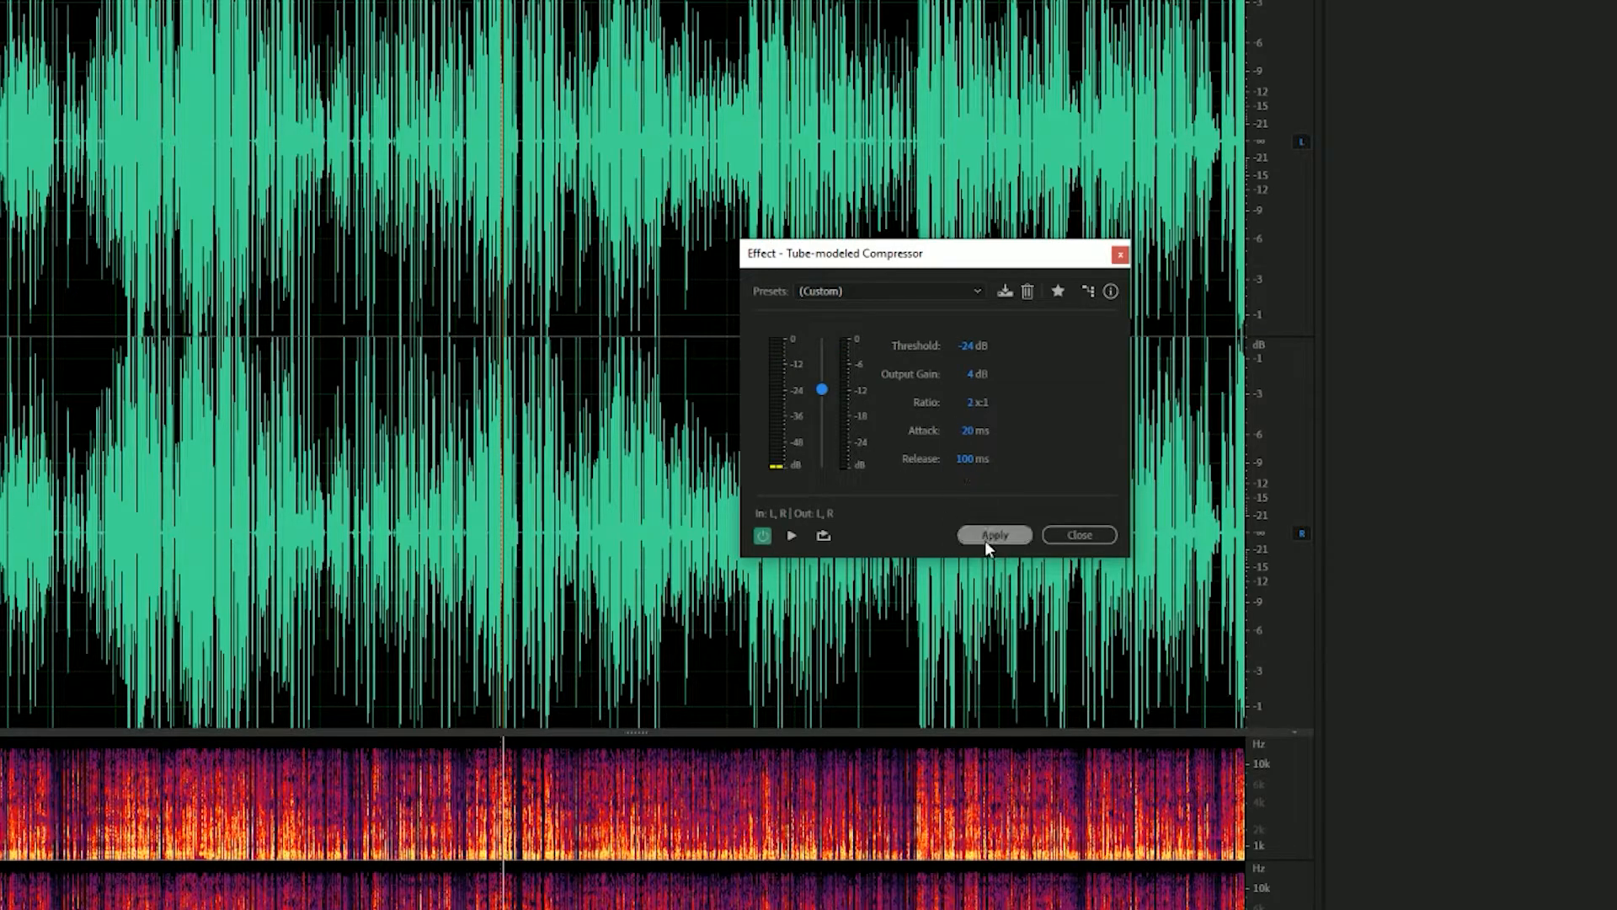
Apply the second Tube-modeled Compressor pass to the podcast
{"action": "left_click", "coordinate": [992, 534]}
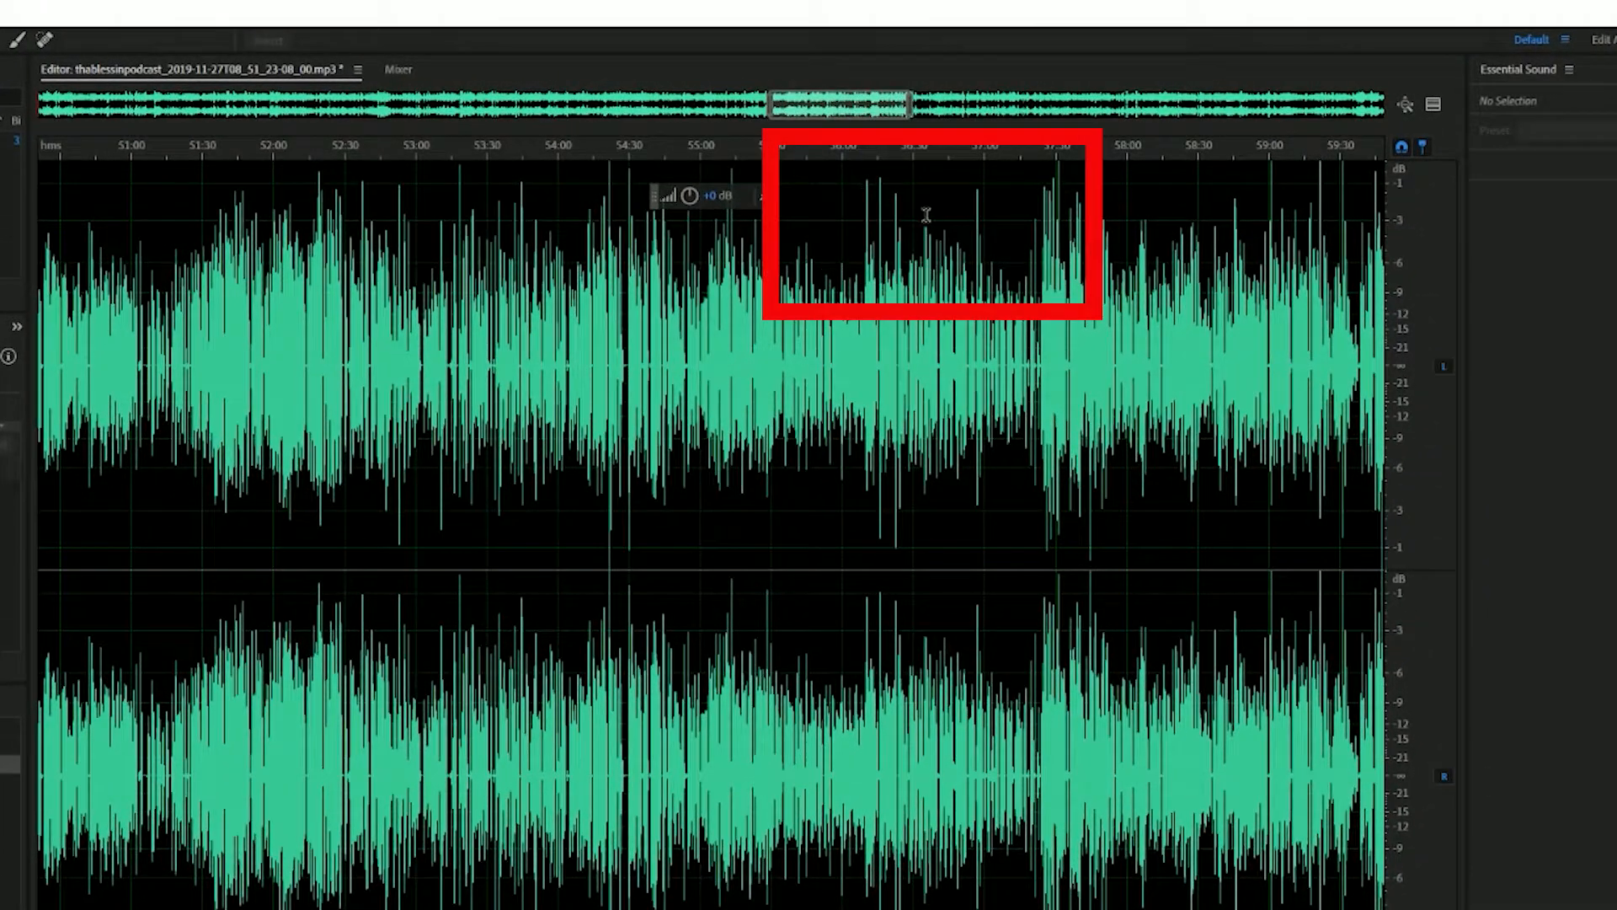
{"action": "mouse_move", "coordinate": [960, 244]}
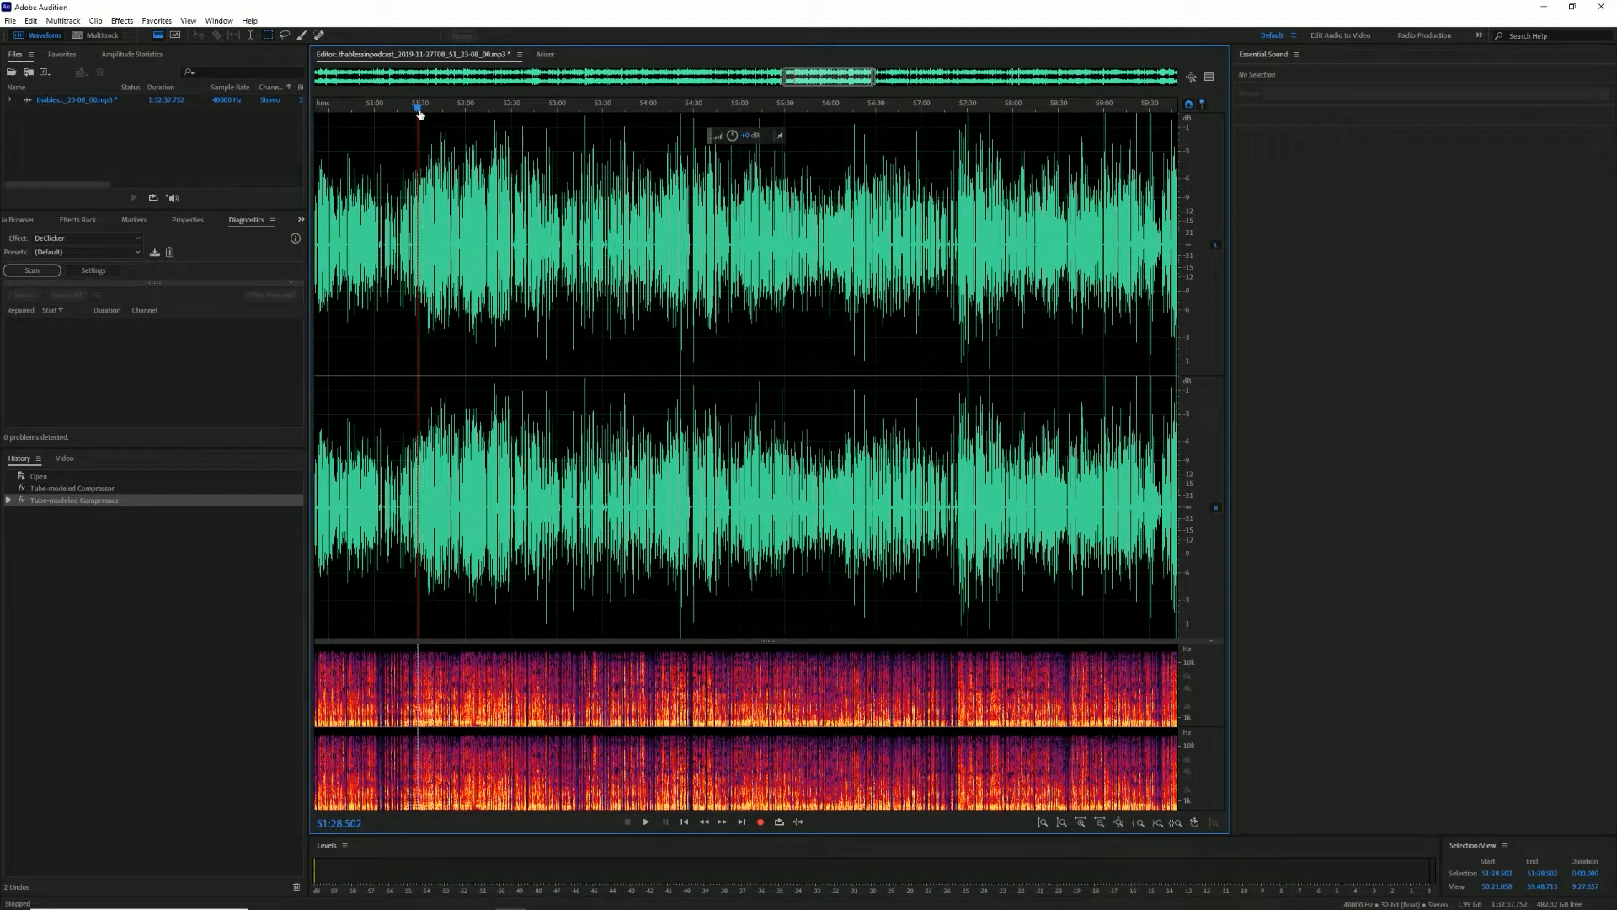
{"action": "left_click", "coordinate": [645, 821]}
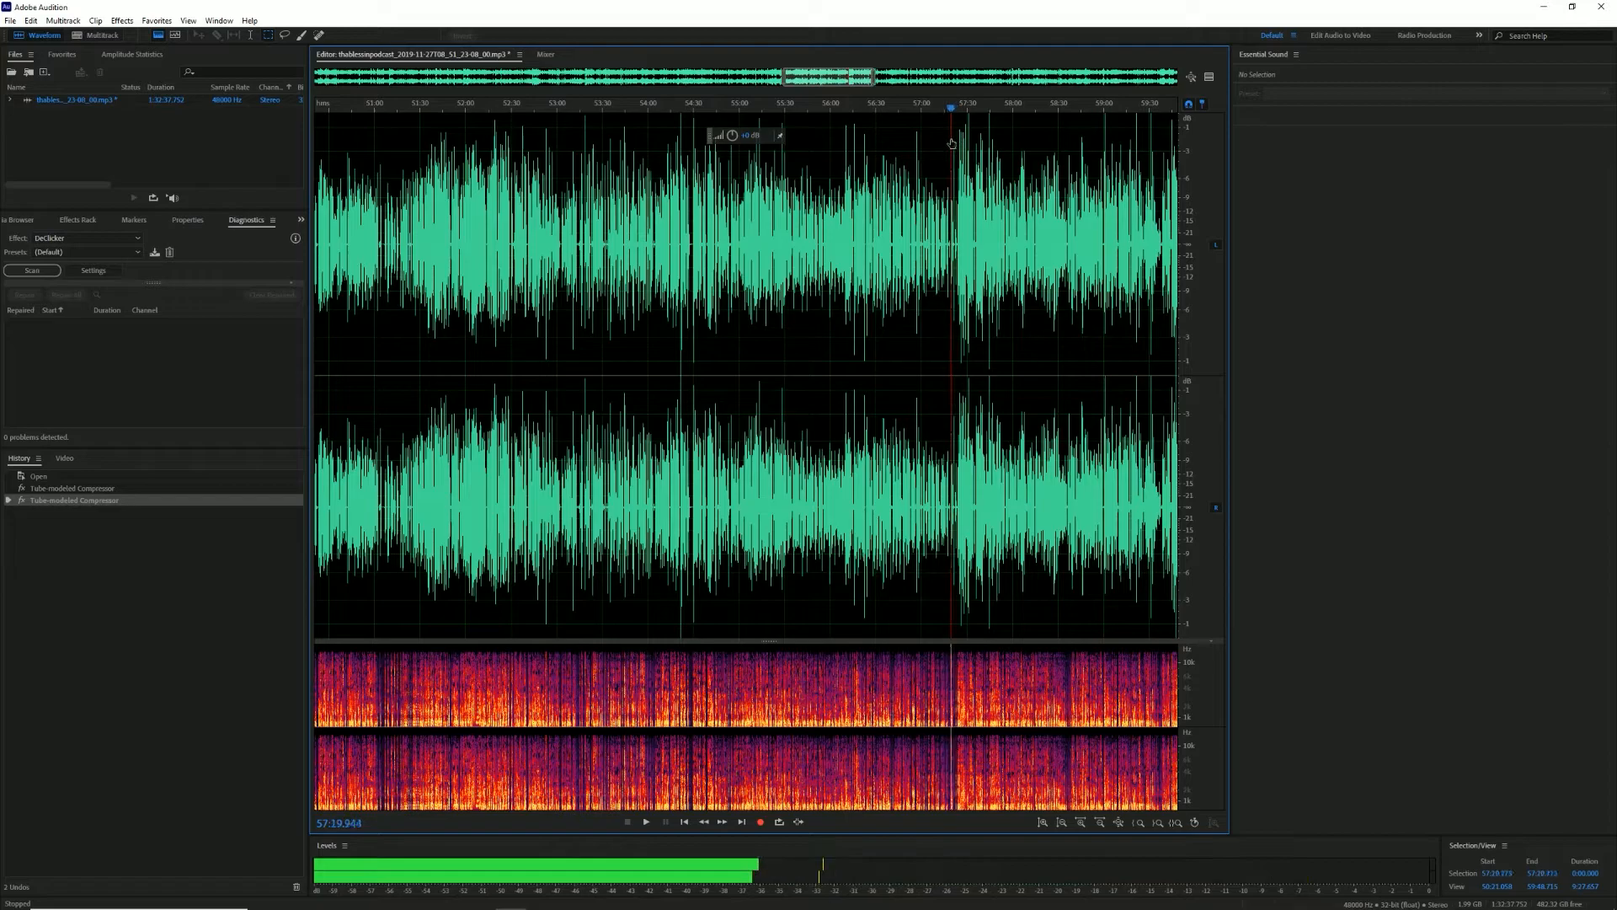
{"action": "left_click", "coordinate": [644, 822]}
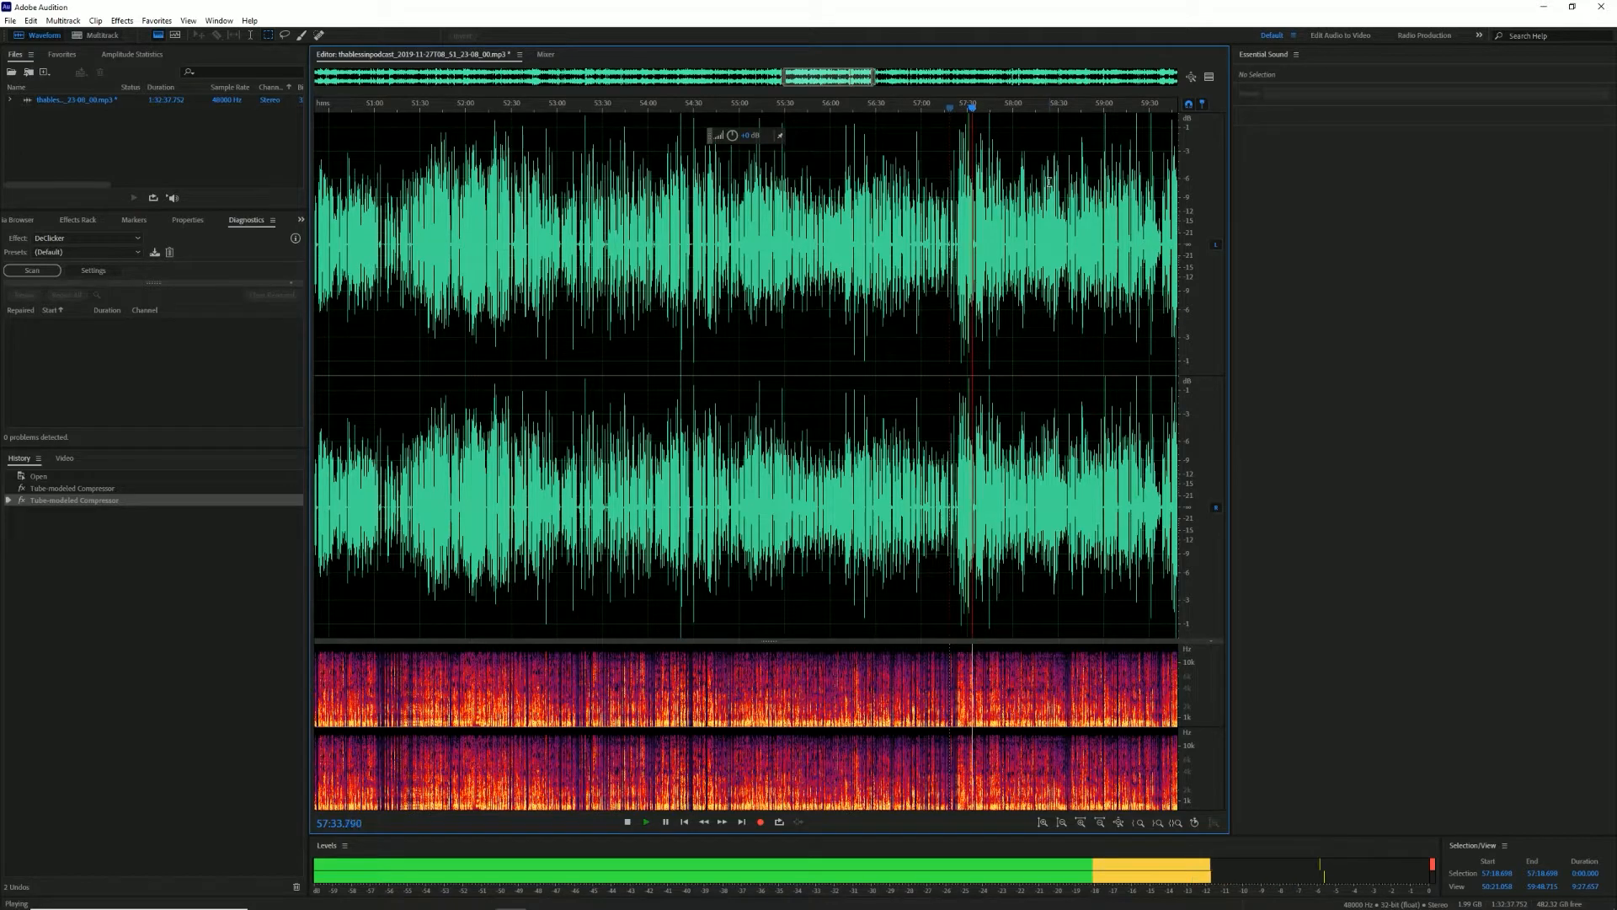
{"action": "left_click", "coordinate": [626, 822]}
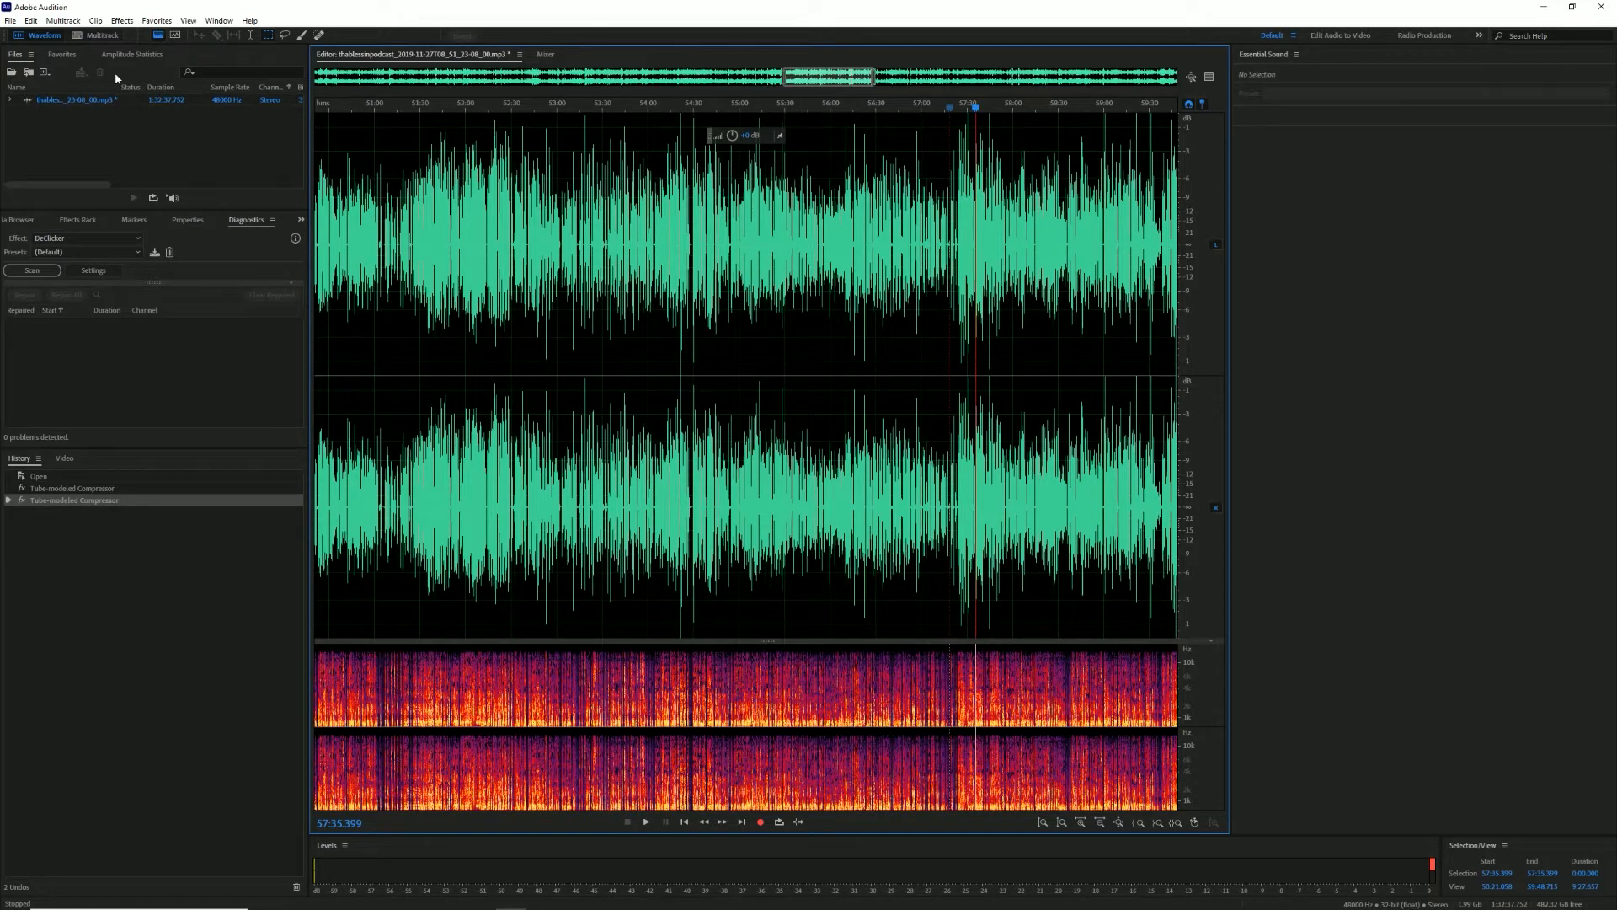
Apply a third Tube-modeled Compressor pass from Effects > Amplitude and Compression
{"action": "left_click", "coordinate": [120, 19]}
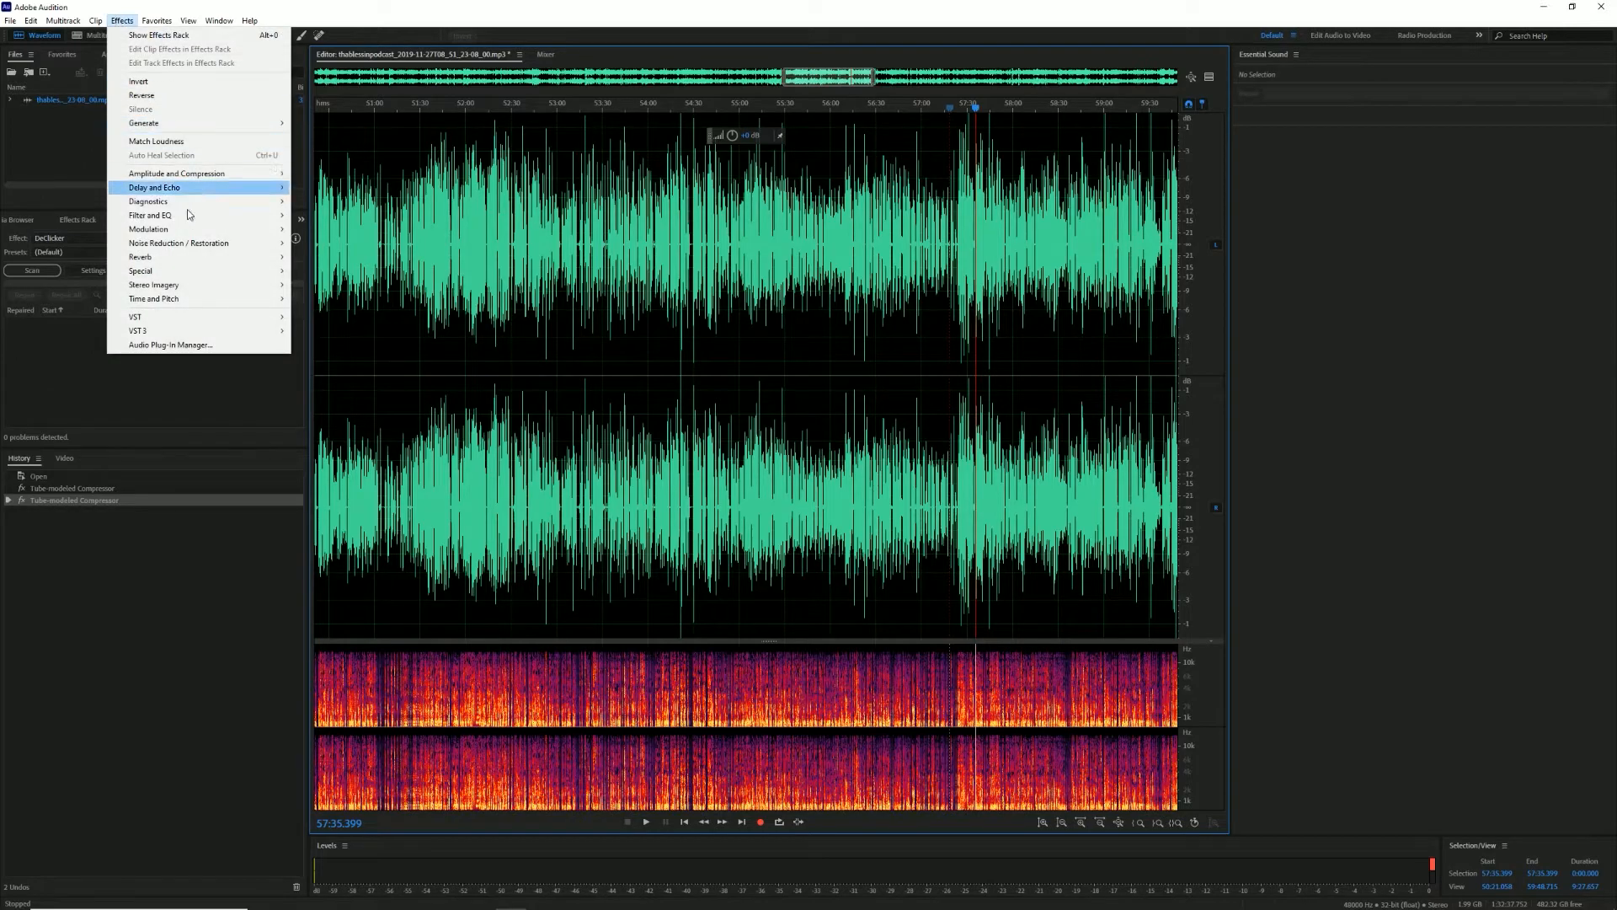
{"action": "mouse_move", "coordinate": [147, 228]}
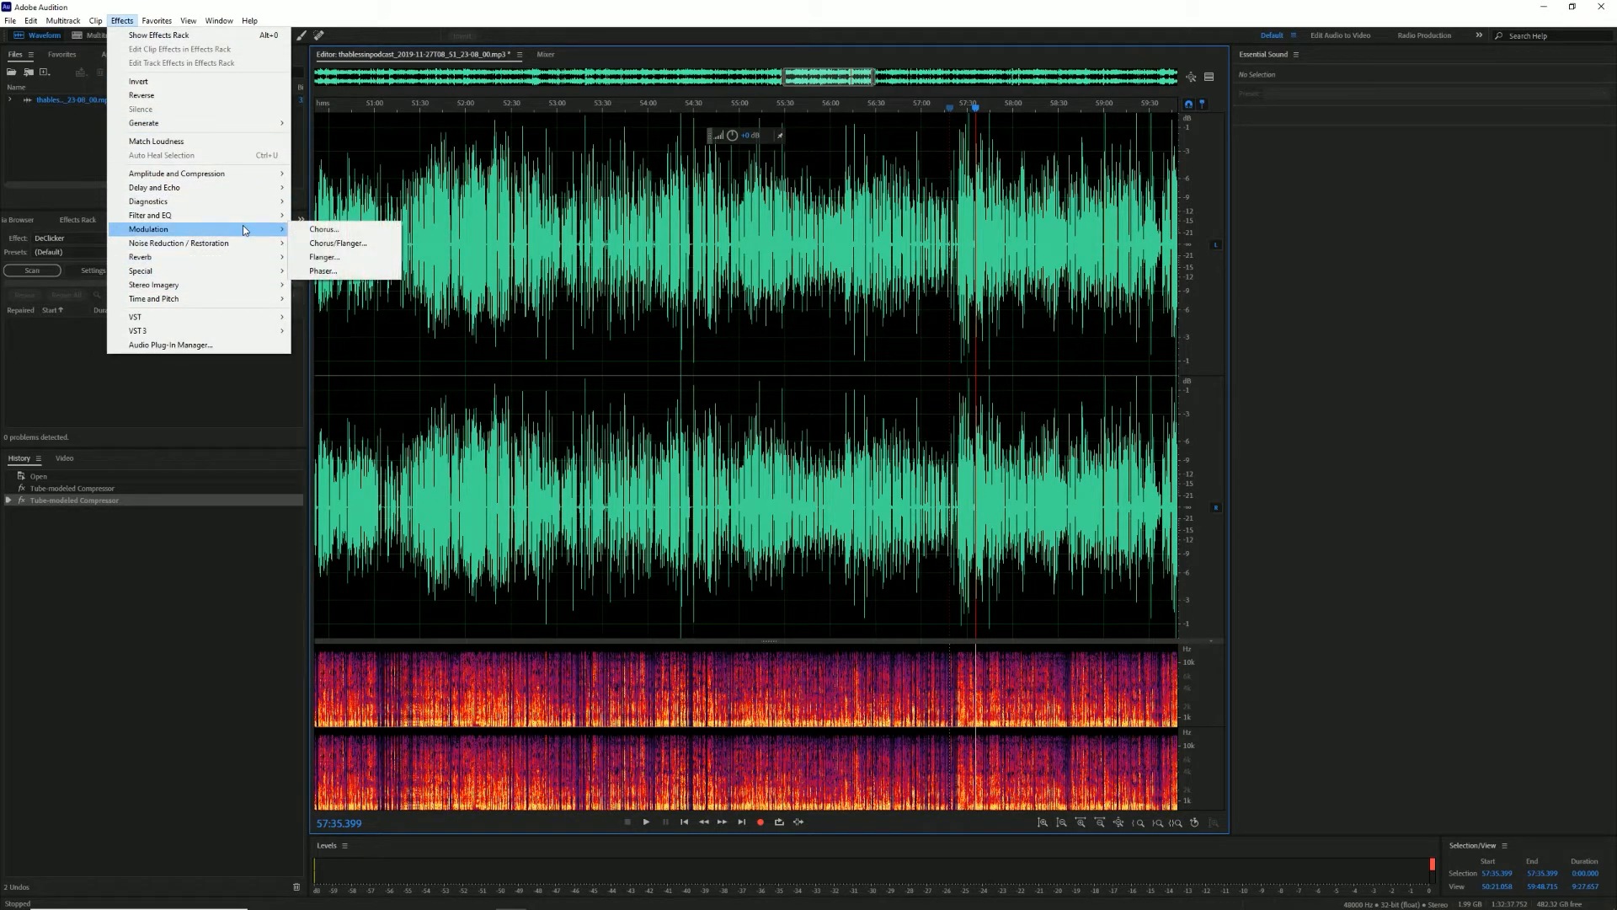
{"action": "mouse_move", "coordinate": [175, 172]}
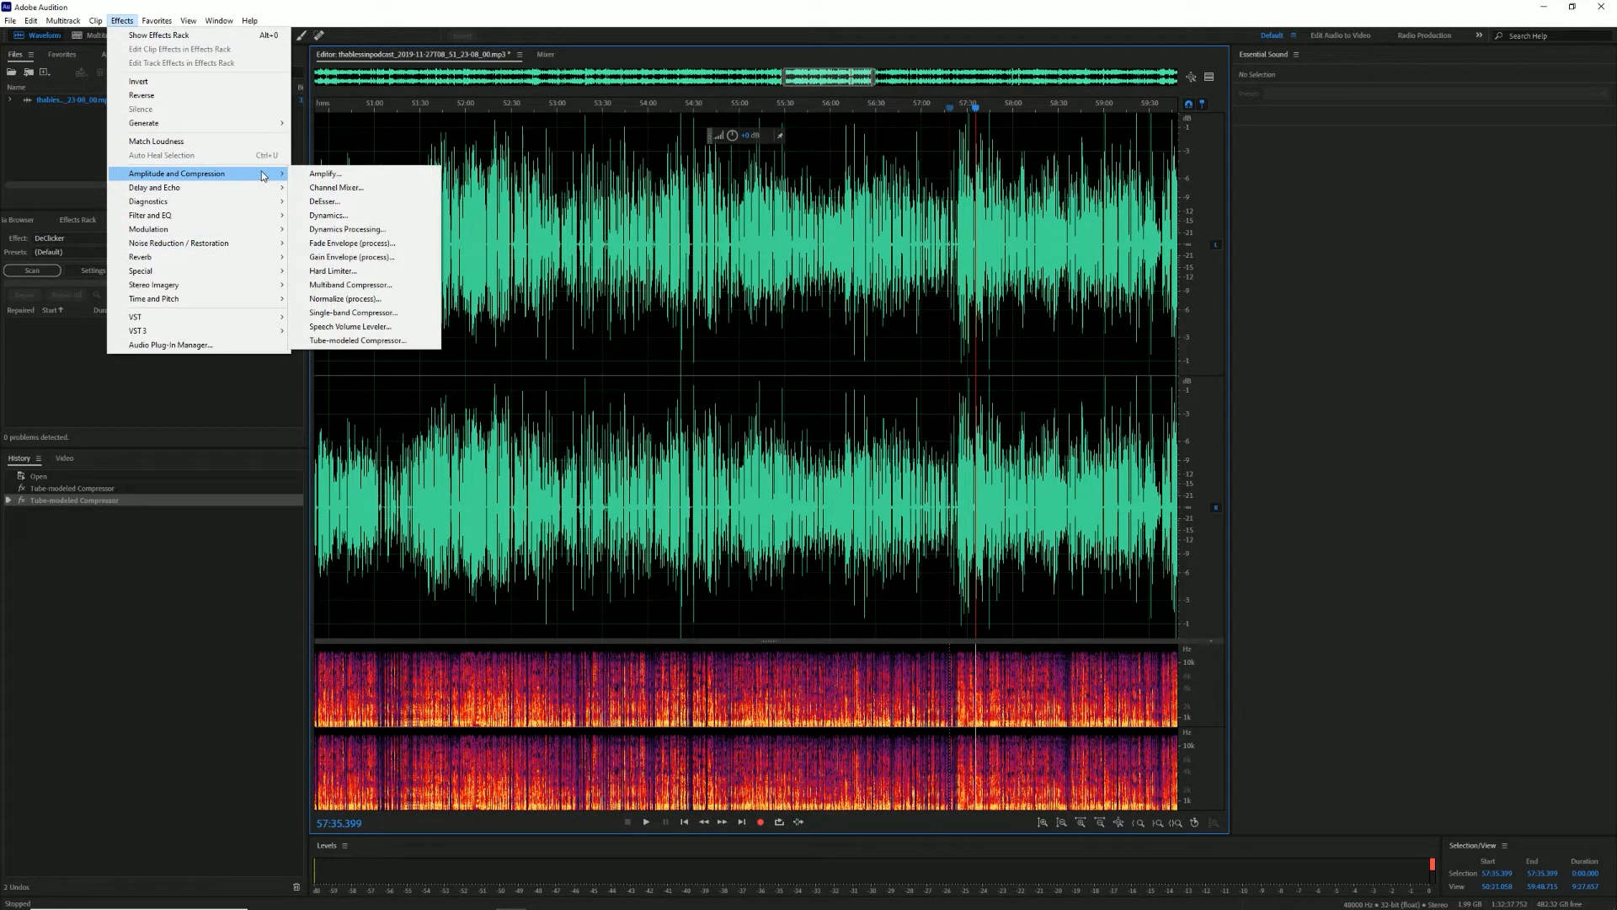
{"action": "left_click", "coordinate": [358, 340]}
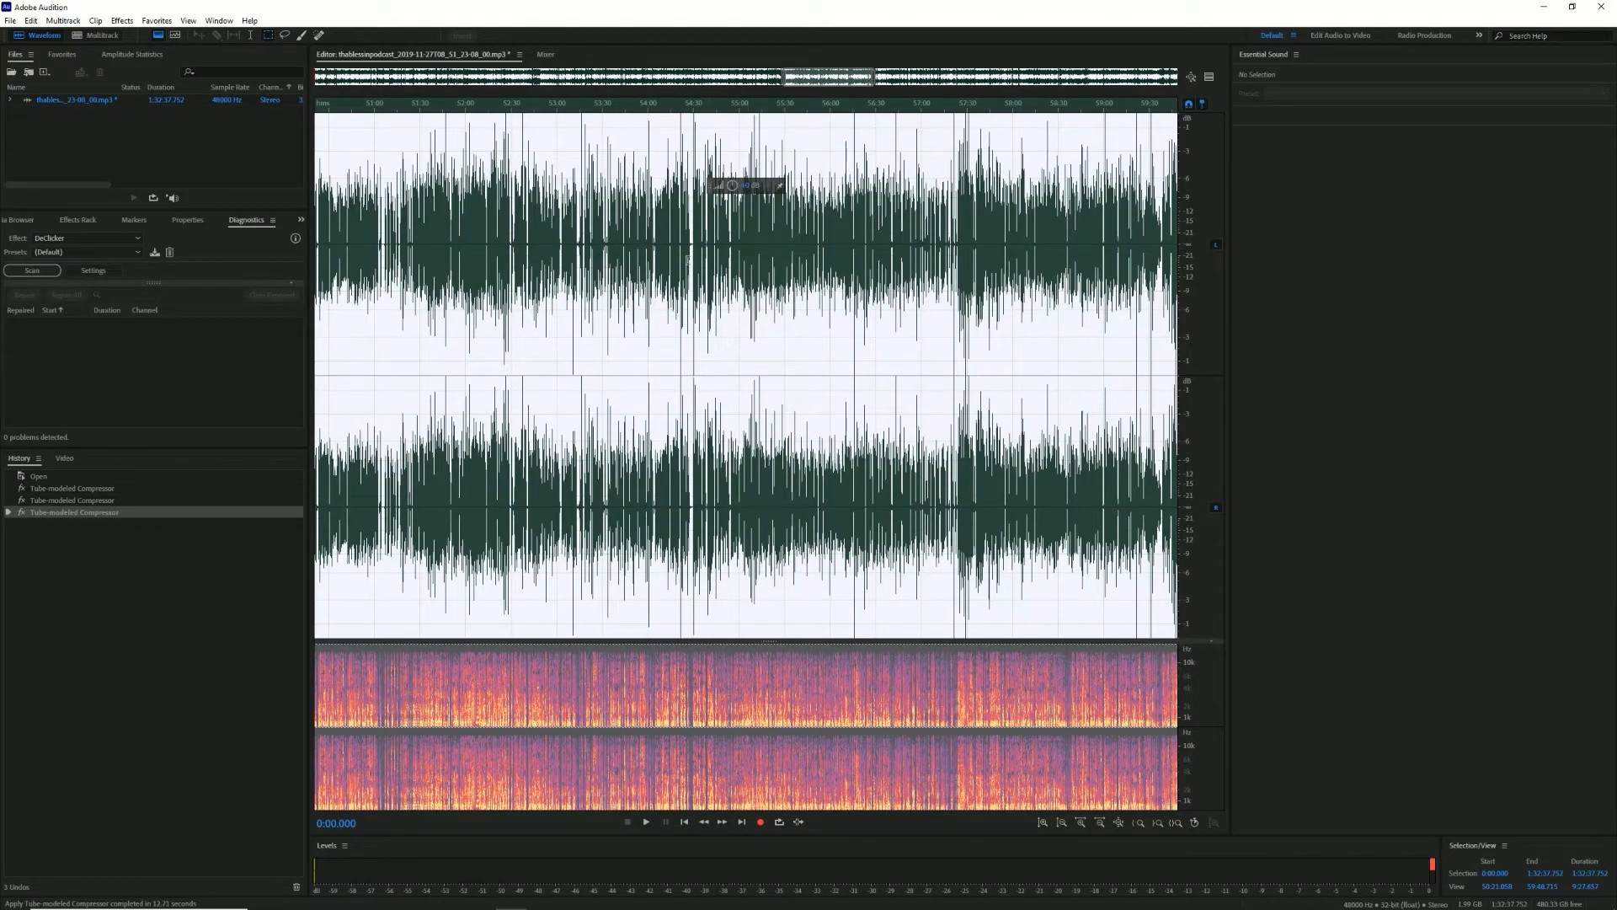
Play back the thrice-compressed podcast from 55:00, then stop playback
{"action": "left_click", "coordinate": [739, 103]}
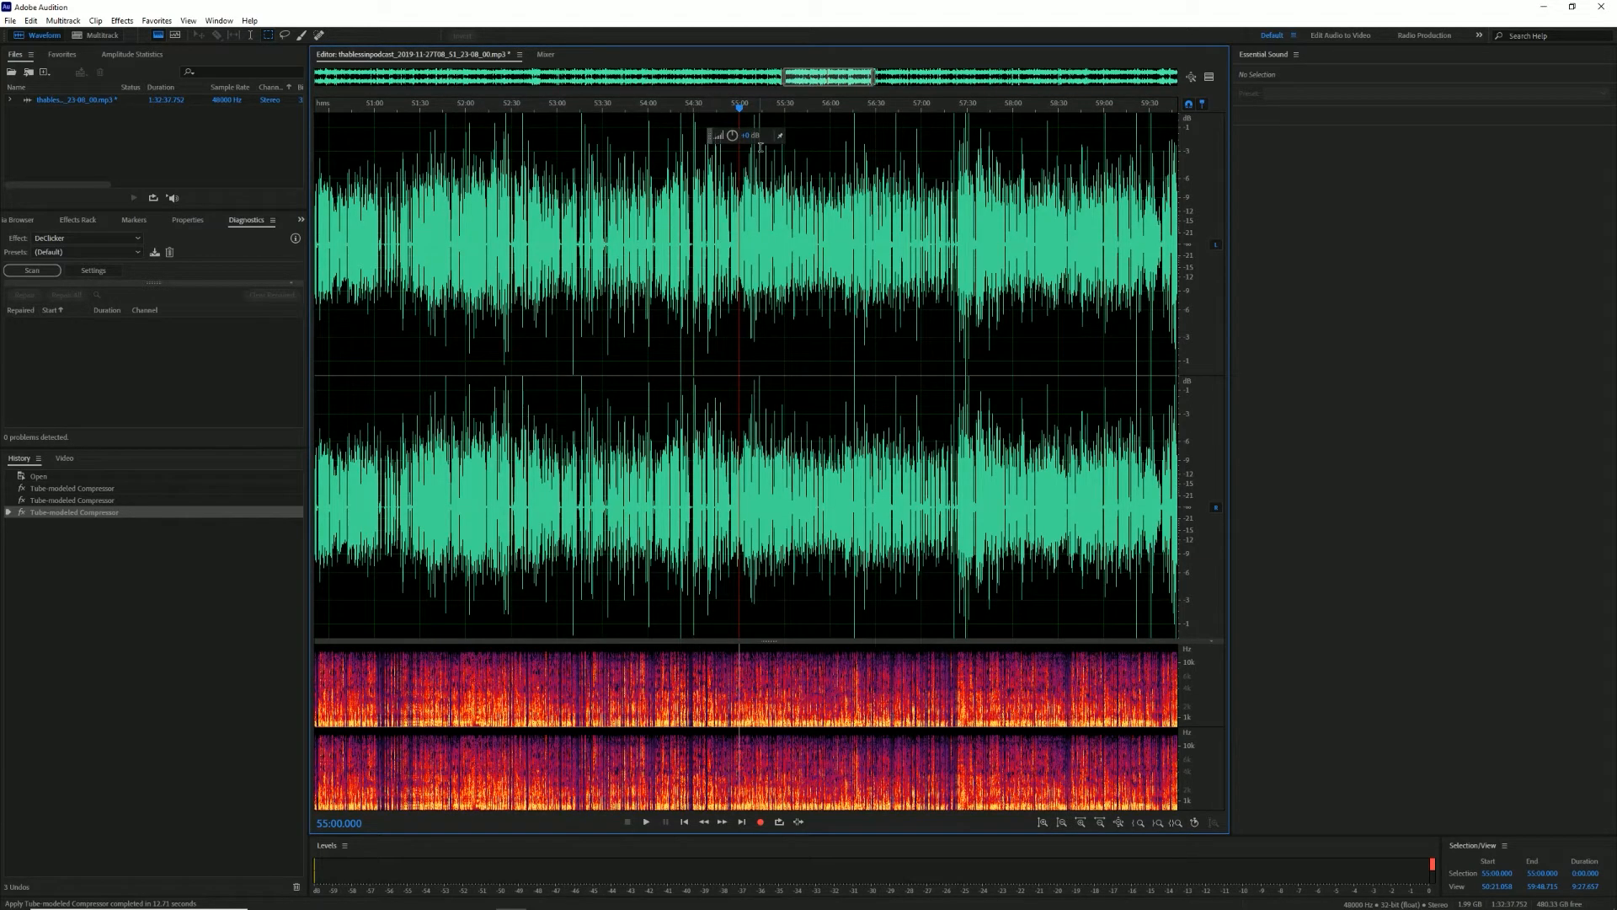
{"action": "left_click", "coordinate": [645, 821]}
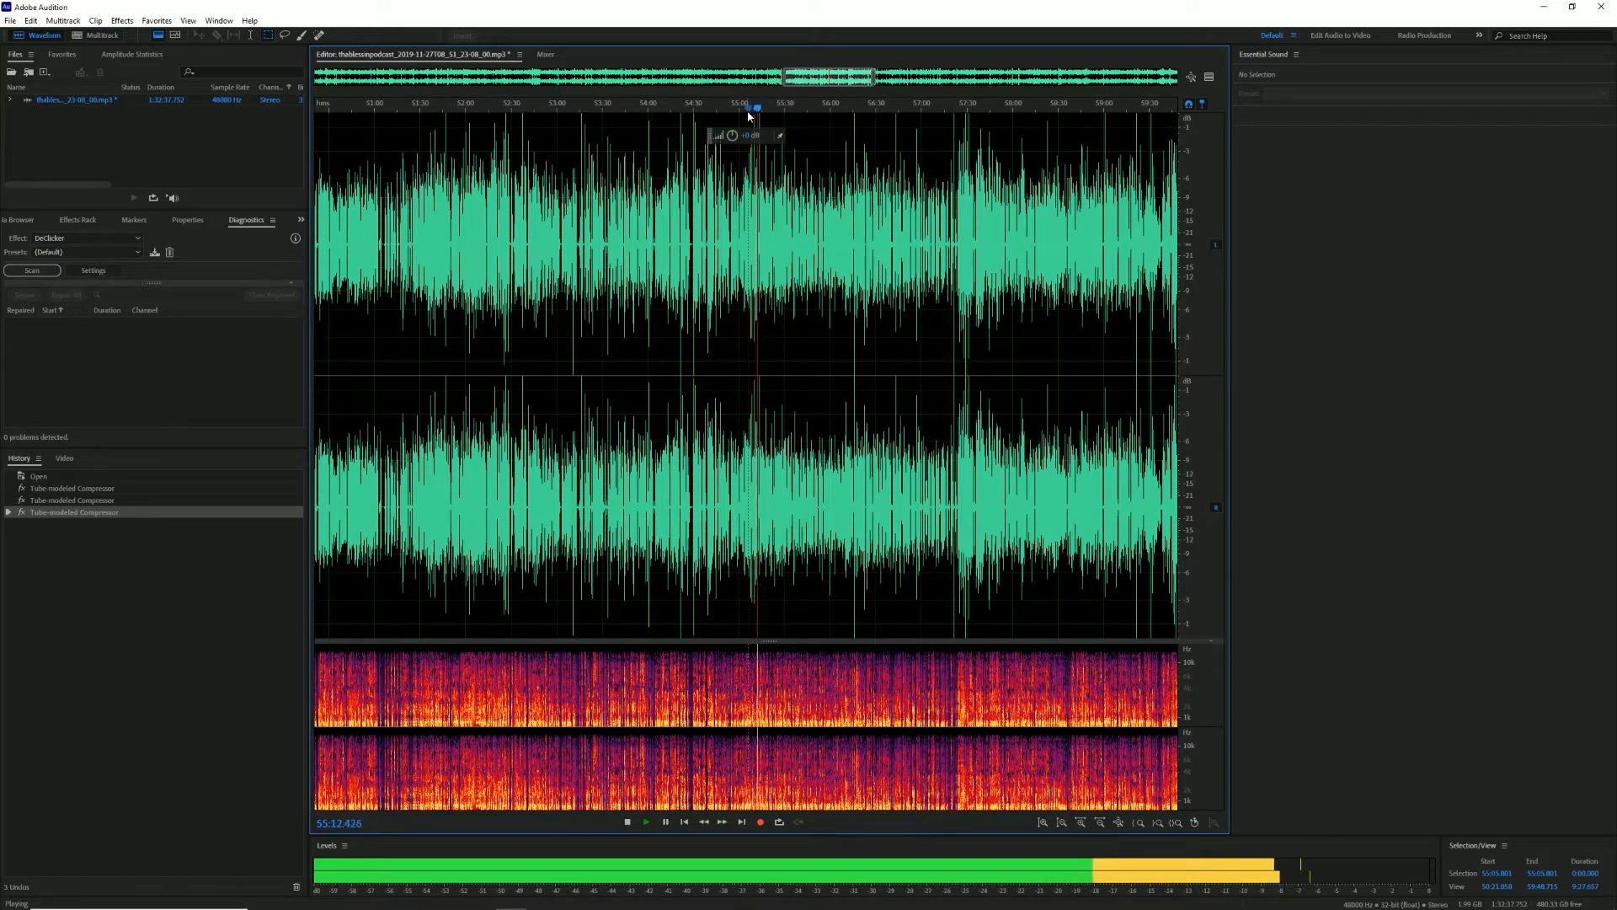
{"action": "left_click", "coordinate": [626, 821]}
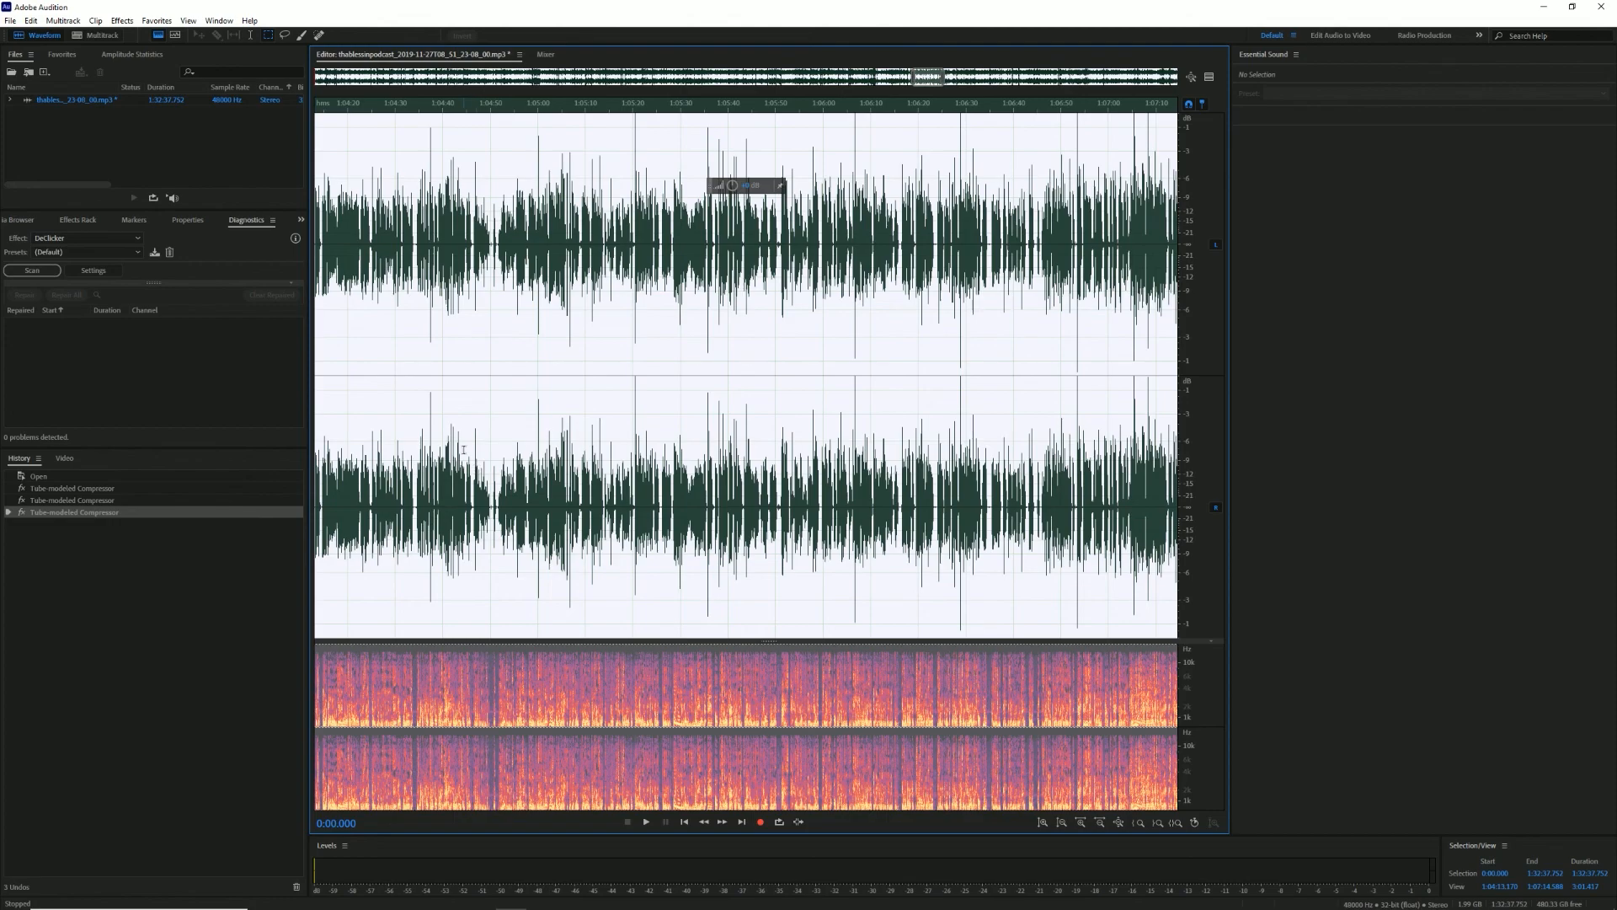
{"action": "mouse_move", "coordinate": [371, 390]}
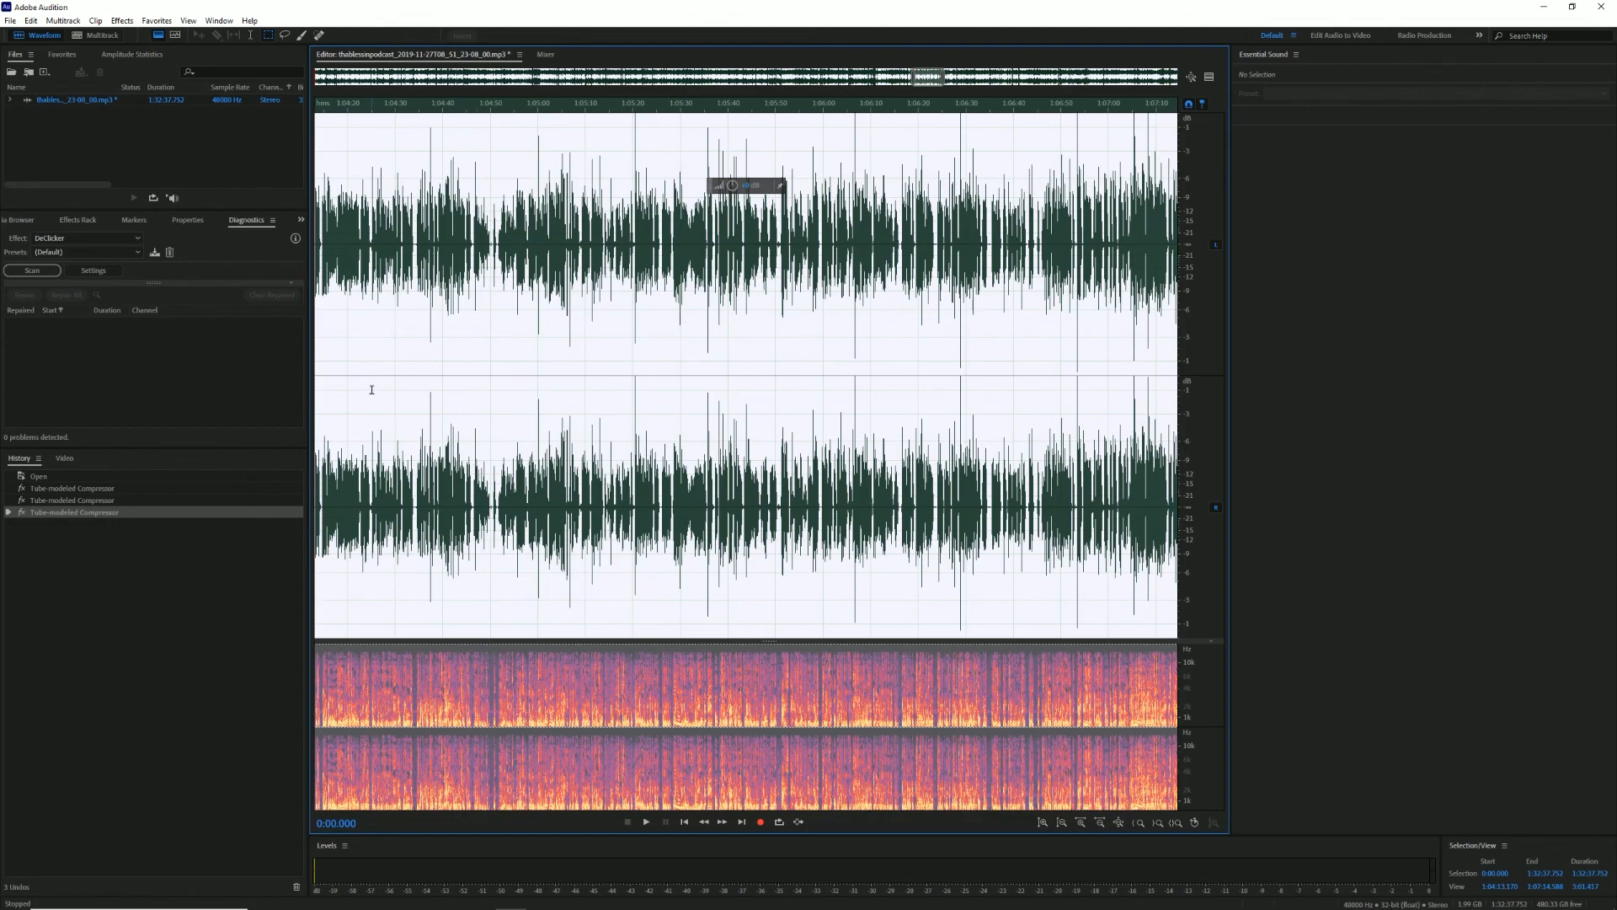